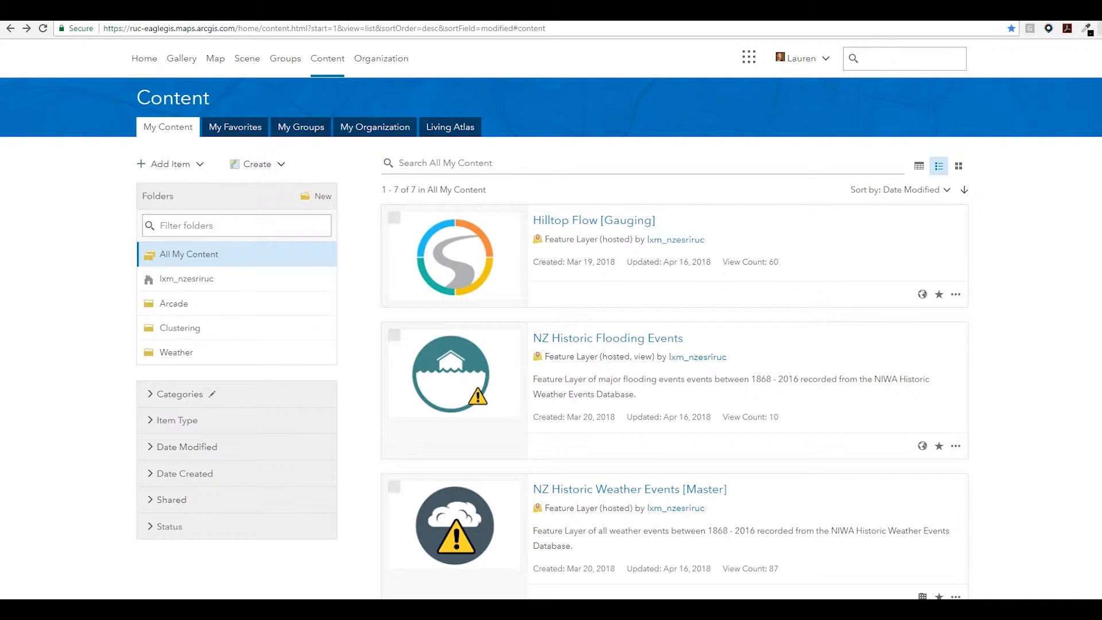
{"action": "mouse_move", "coordinate": [149, 398]}
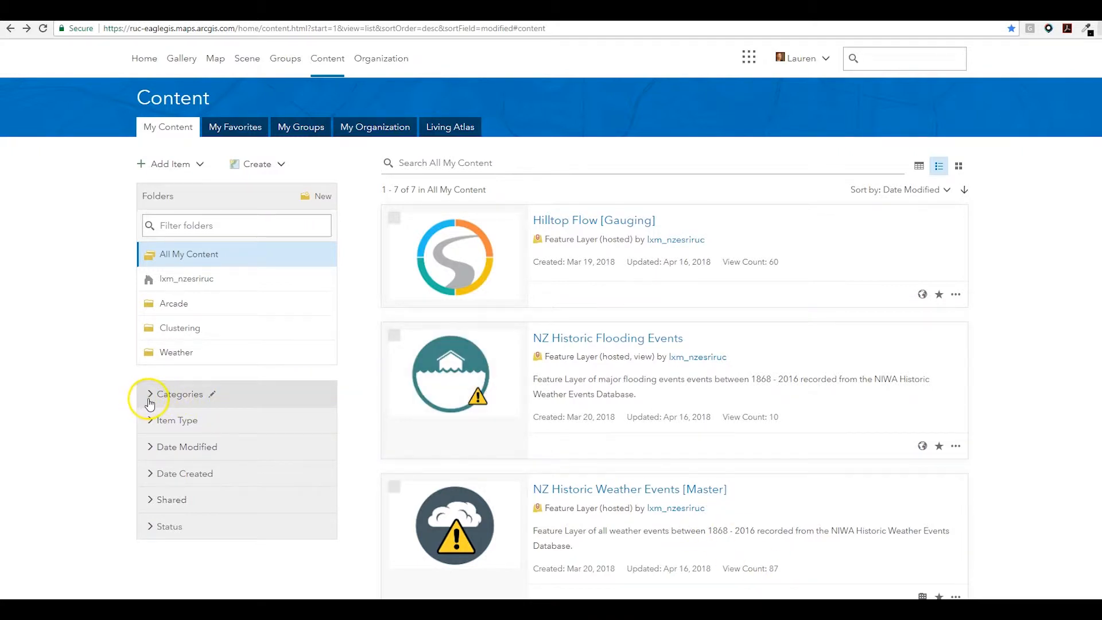
Step: Filter My Content by category: Environment, then Weather and climate, then Land cover
{"action": "left_click", "coordinate": [149, 394]}
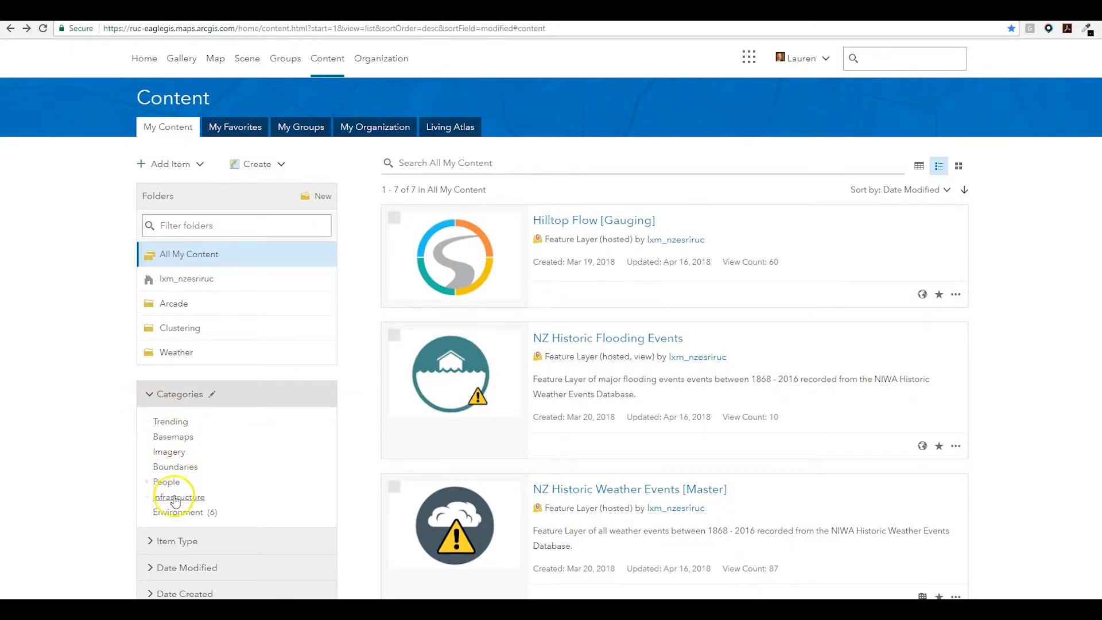
{"action": "left_click", "coordinate": [177, 498]}
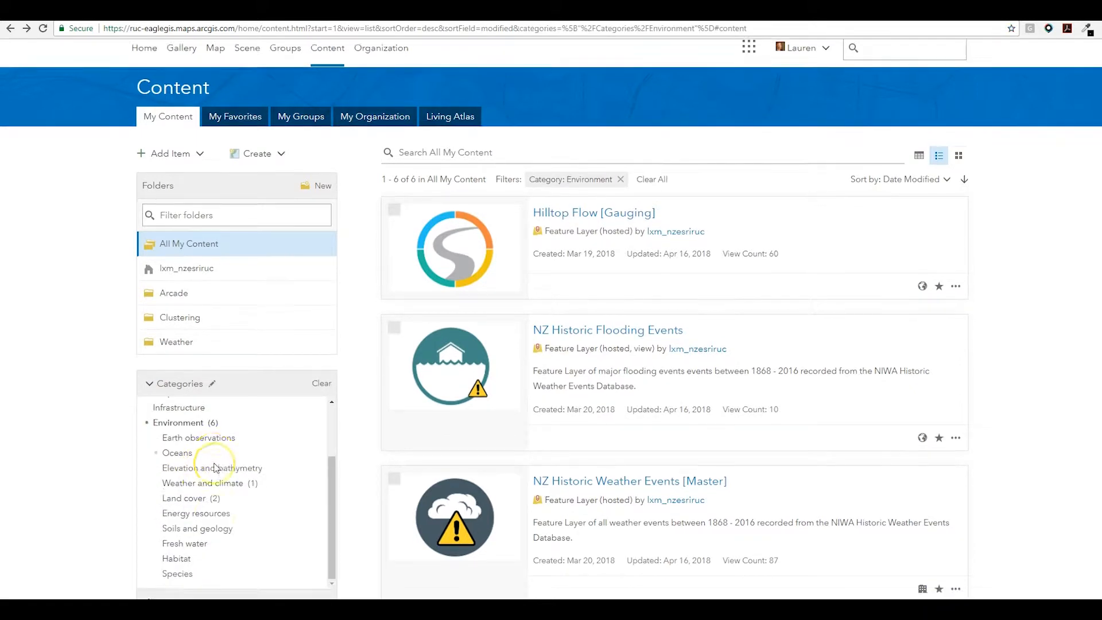
{"action": "scroll", "scroll_direction": "down", "scroll_amount": 3}
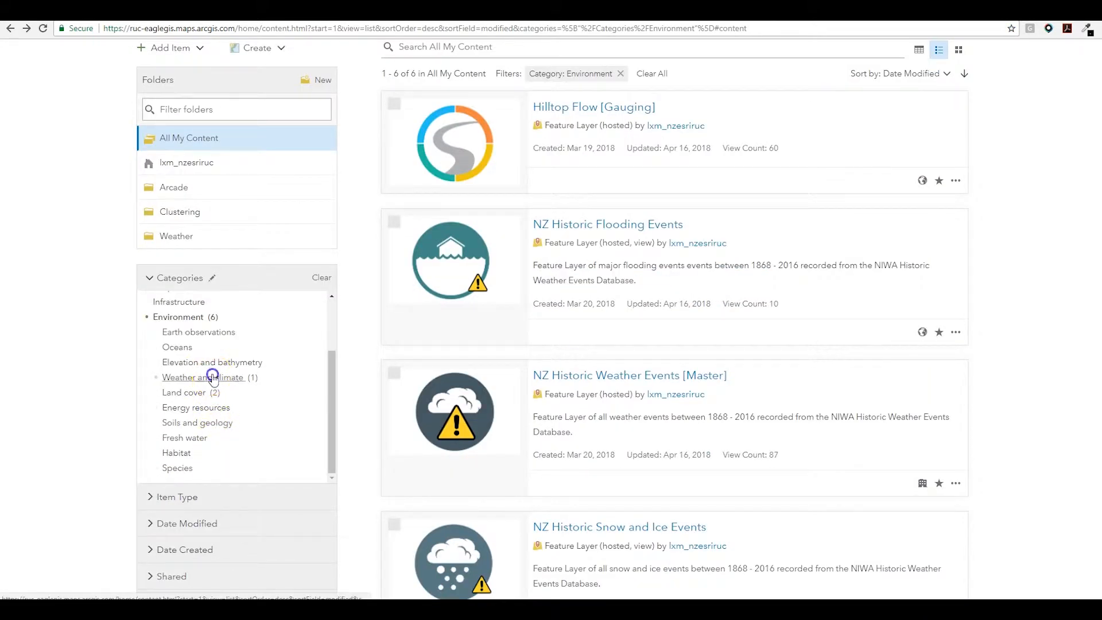
{"action": "left_click", "coordinate": [203, 377]}
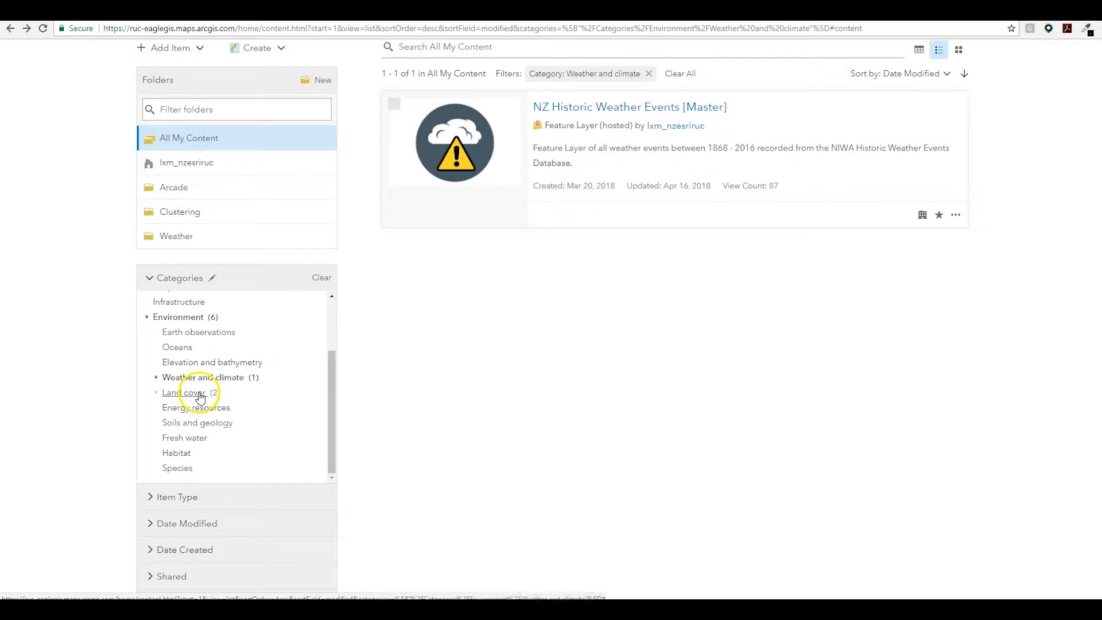
{"action": "left_click", "coordinate": [186, 393]}
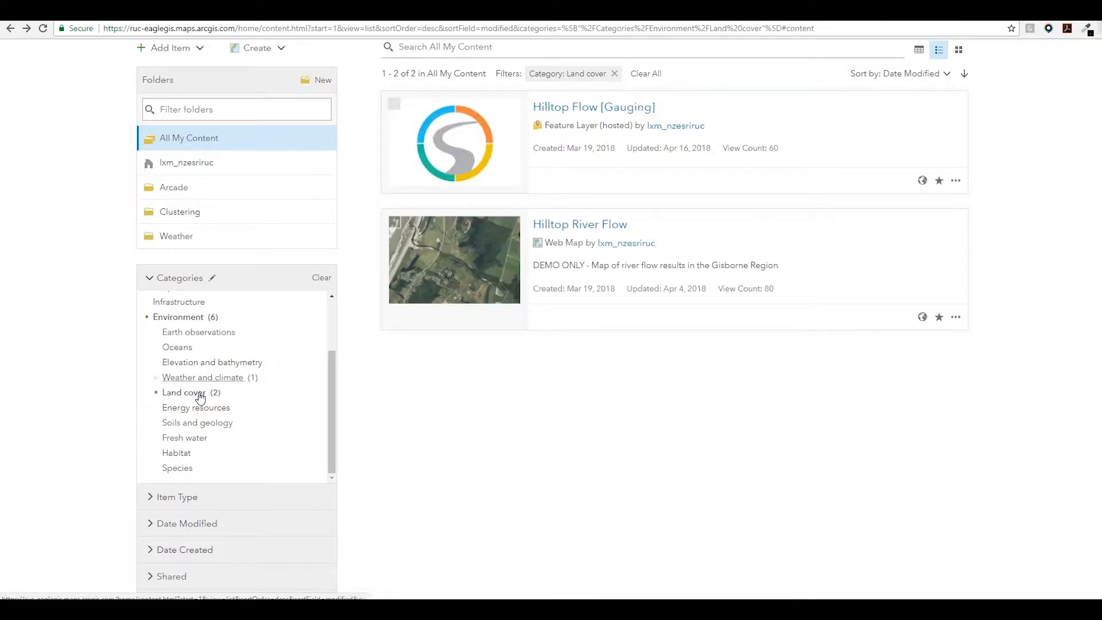
{"action": "mouse_move", "coordinate": [213, 277]}
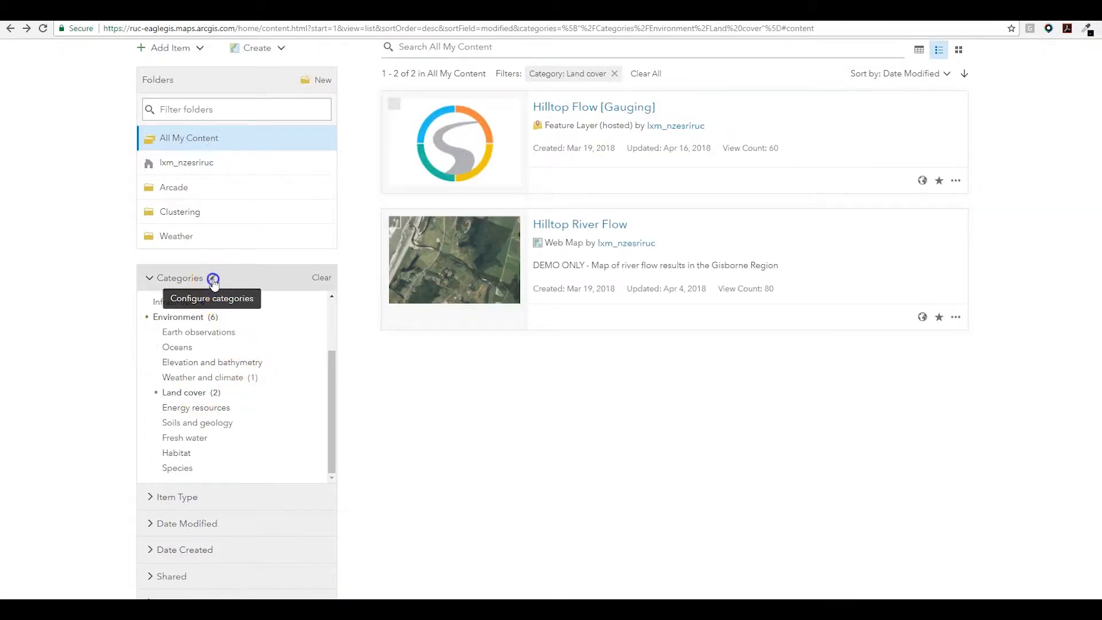
Step: Review the Configure categories tree, scrolling through Trending, Basemaps, Imagery, Boundaries and People
{"action": "left_click", "coordinate": [214, 277]}
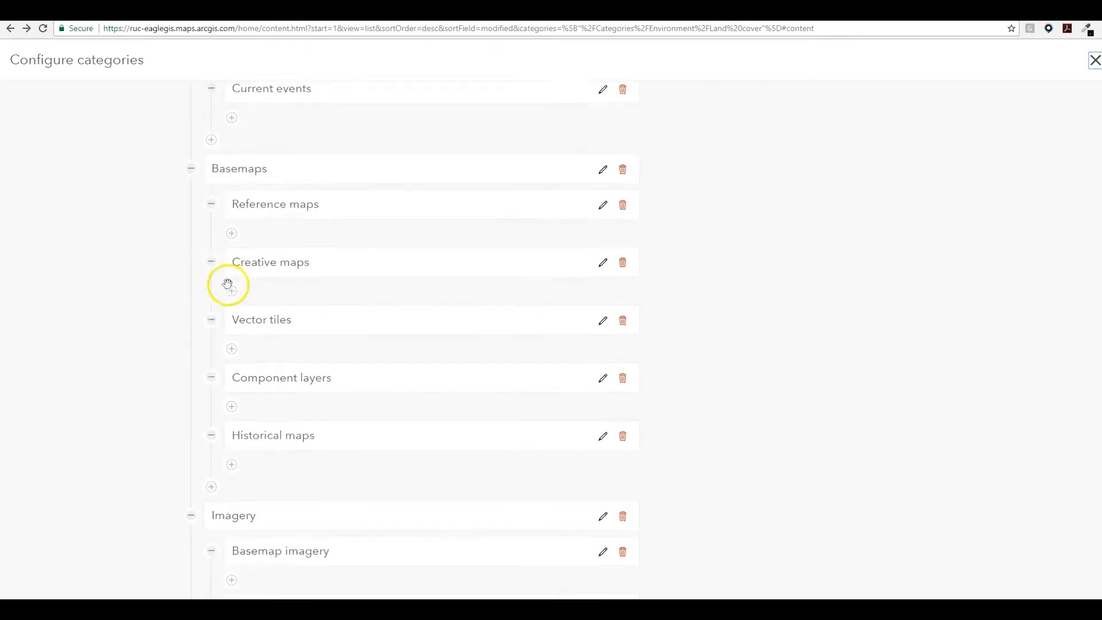
{"action": "scroll", "scroll_direction": "down", "scroll_amount": 3}
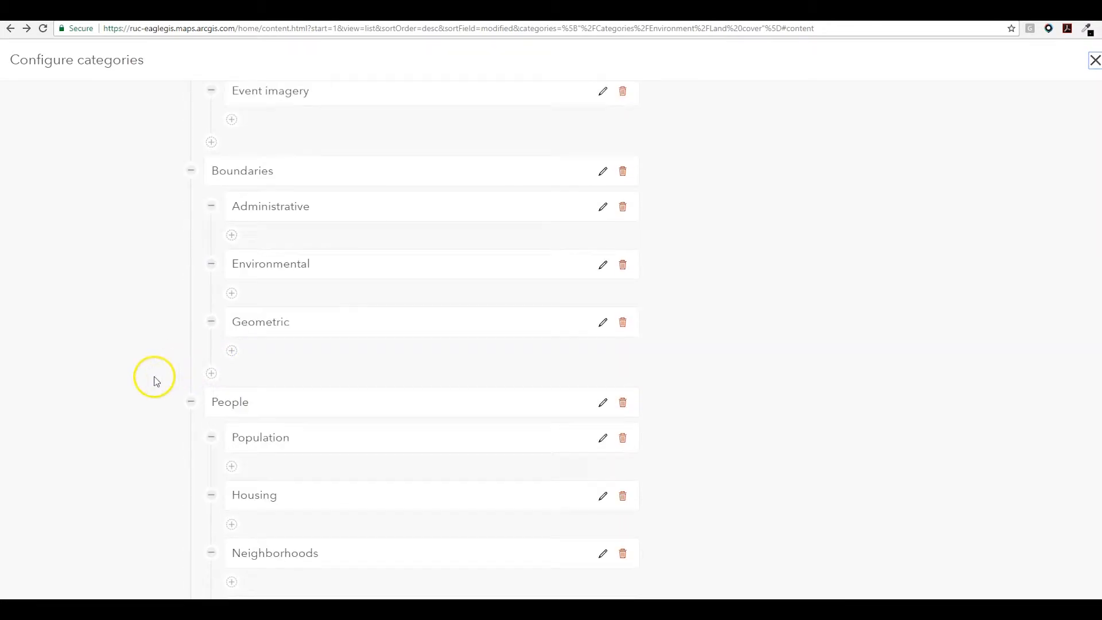
{"action": "scroll", "scroll_direction": "up", "scroll_amount": 3}
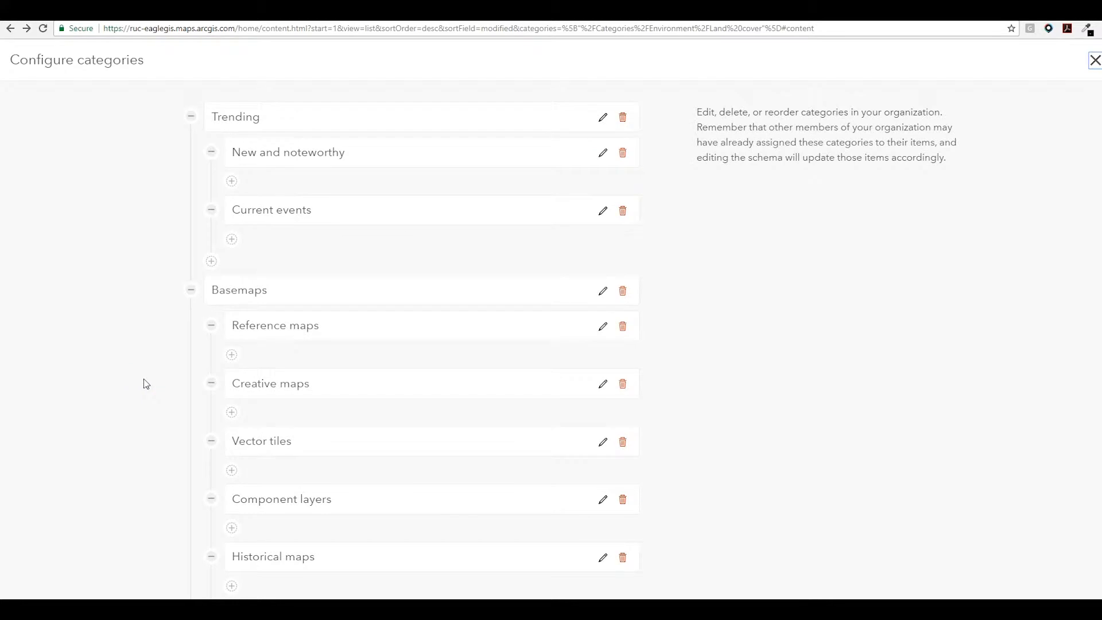
{"action": "left_click", "coordinate": [1094, 59]}
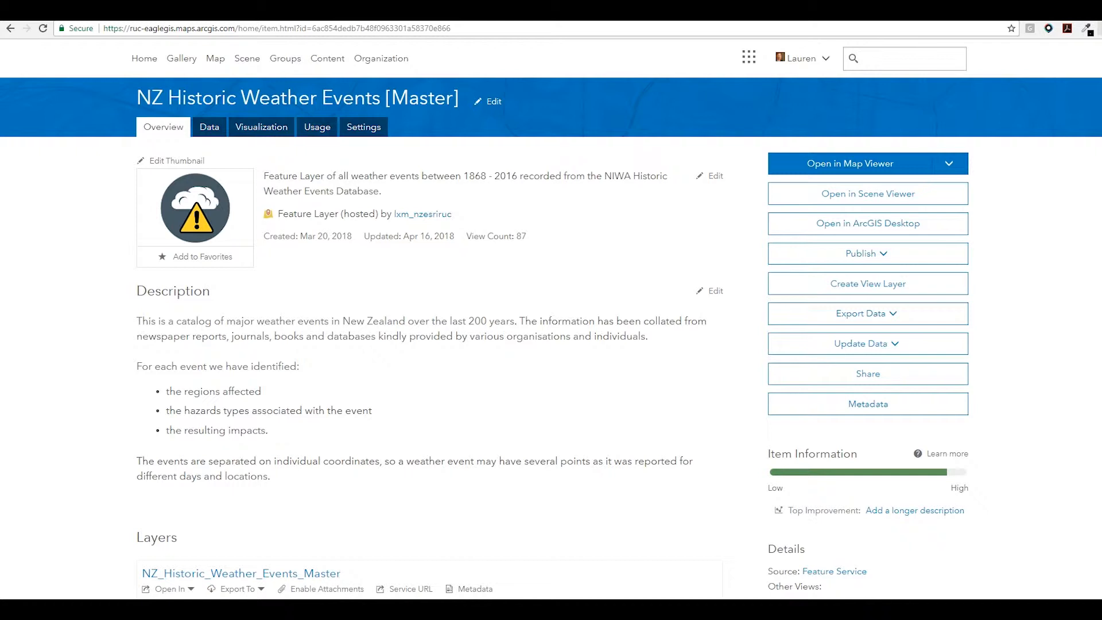
{"action": "mouse_move", "coordinate": [46, 280]}
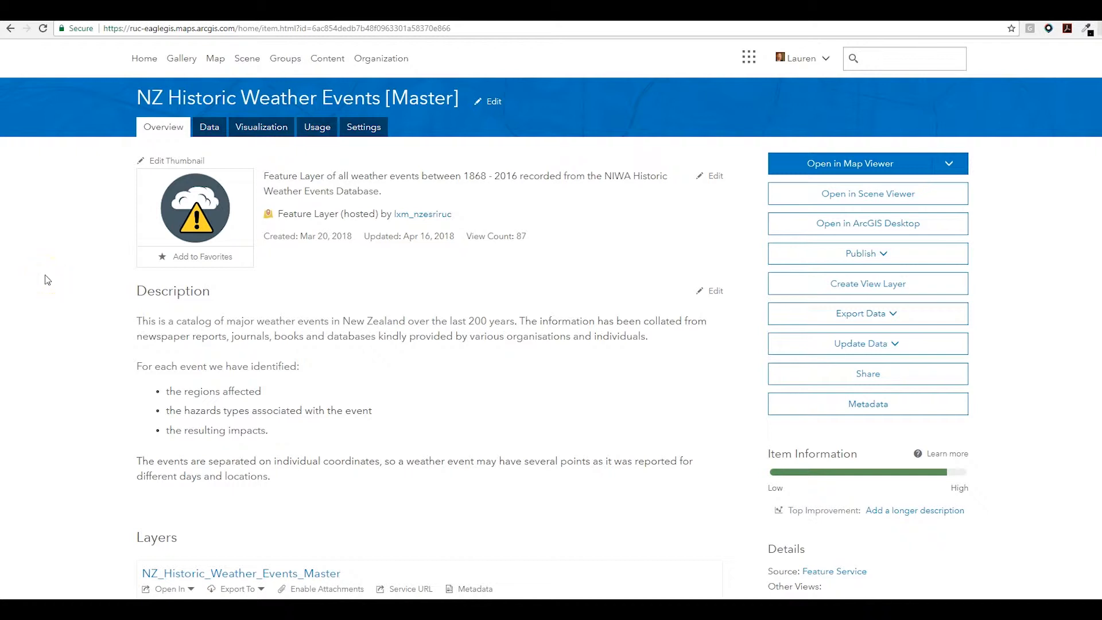
{"action": "mouse_move", "coordinate": [437, 173]}
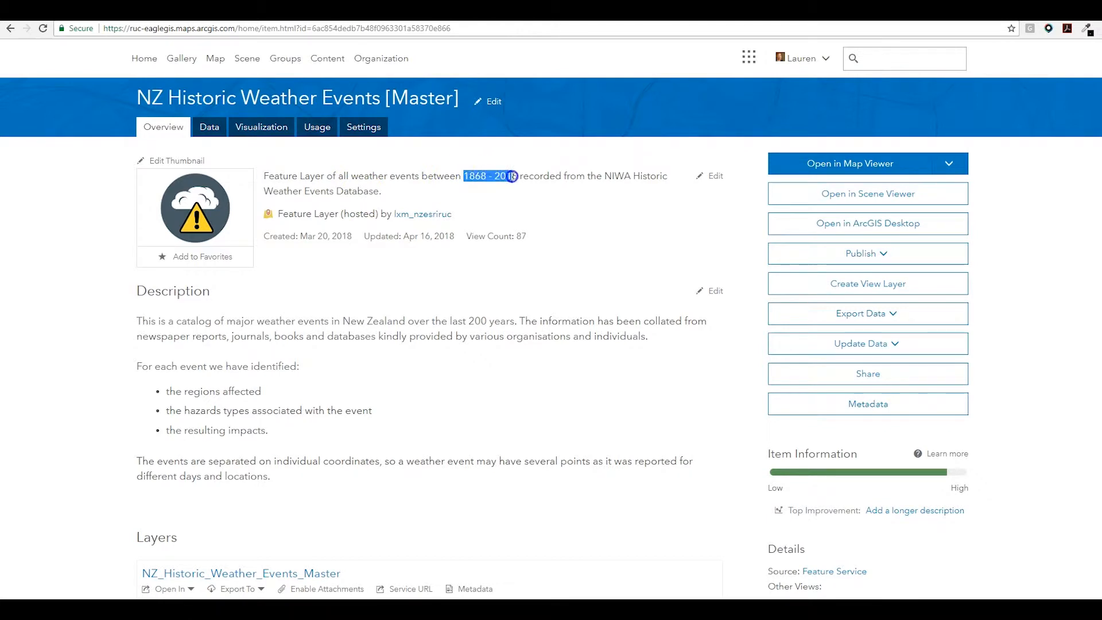
{"action": "mouse_move", "coordinate": [687, 404]}
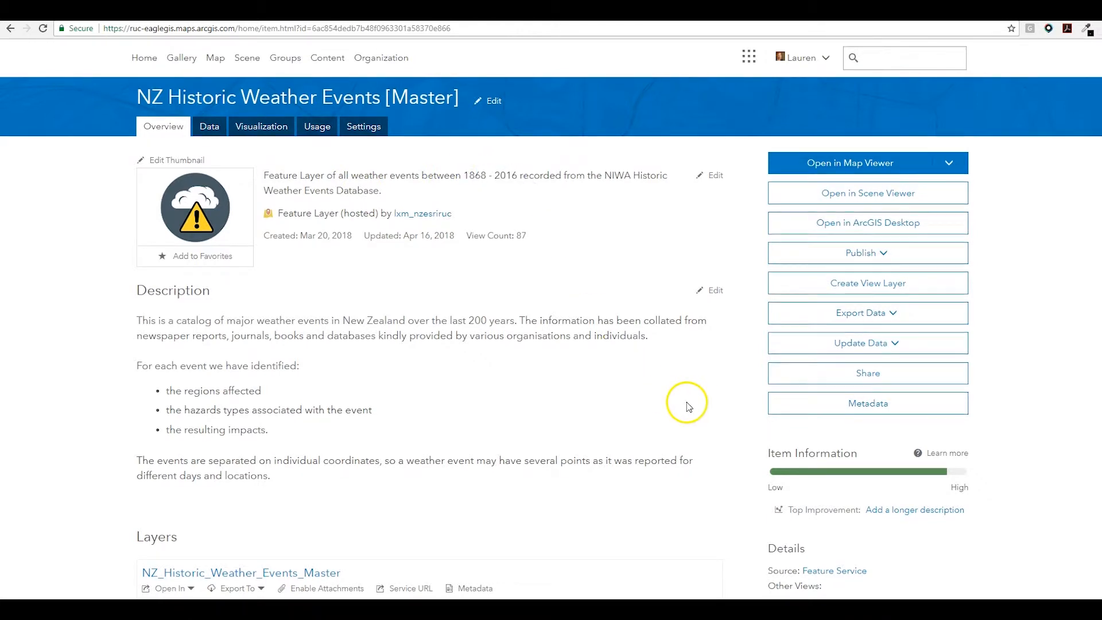
{"action": "scroll", "scroll_direction": "down", "scroll_amount": 3}
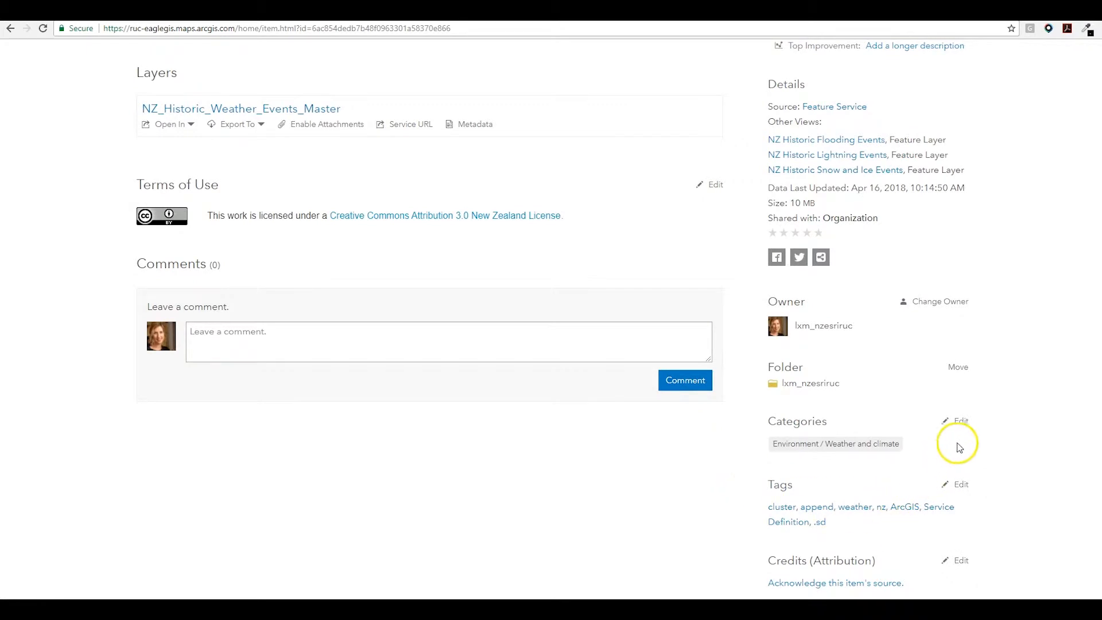
{"action": "left_click", "coordinate": [960, 420]}
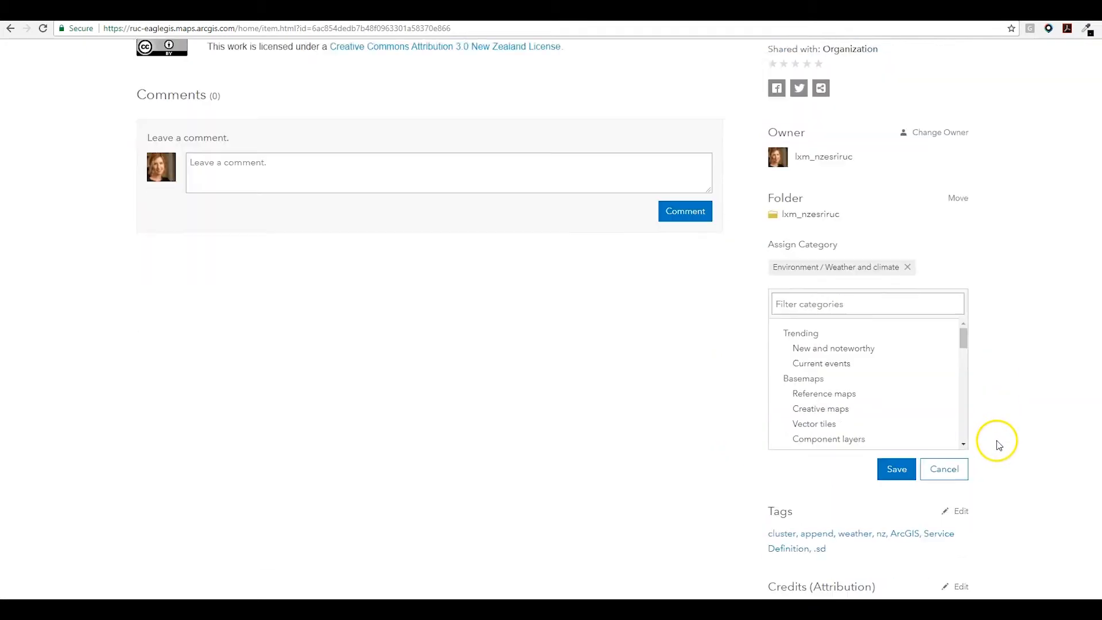
{"action": "left_click", "coordinate": [896, 469]}
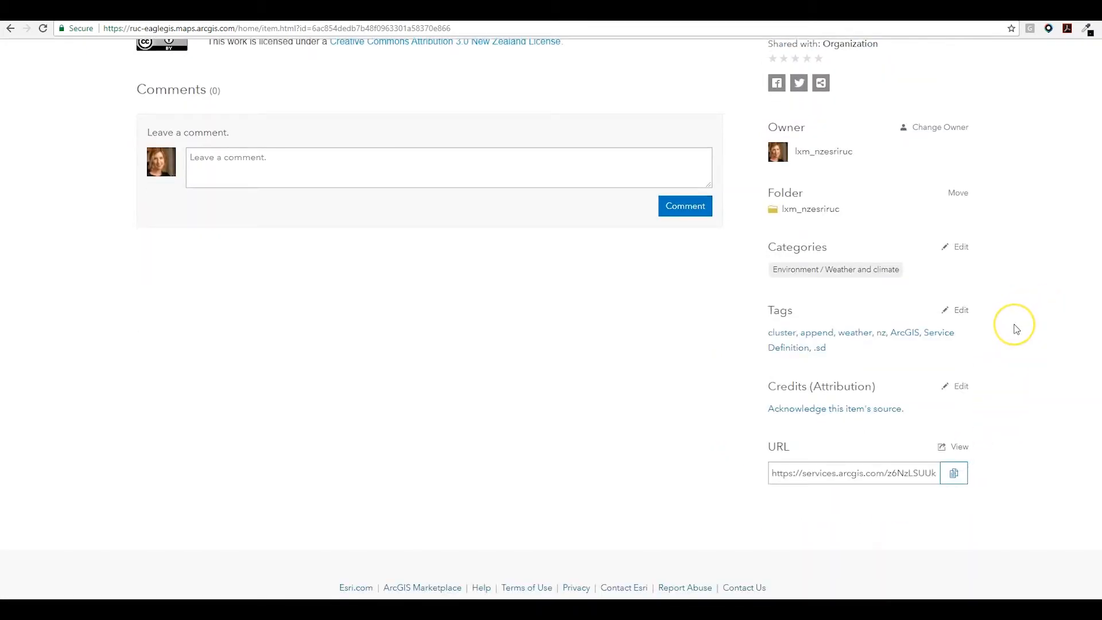
{"action": "scroll", "scroll_direction": "up", "scroll_amount": 3}
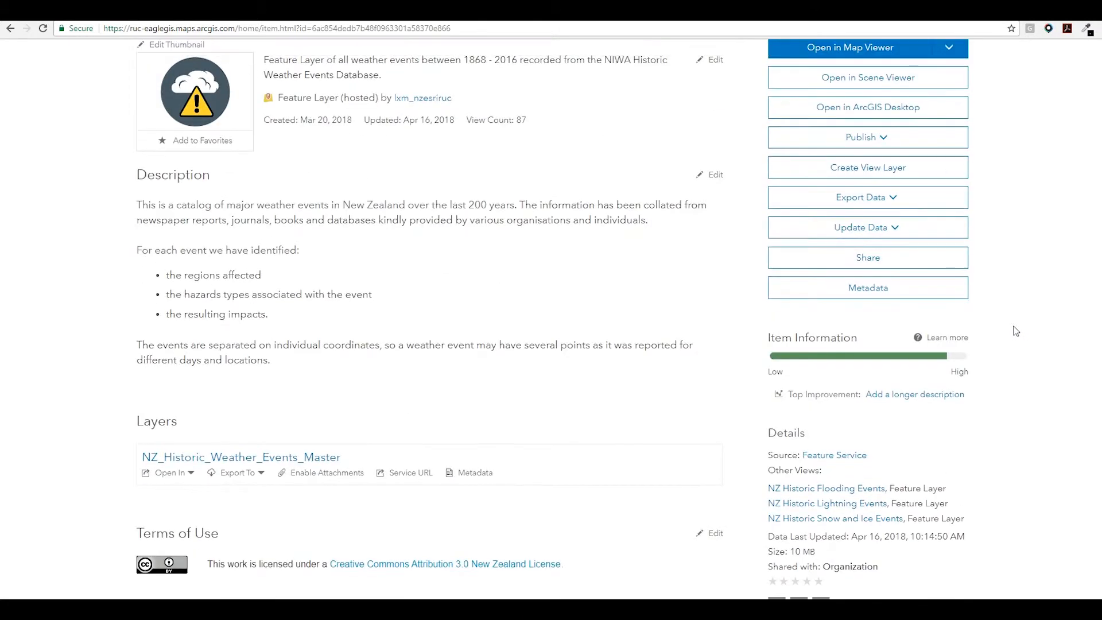
Step: Leave the description editor unchanged and scroll the Overview down to the item details and back
{"action": "scroll", "scroll_direction": "up", "scroll_amount": 3}
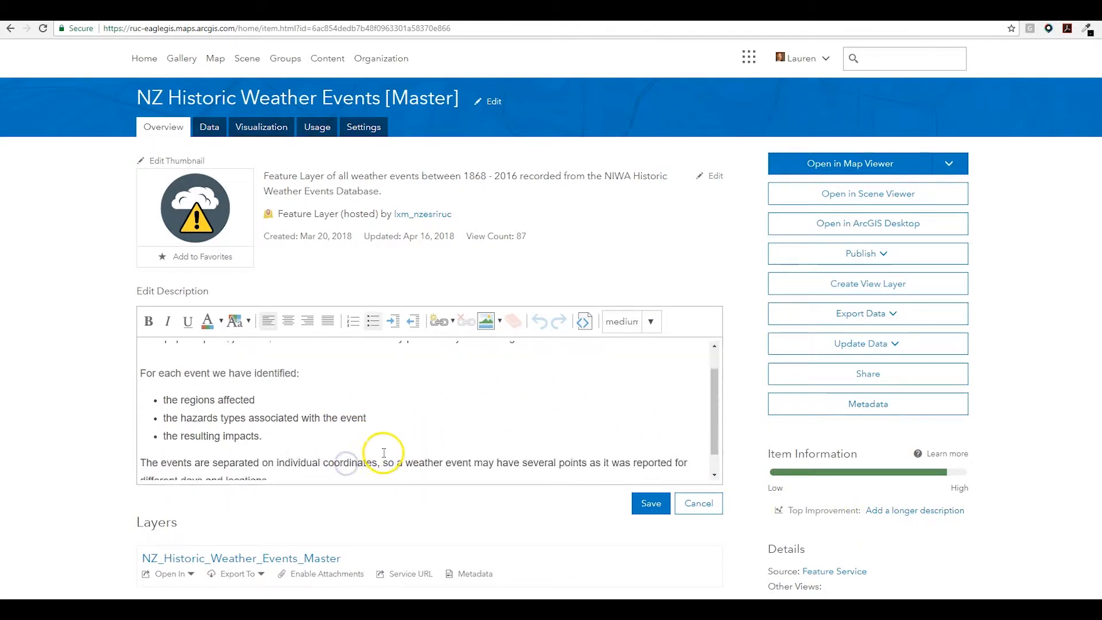
{"action": "scroll", "scroll_direction": "up", "scroll_amount": 3}
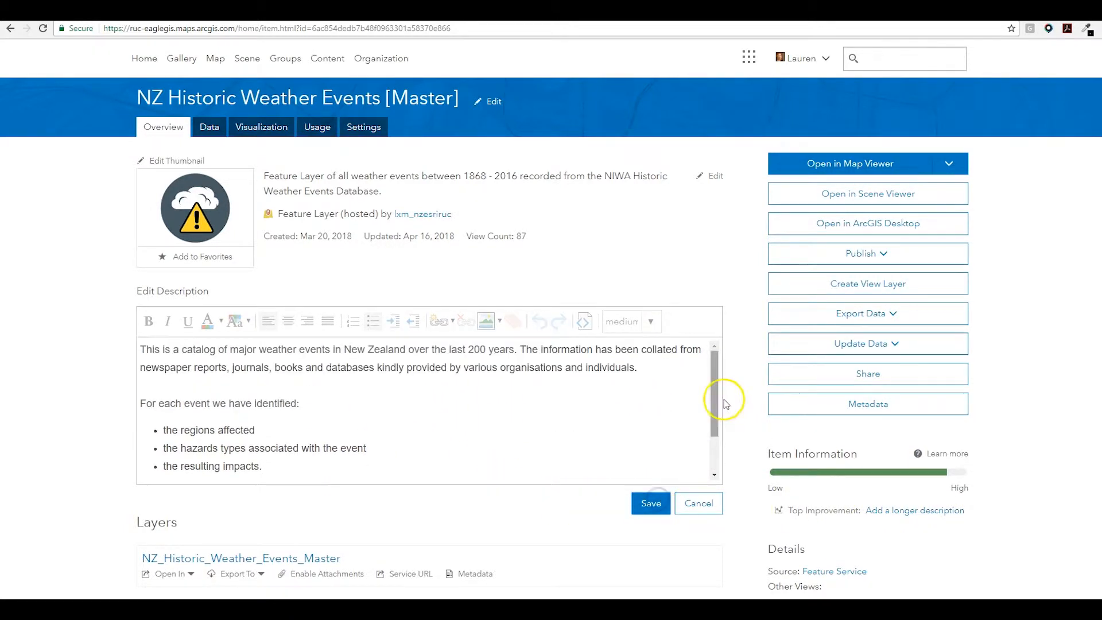
{"action": "left_click", "coordinate": [649, 503]}
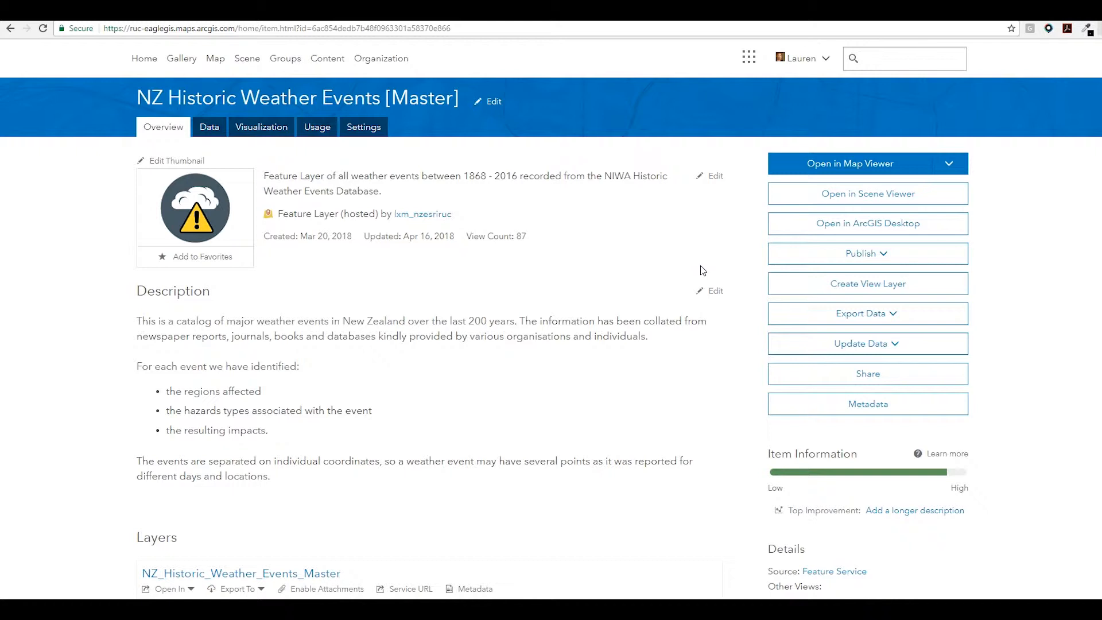
{"action": "scroll", "scroll_direction": "down", "scroll_amount": 3}
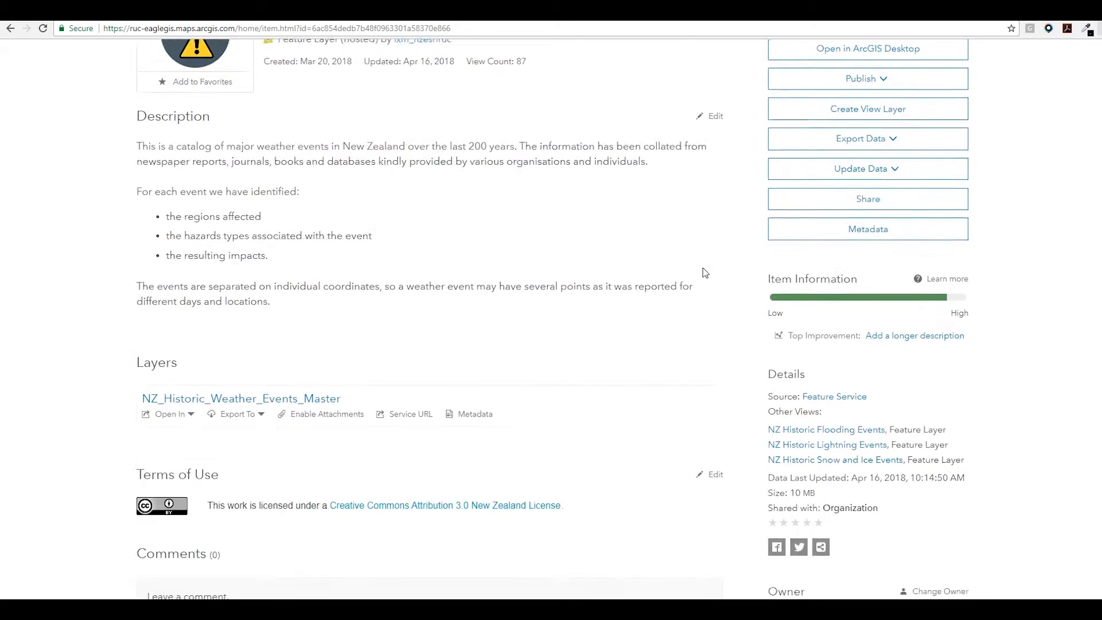
{"action": "scroll", "scroll_direction": "down", "scroll_amount": 3}
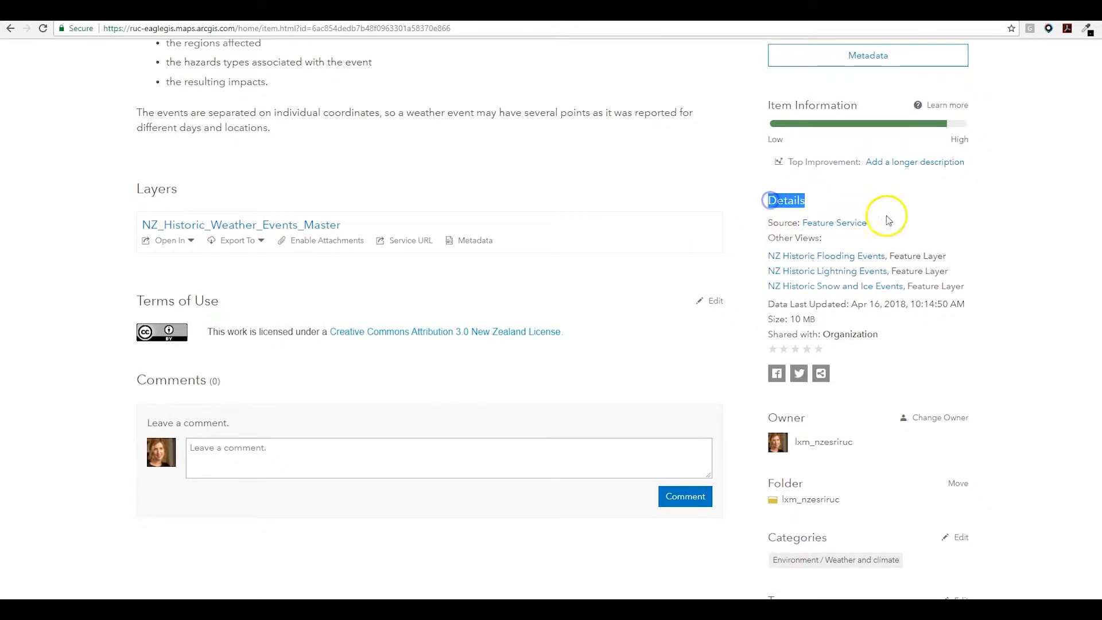
{"action": "mouse_move", "coordinate": [1003, 242]}
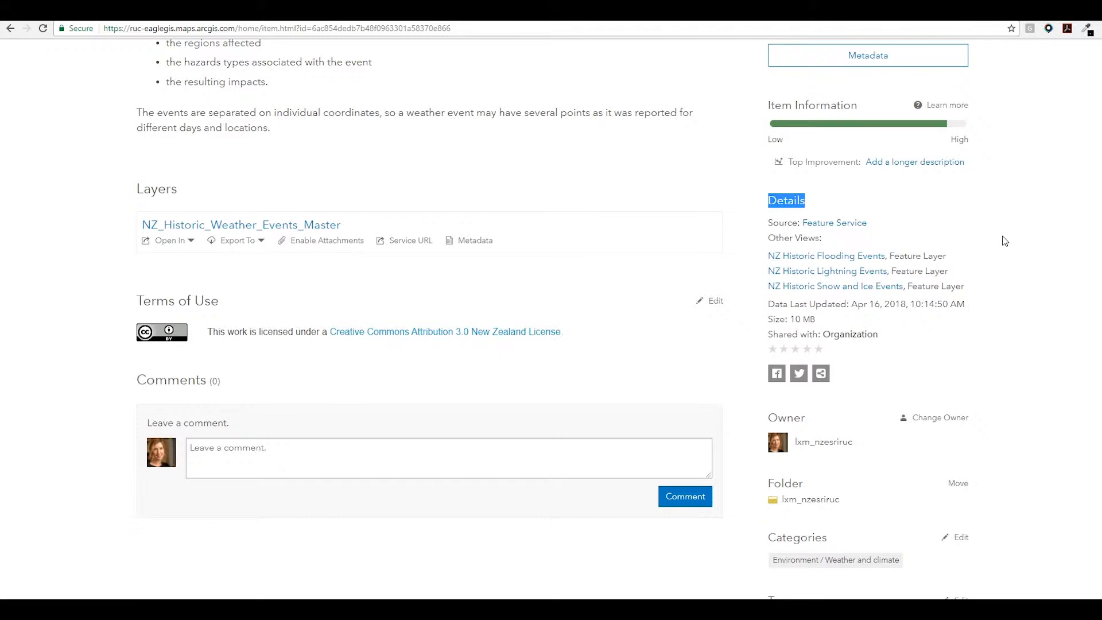
{"action": "scroll", "scroll_direction": "up", "scroll_amount": 3}
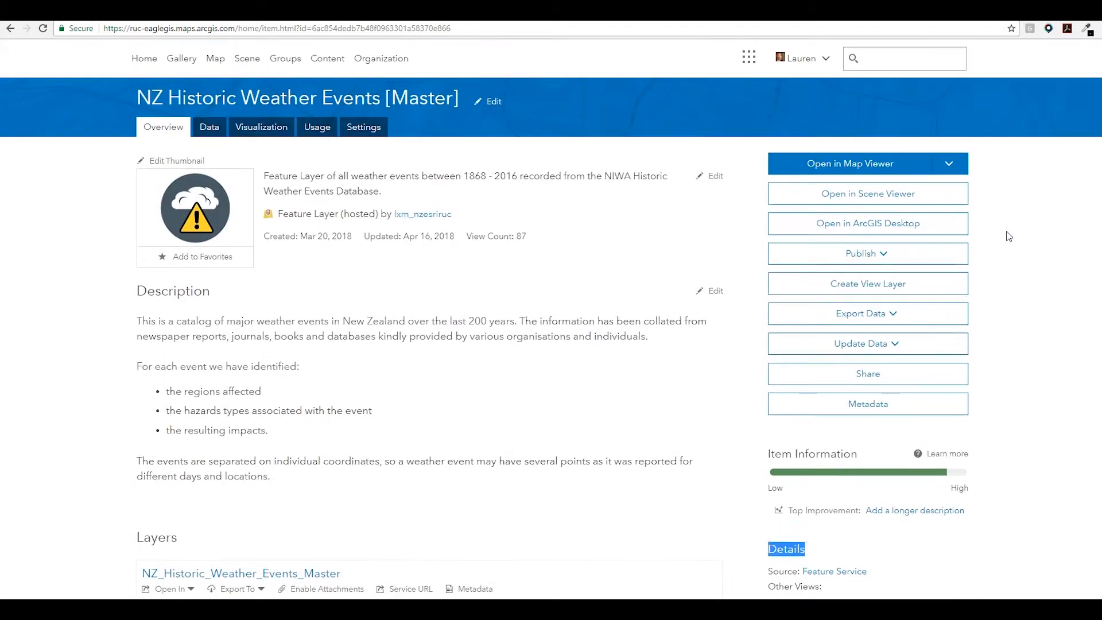
{"action": "mouse_move", "coordinate": [393, 153]}
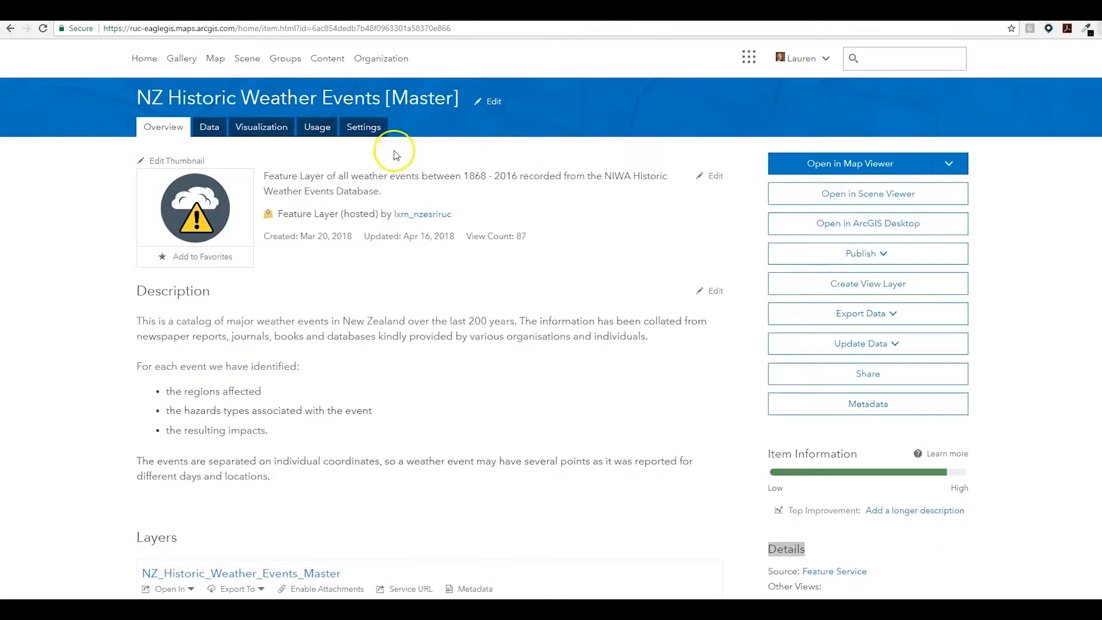
Step: Mark the layer as Authoritative in Settings and confirm the badge on the Overview
{"action": "left_click", "coordinate": [364, 128]}
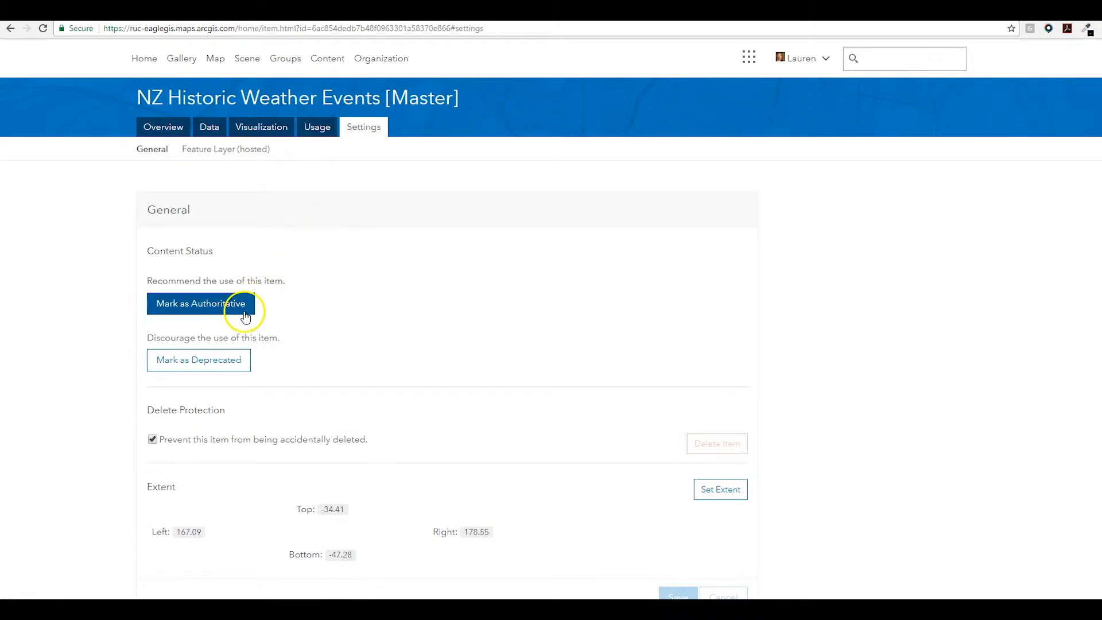
{"action": "left_click", "coordinate": [200, 303]}
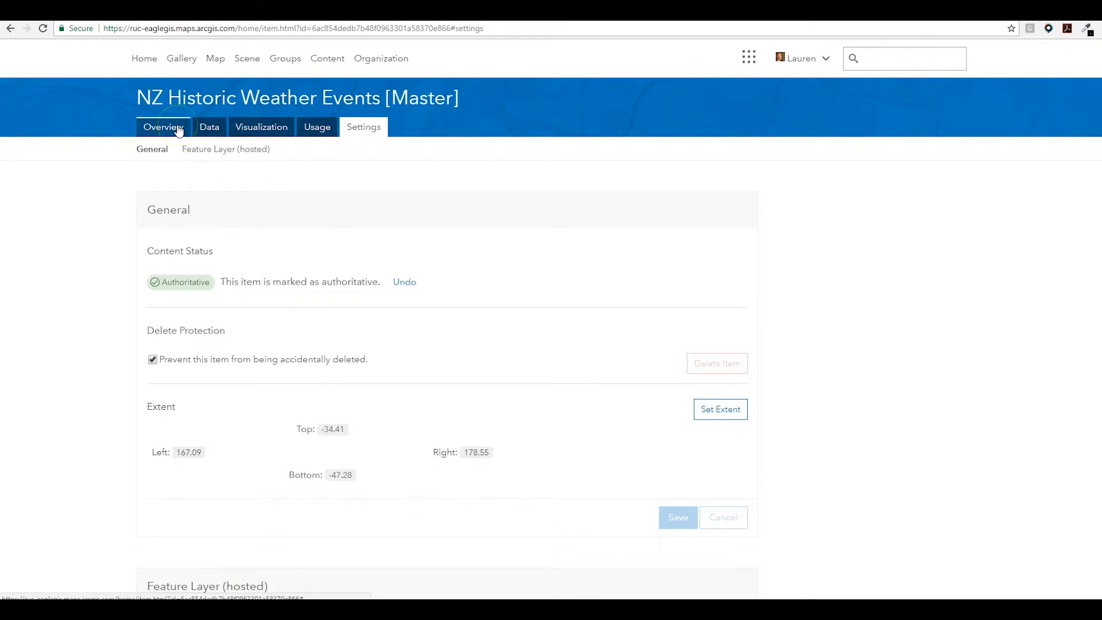
{"action": "left_click", "coordinate": [163, 127]}
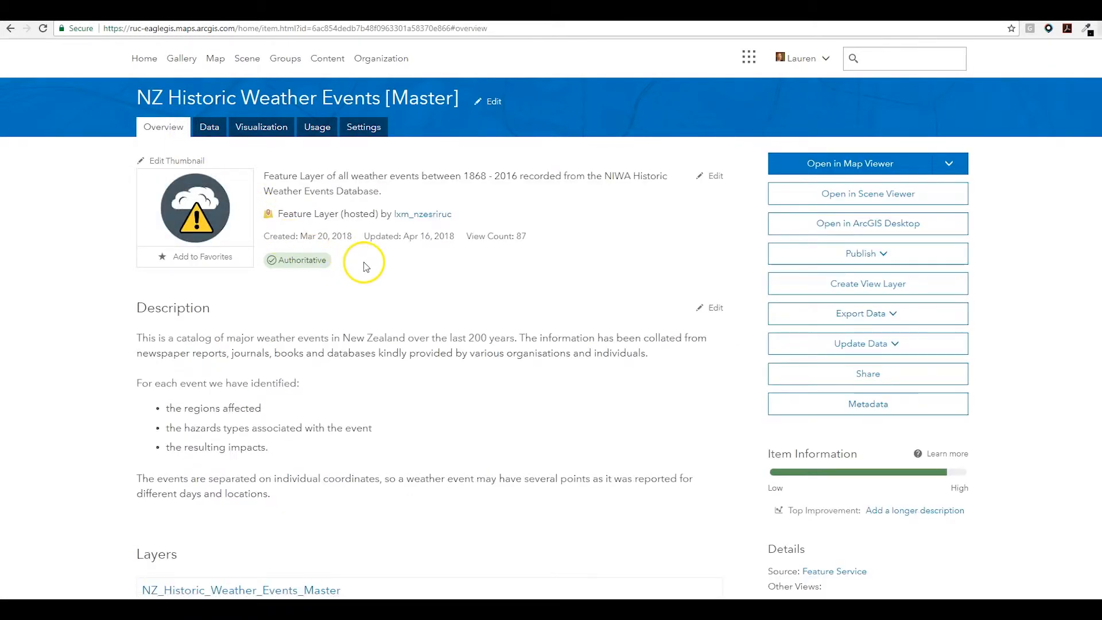
{"action": "double_click", "coordinate": [528, 337]}
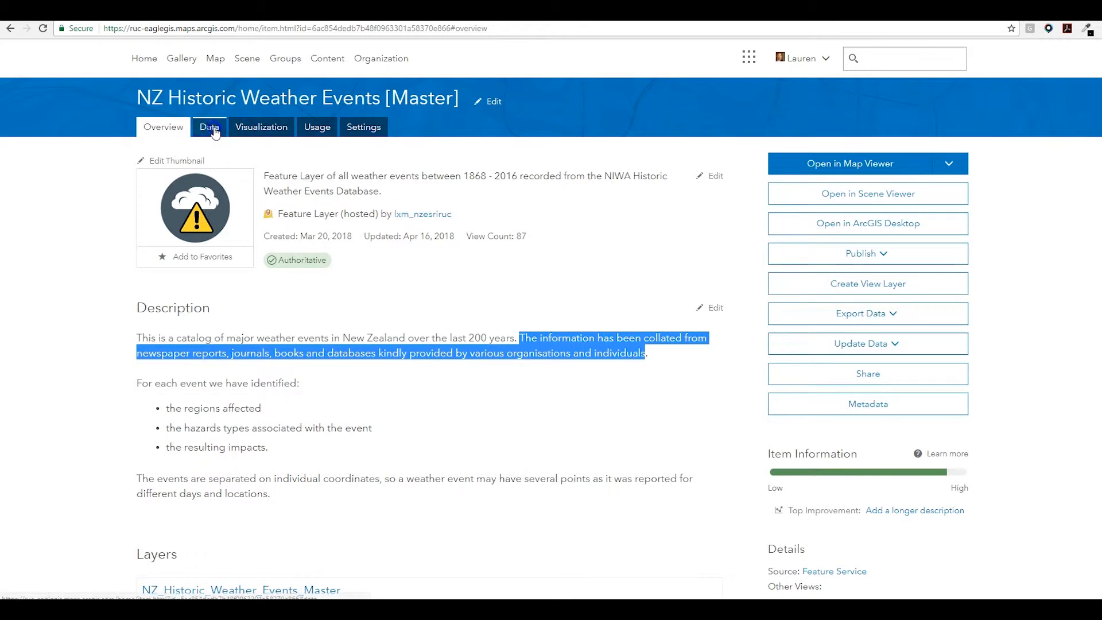
Step: Show the layer's Data table of 13508 features and start Append Data to Layer
{"action": "left_click", "coordinate": [209, 127]}
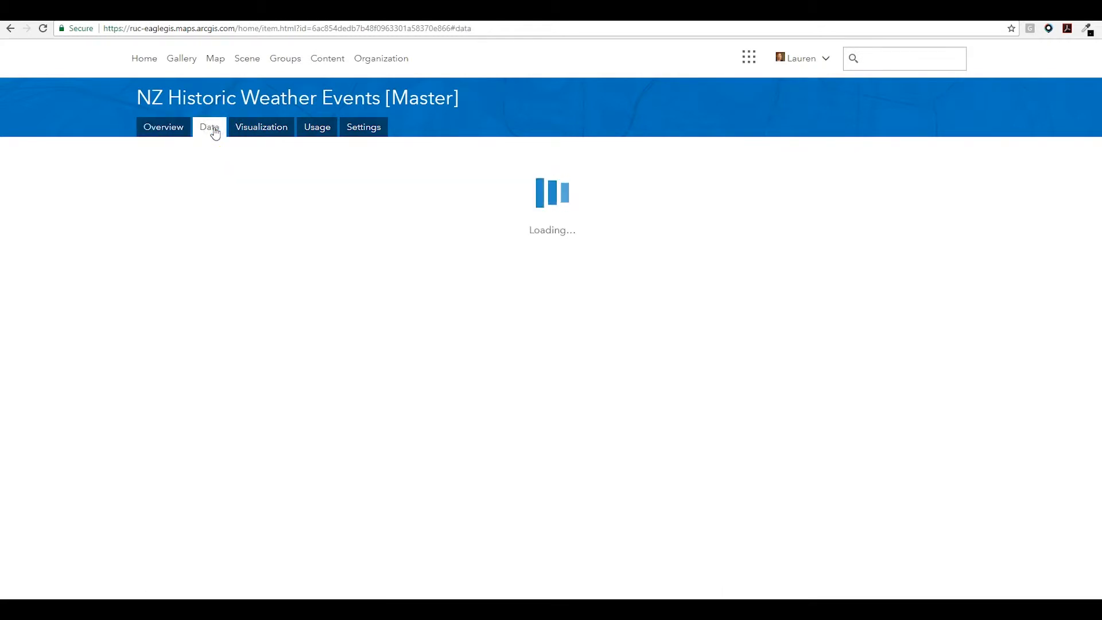
{"action": "left_click", "coordinate": [209, 127]}
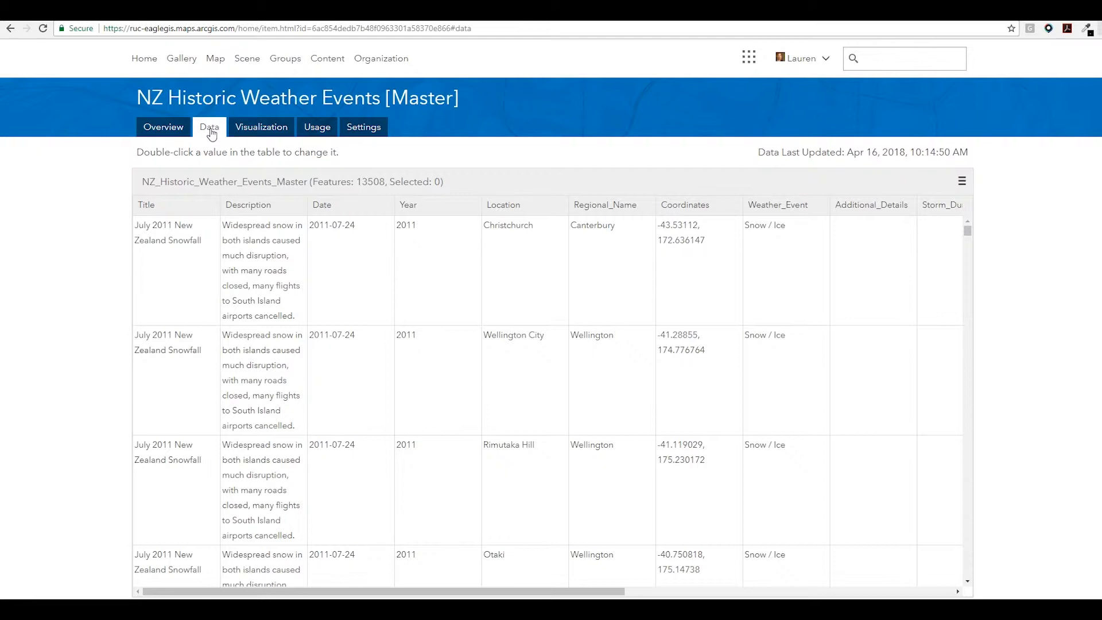
{"action": "mouse_move", "coordinate": [296, 146]}
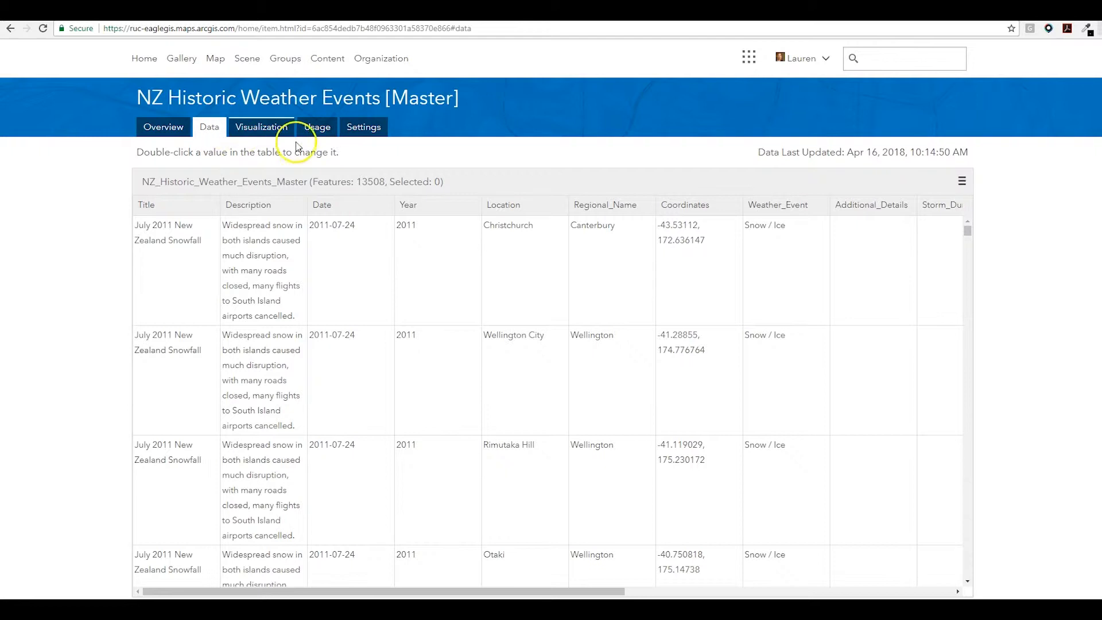
{"action": "left_click", "coordinate": [962, 180]}
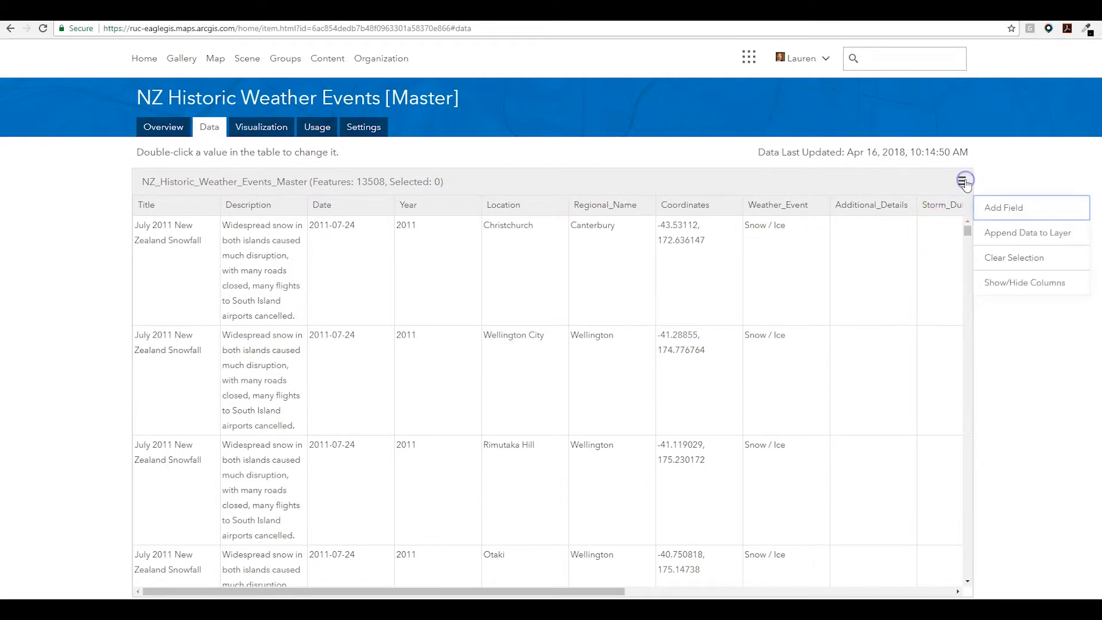
{"action": "left_click", "coordinate": [1028, 233]}
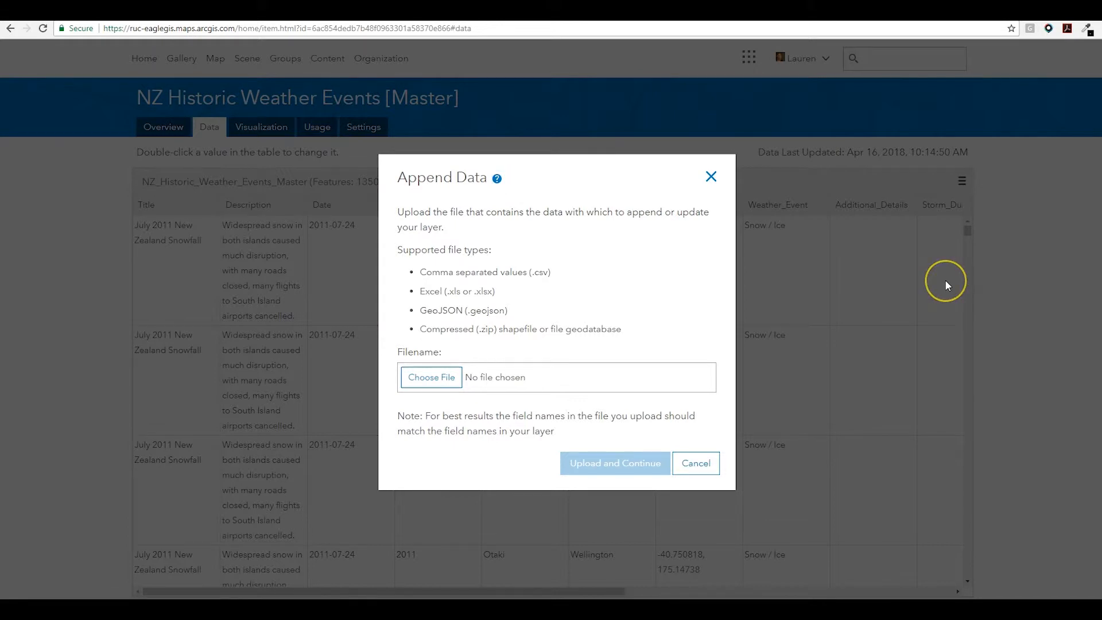
{"action": "mouse_move", "coordinate": [945, 280]}
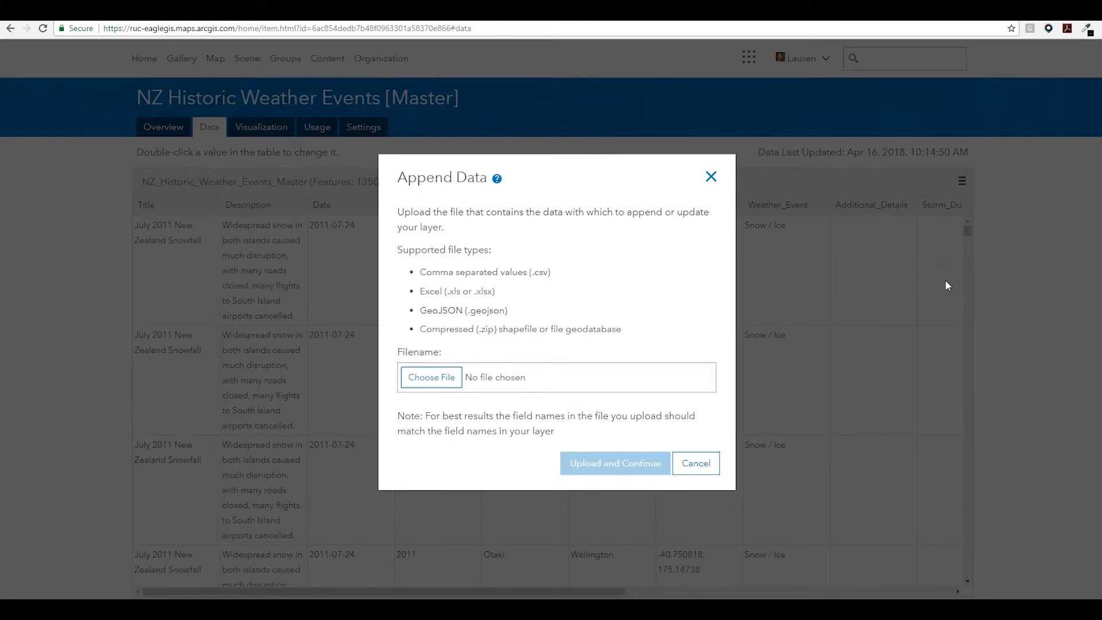
{"action": "mouse_move", "coordinate": [789, 321]}
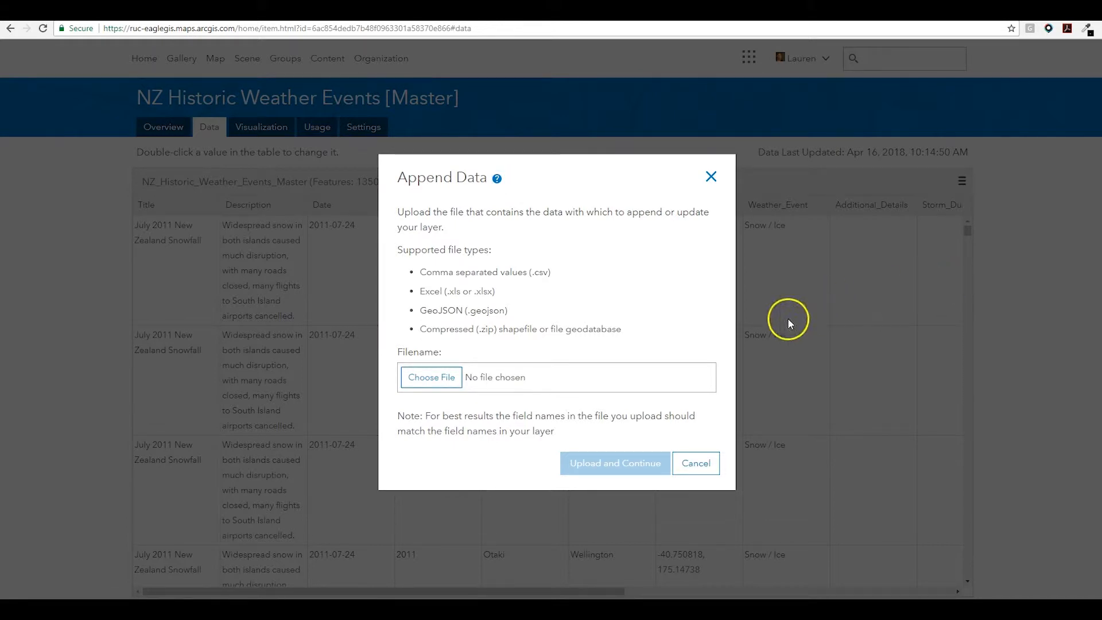
Step: Upload Weather_Event_Updates.gdb.zip as a File Geodatabase and continue to analysis
{"action": "left_click", "coordinate": [431, 378]}
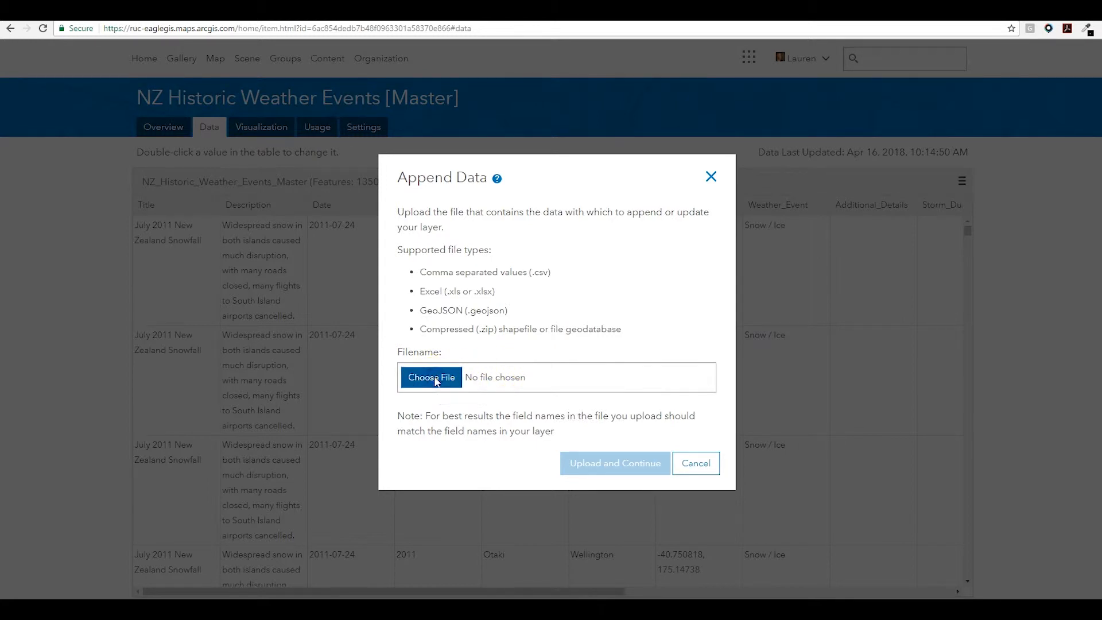
{"action": "left_click", "coordinate": [430, 377]}
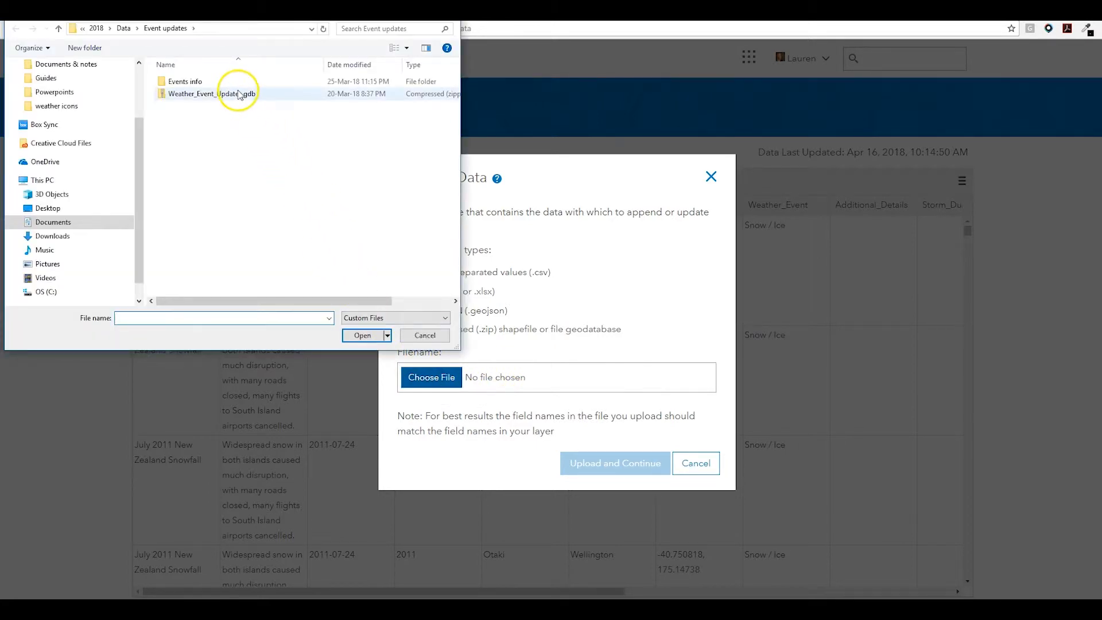
{"action": "left_click", "coordinate": [362, 336]}
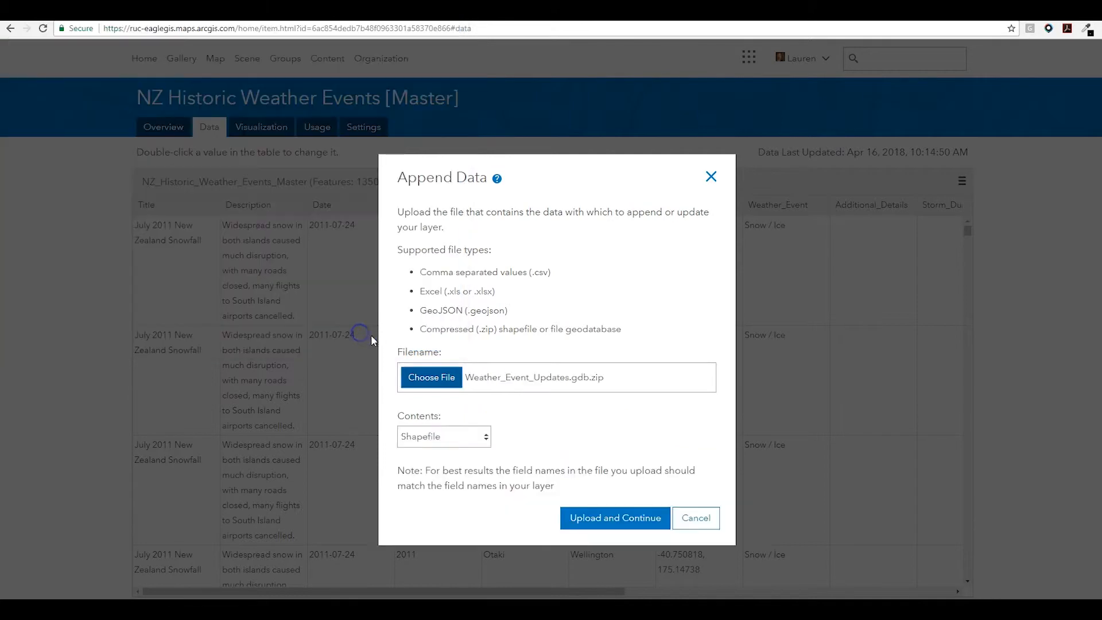
{"action": "left_click", "coordinate": [443, 436]}
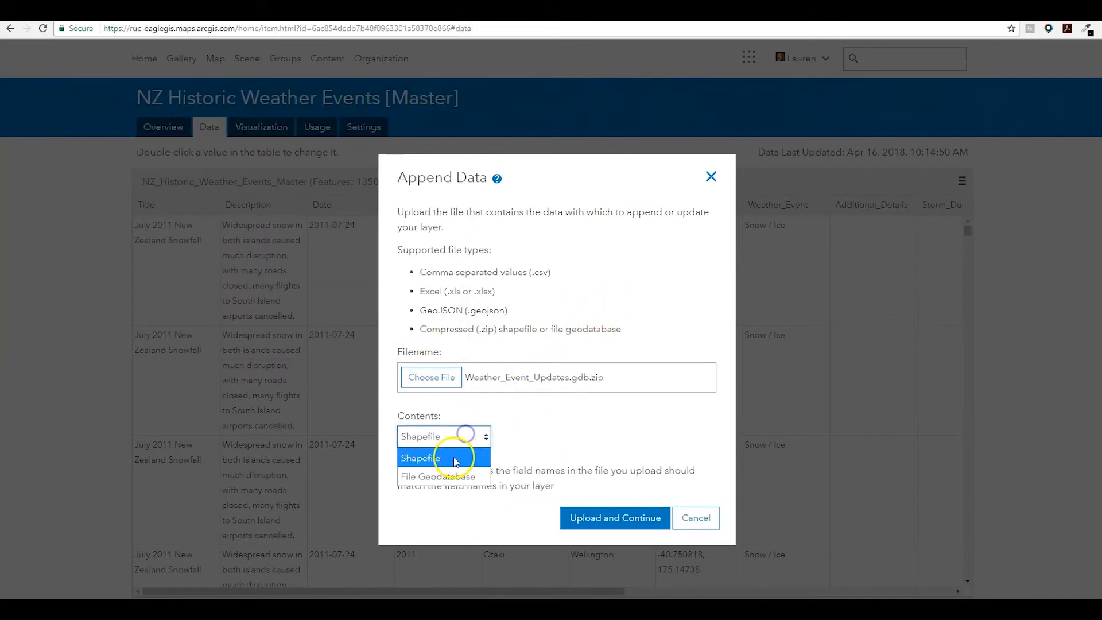
{"action": "left_click", "coordinate": [436, 476]}
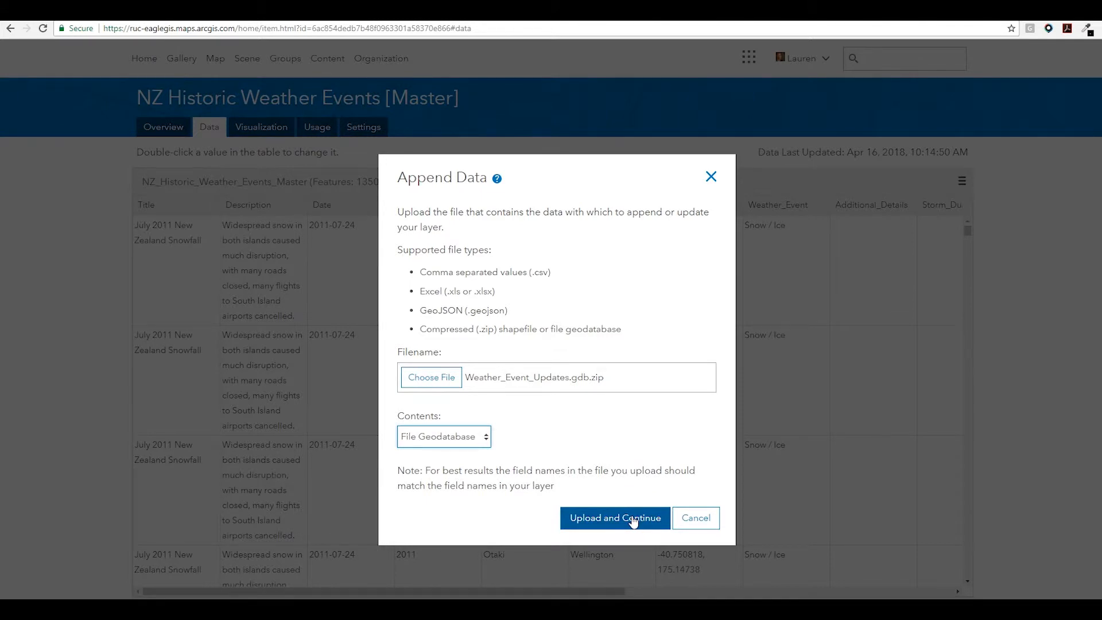
{"action": "left_click", "coordinate": [615, 518]}
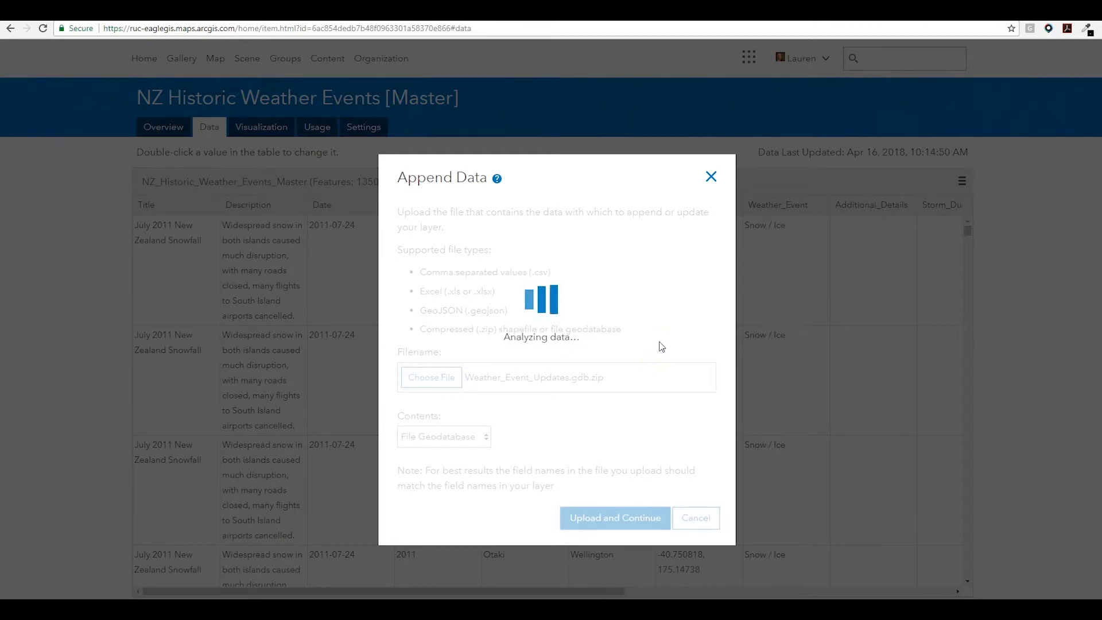
Step: Update existing features matched on GlobalID, review field matching, and apply the updates
{"action": "left_click", "coordinate": [613, 518]}
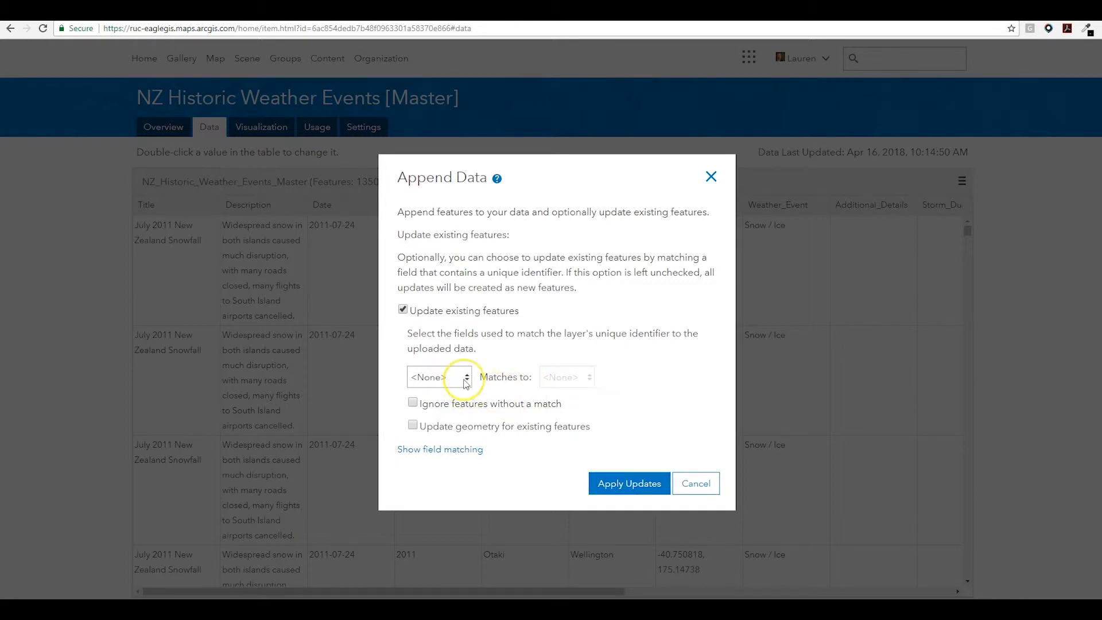
{"action": "left_click", "coordinate": [437, 377]}
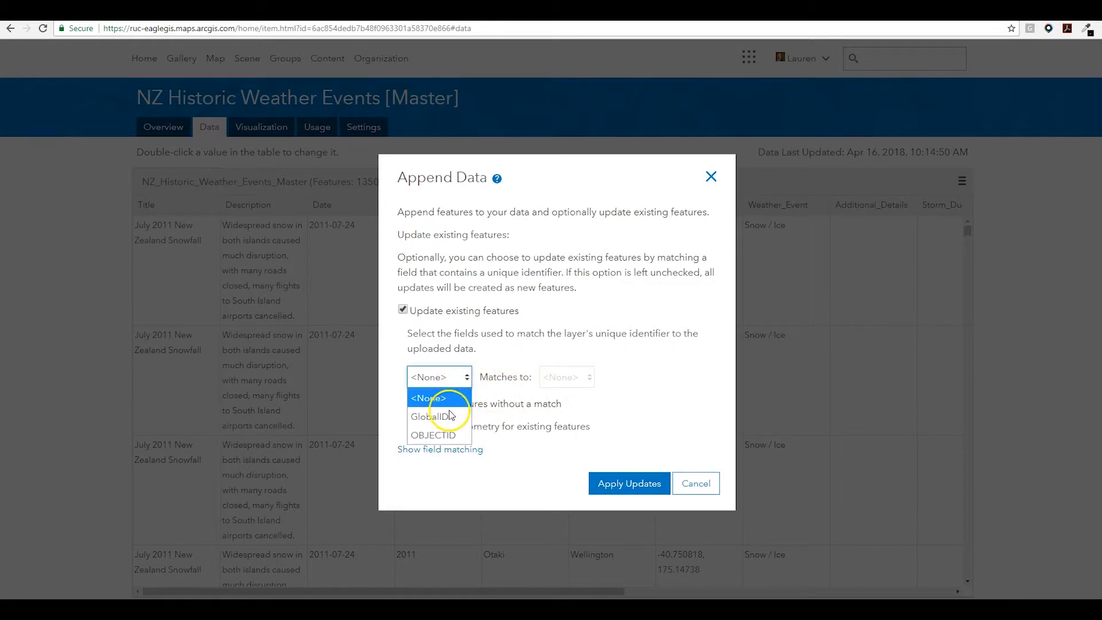
{"action": "left_click", "coordinate": [427, 416]}
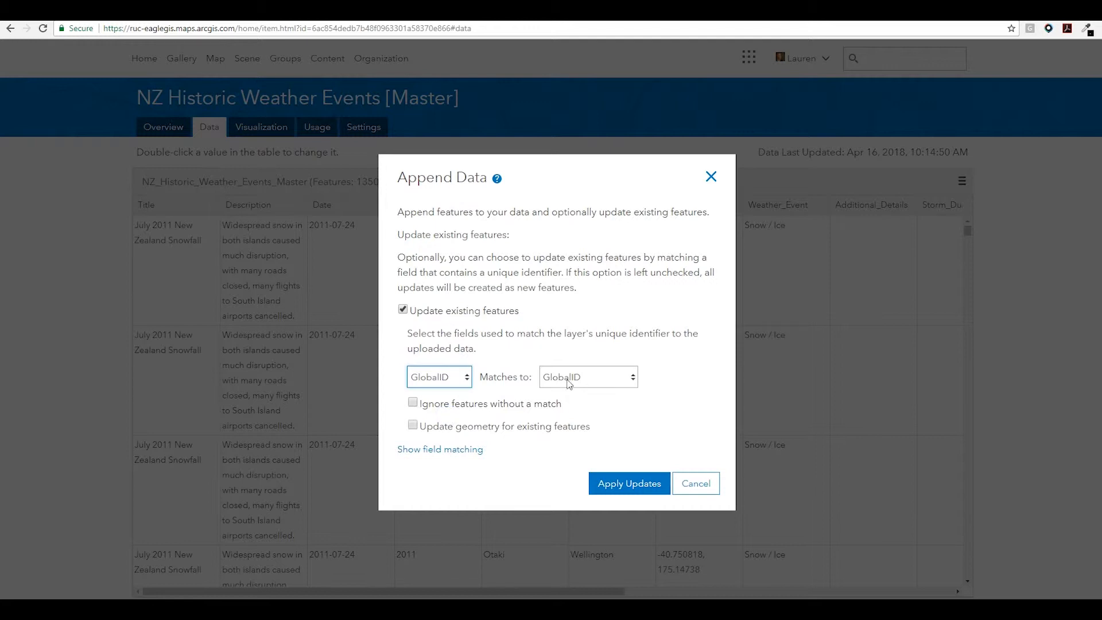
{"action": "left_click", "coordinate": [440, 448]}
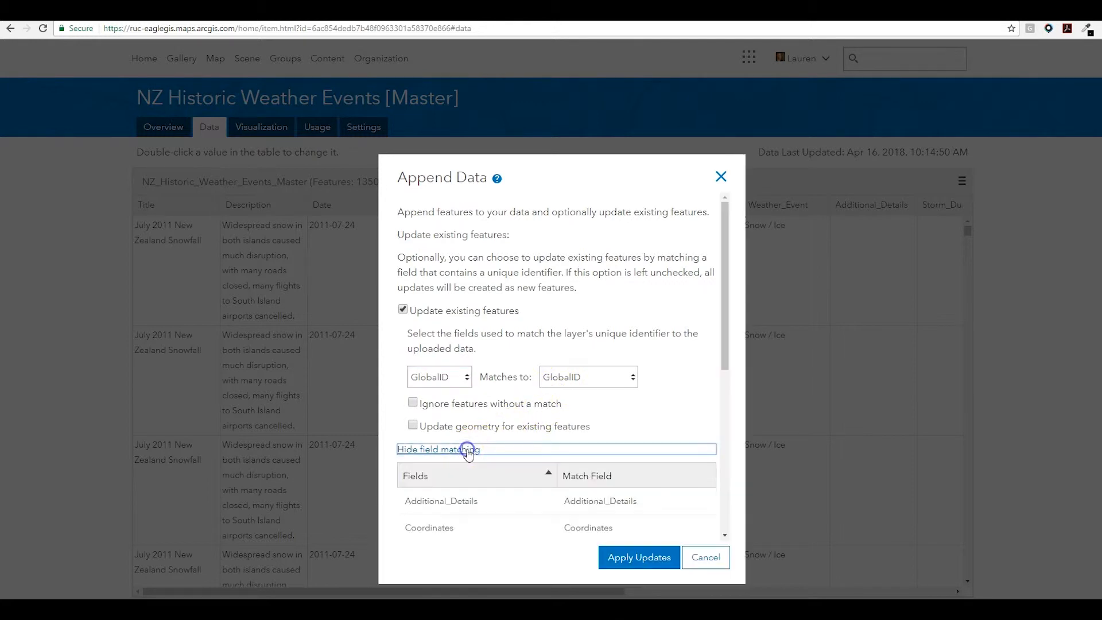
{"action": "scroll", "scroll_direction": "down", "scroll_amount": 3}
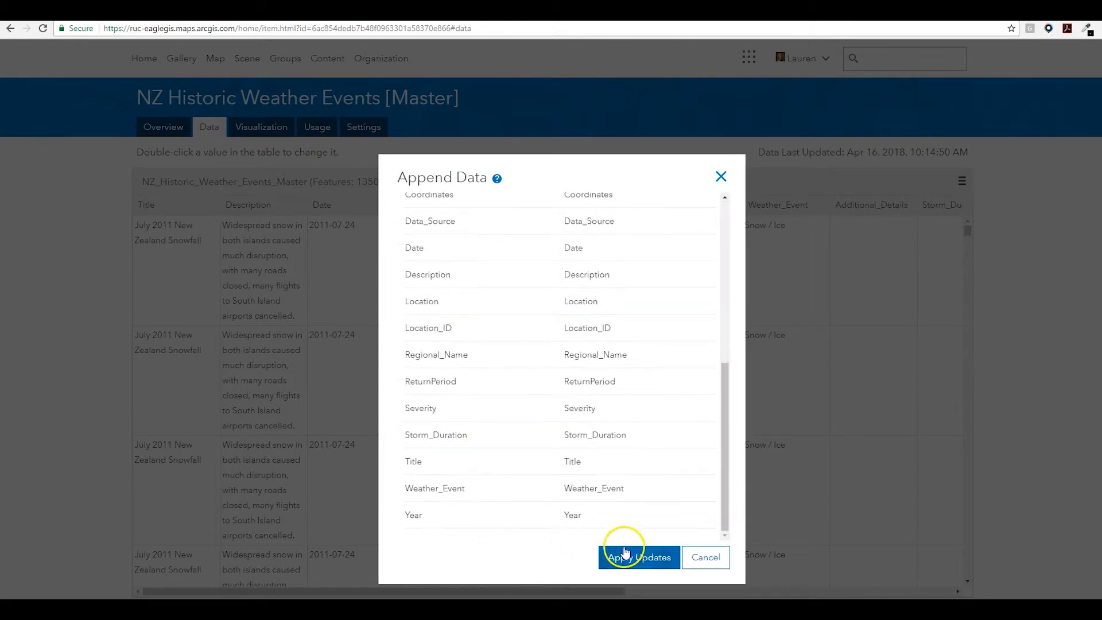
{"action": "left_click", "coordinate": [638, 557]}
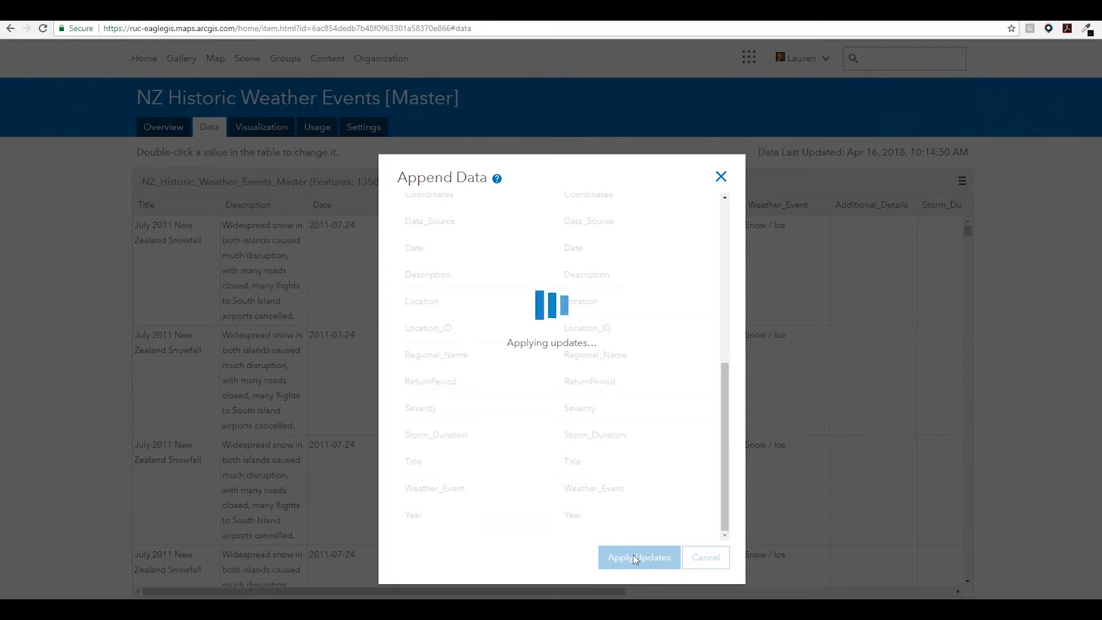
{"action": "left_click", "coordinate": [639, 557]}
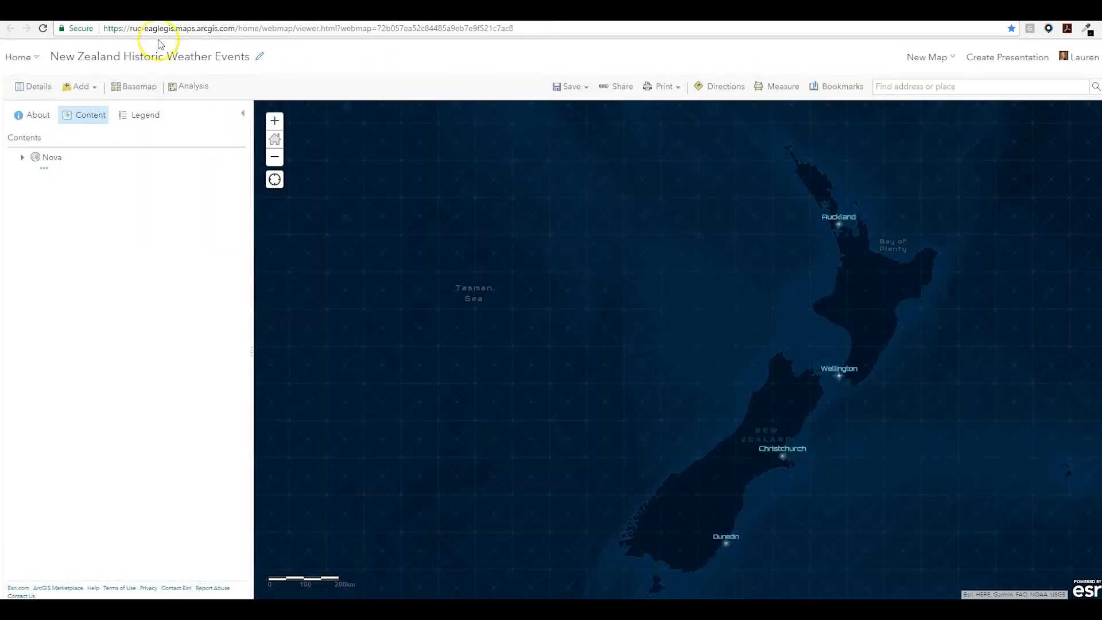
Step: Browse My Content layers in table view with the Folders and Categories filters expanded
{"action": "left_click", "coordinate": [76, 86]}
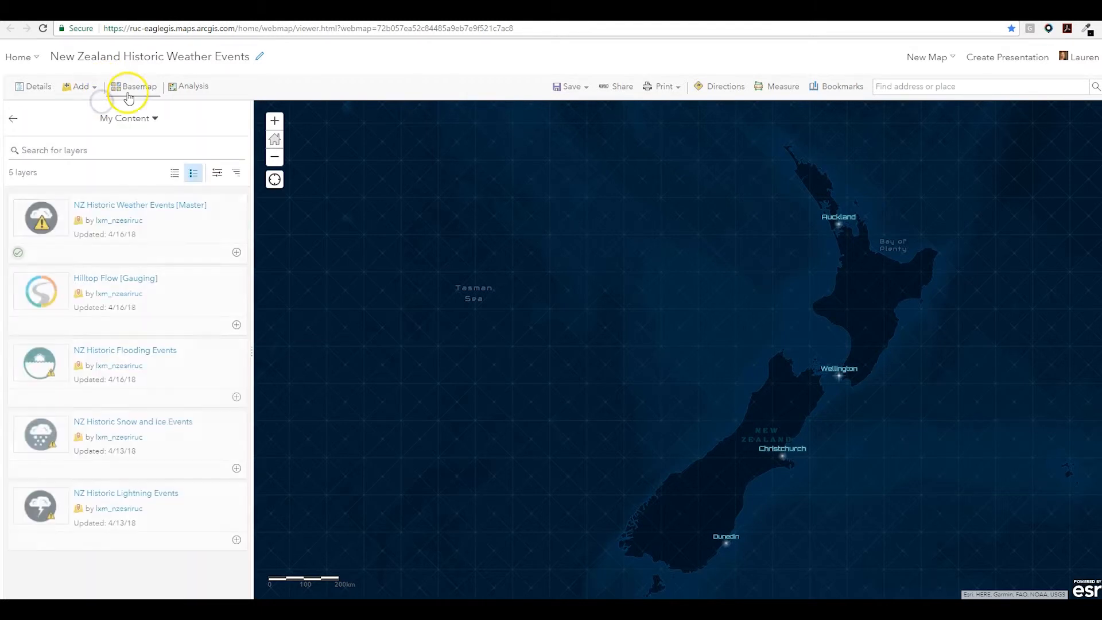
{"action": "left_click", "coordinate": [176, 173]}
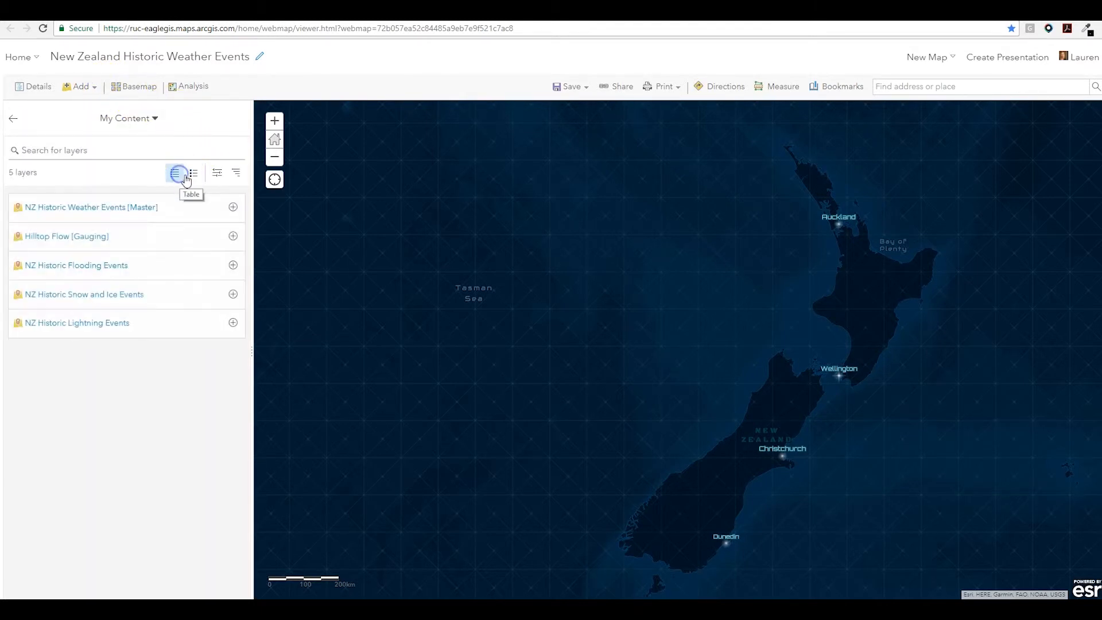
{"action": "left_click", "coordinate": [217, 174]}
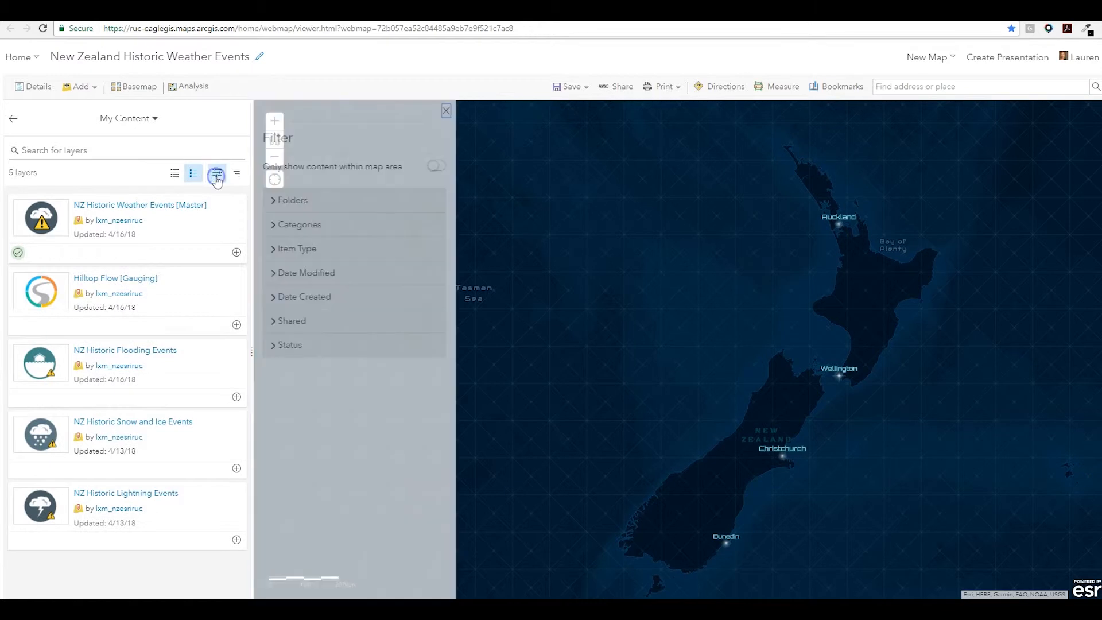
{"action": "left_click", "coordinate": [273, 199]}
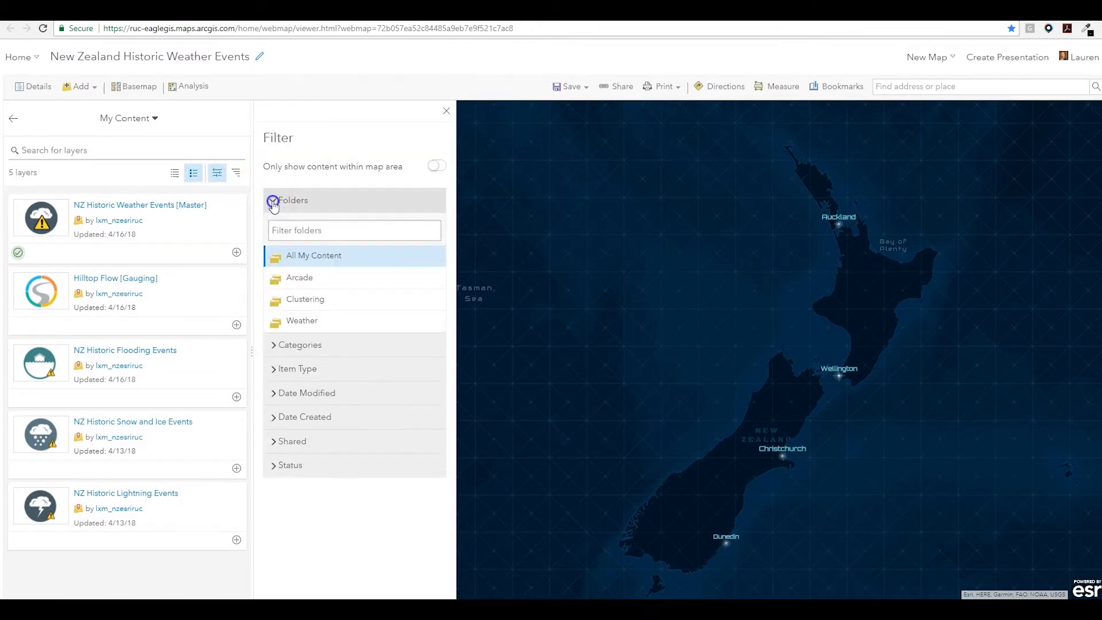
{"action": "left_click", "coordinate": [274, 345]}
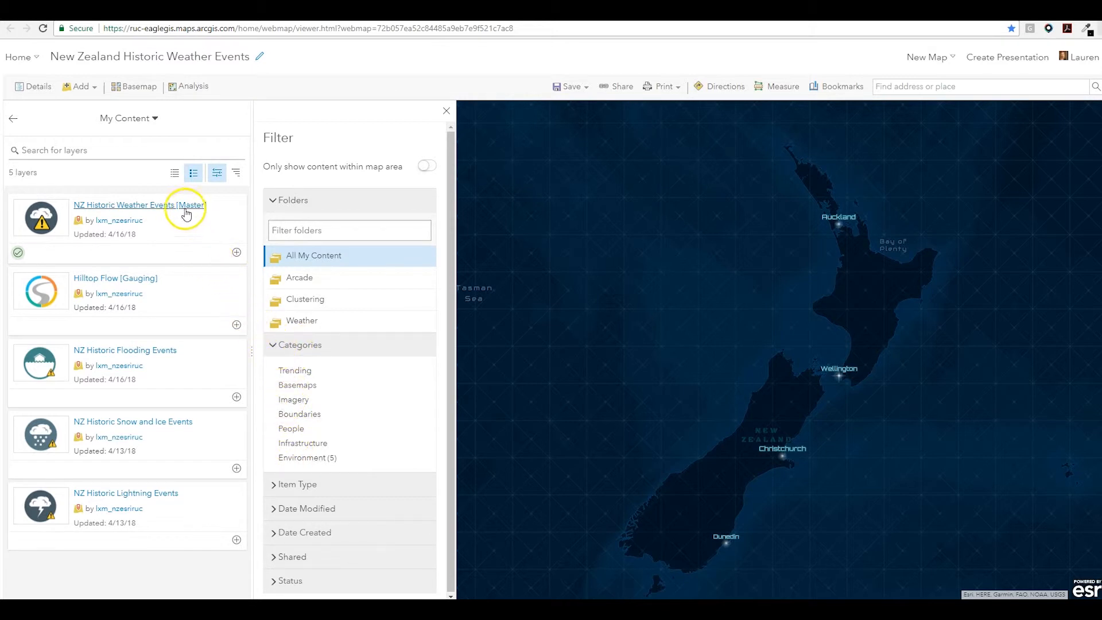
Step: Add the NZ Historic Weather Events [Master] layer to the map from its details
{"action": "left_click", "coordinate": [138, 204]}
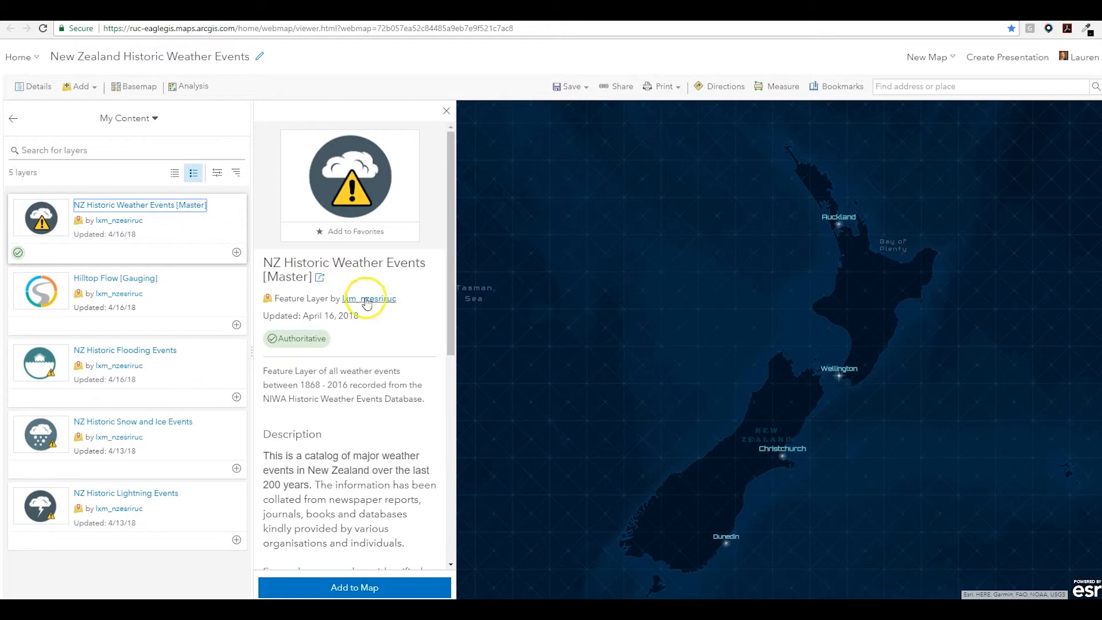
{"action": "mouse_move", "coordinate": [384, 368]}
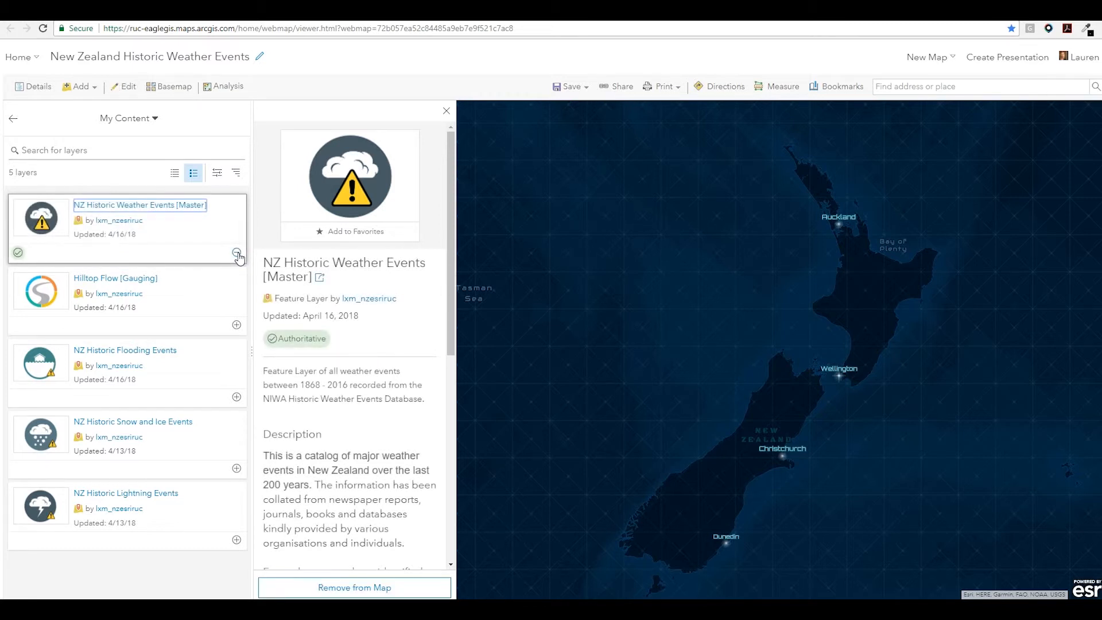
{"action": "left_click", "coordinate": [236, 253]}
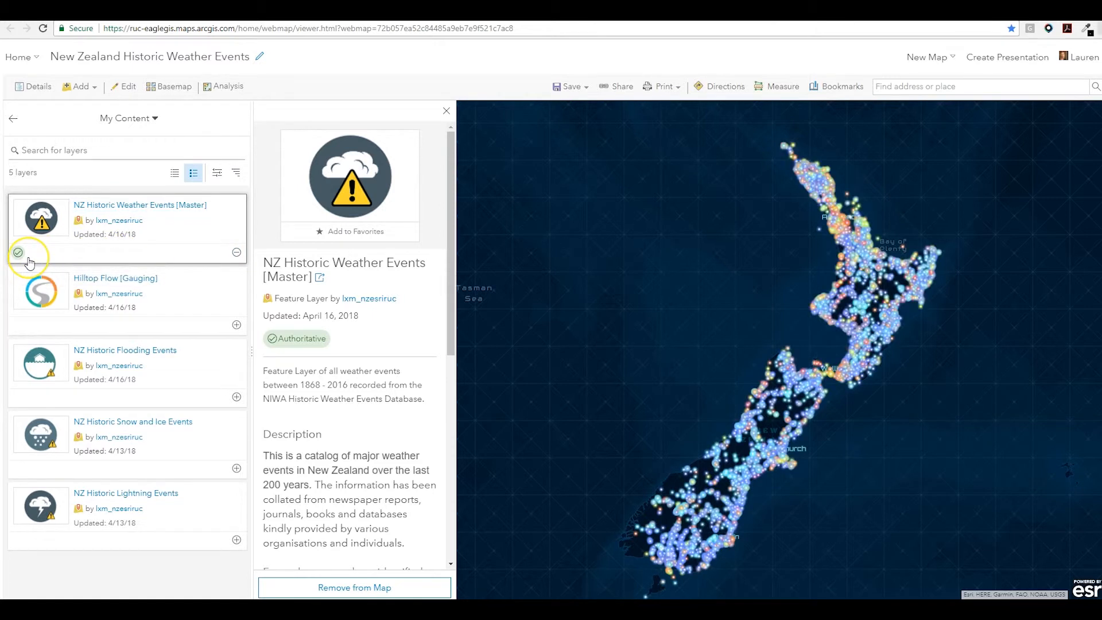
{"action": "mouse_move", "coordinate": [18, 253]}
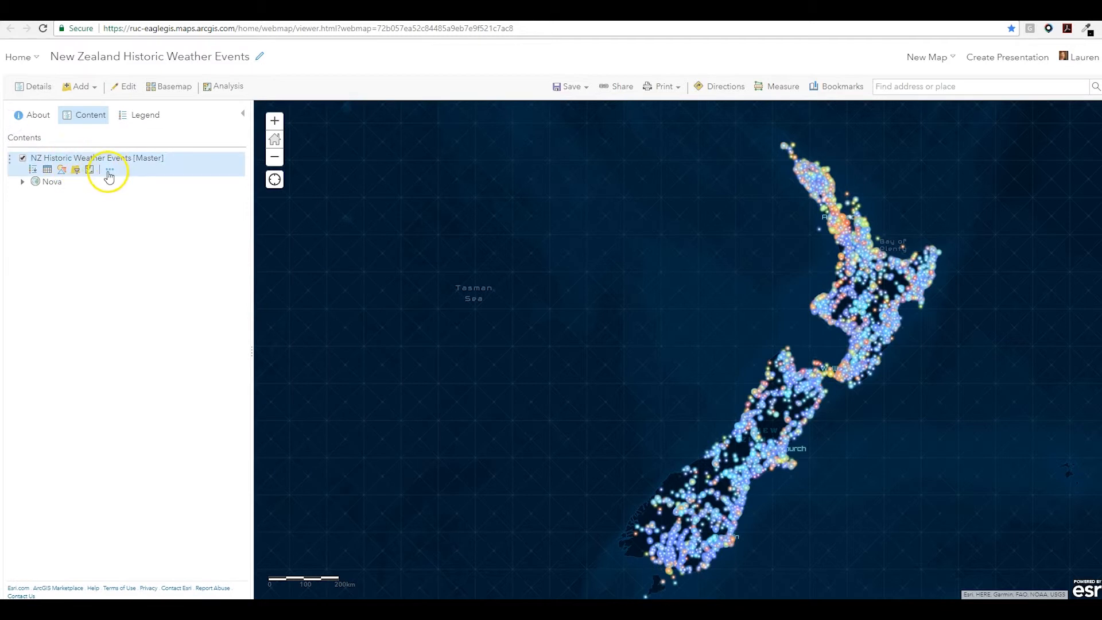
Step: Enable clustering on the weather events layer and set the slider to a moderate level
{"action": "left_click", "coordinate": [110, 170]}
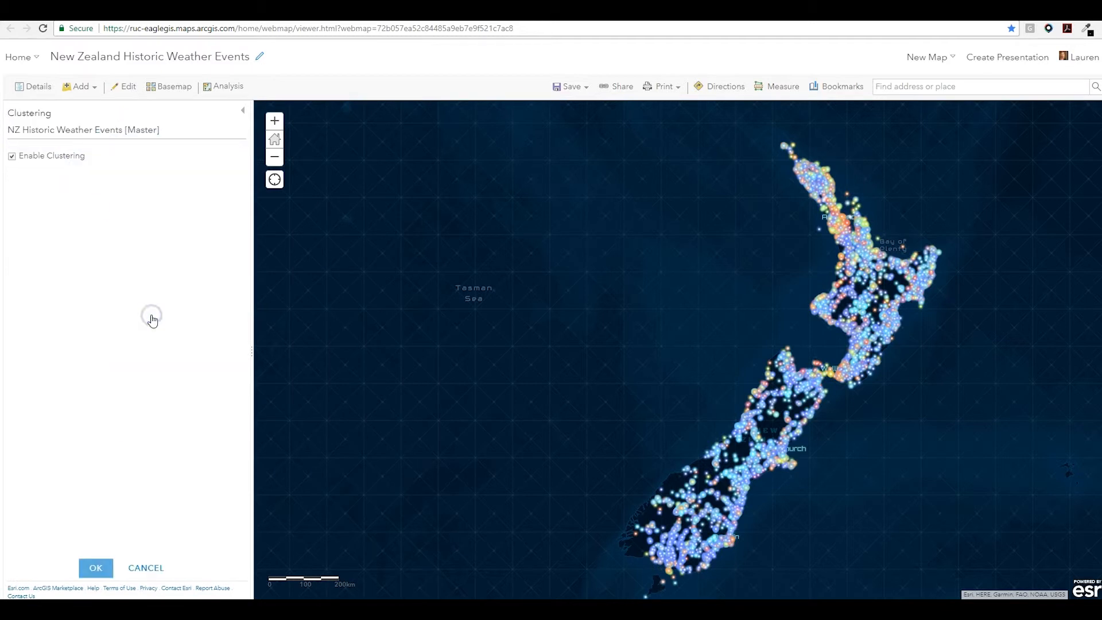
{"action": "left_click", "coordinate": [95, 568]}
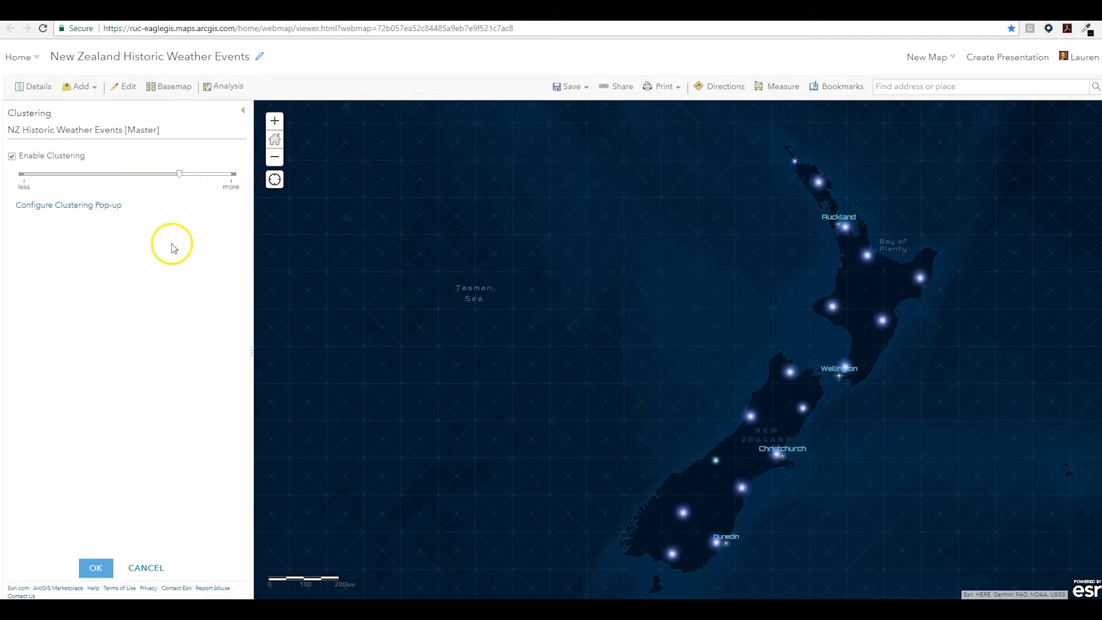
{"action": "left_click_drag", "start_coordinate": [179, 173], "coordinate": [119, 172]}
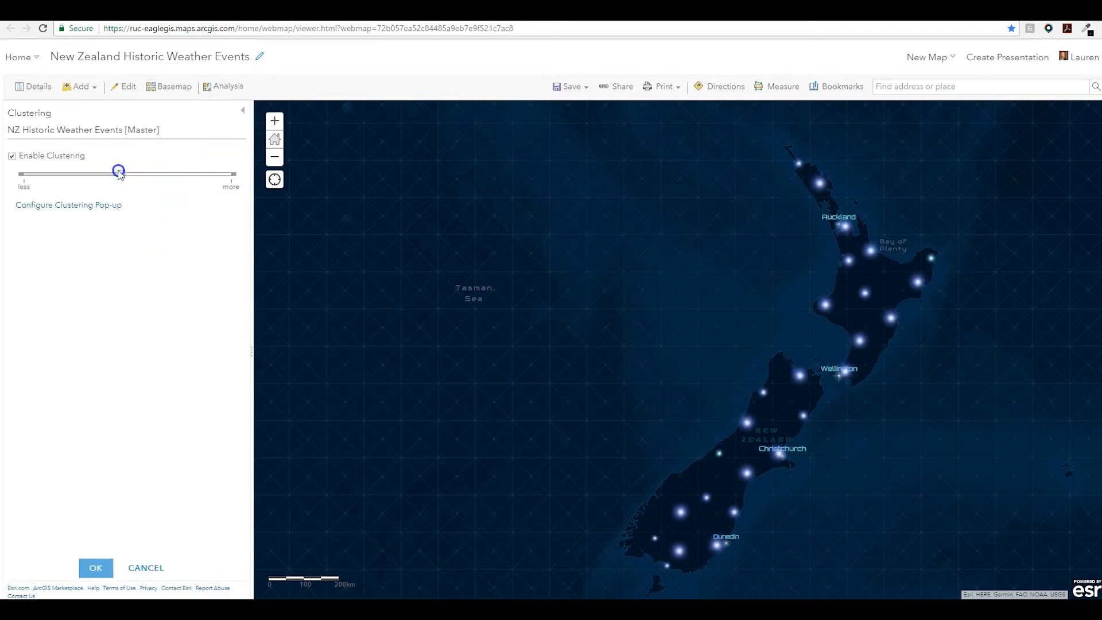
{"action": "left_click_drag", "start_coordinate": [119, 172], "coordinate": [164, 172]}
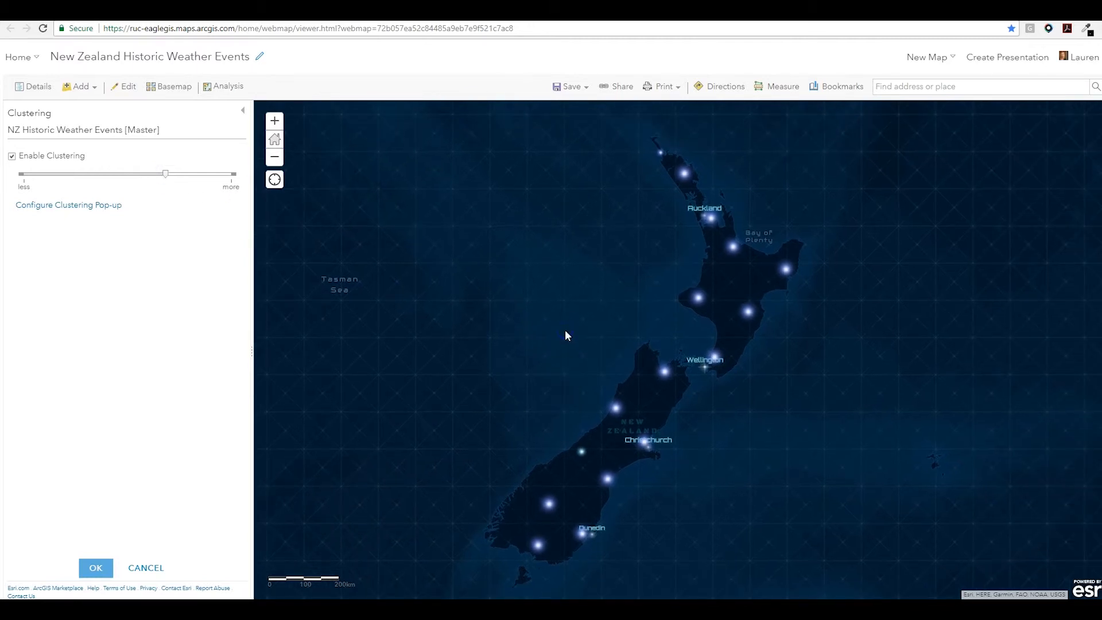
Step: Zoom to the Wellington bookmark and inspect a cluster's summary and its individual events
{"action": "left_click", "coordinate": [840, 86]}
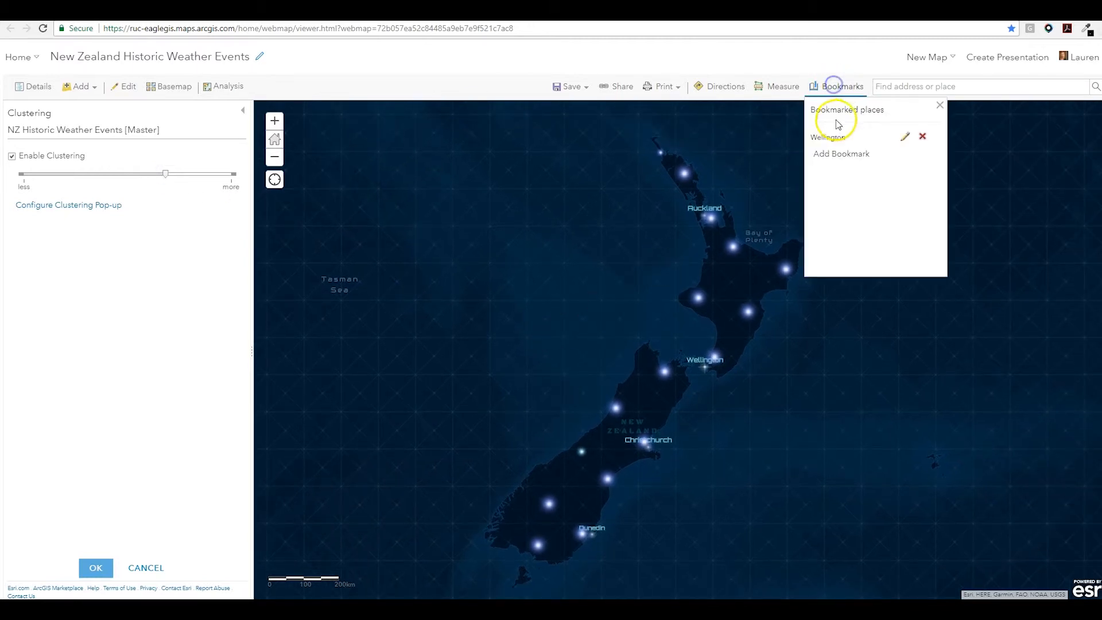
{"action": "left_click", "coordinate": [827, 137]}
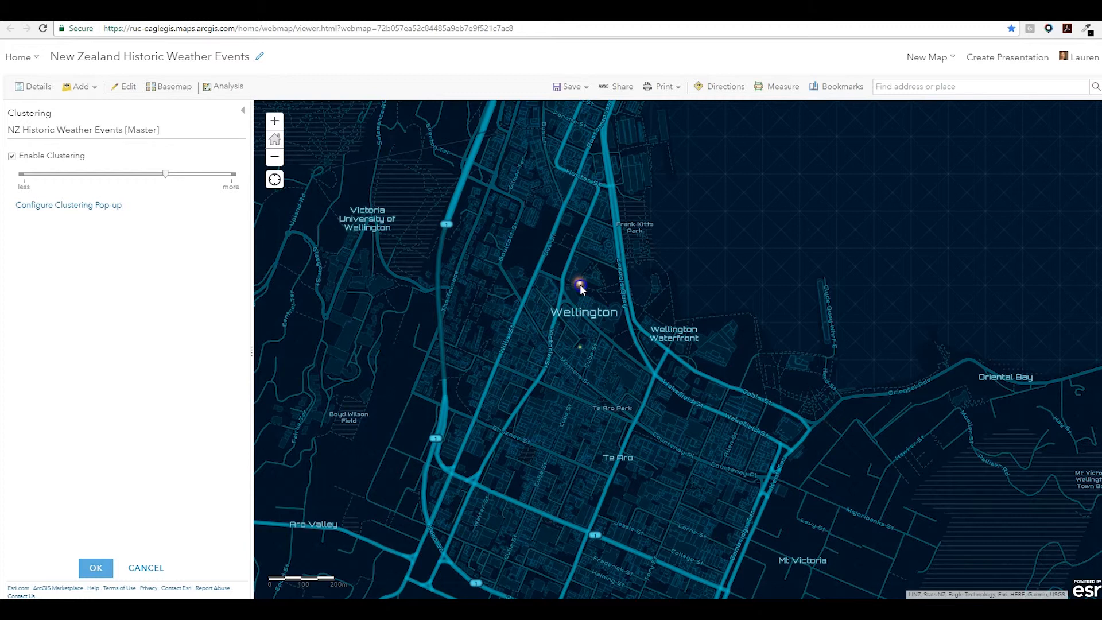
{"action": "left_click", "coordinate": [577, 286]}
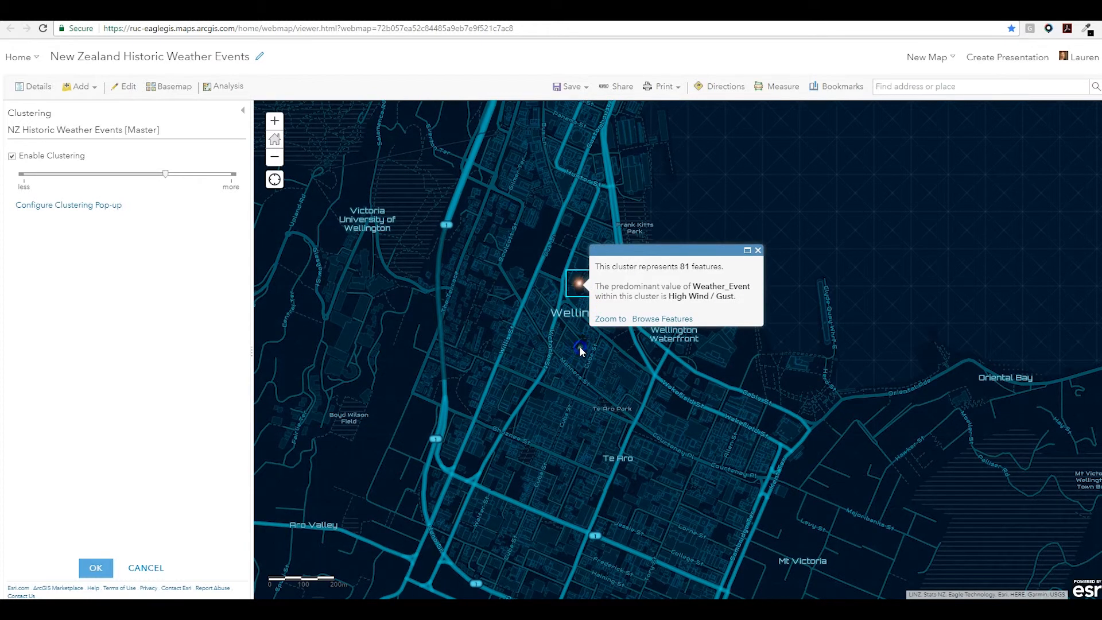
{"action": "left_click", "coordinate": [666, 318]}
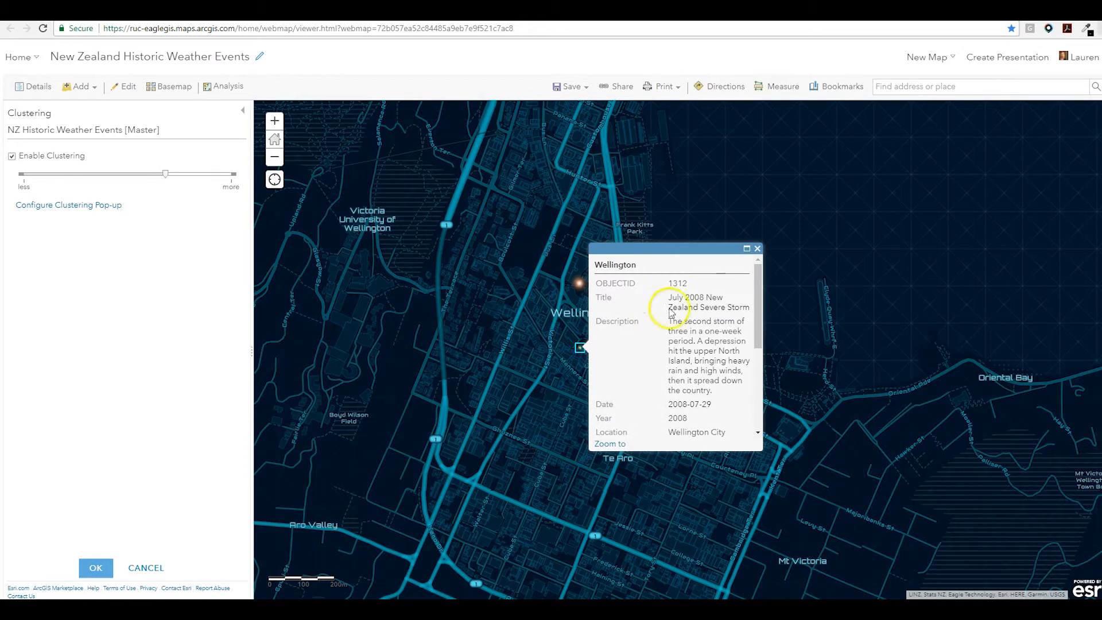
Step: Dismiss the feature pop-up and confirm the clustering settings
{"action": "left_click", "coordinate": [95, 569]}
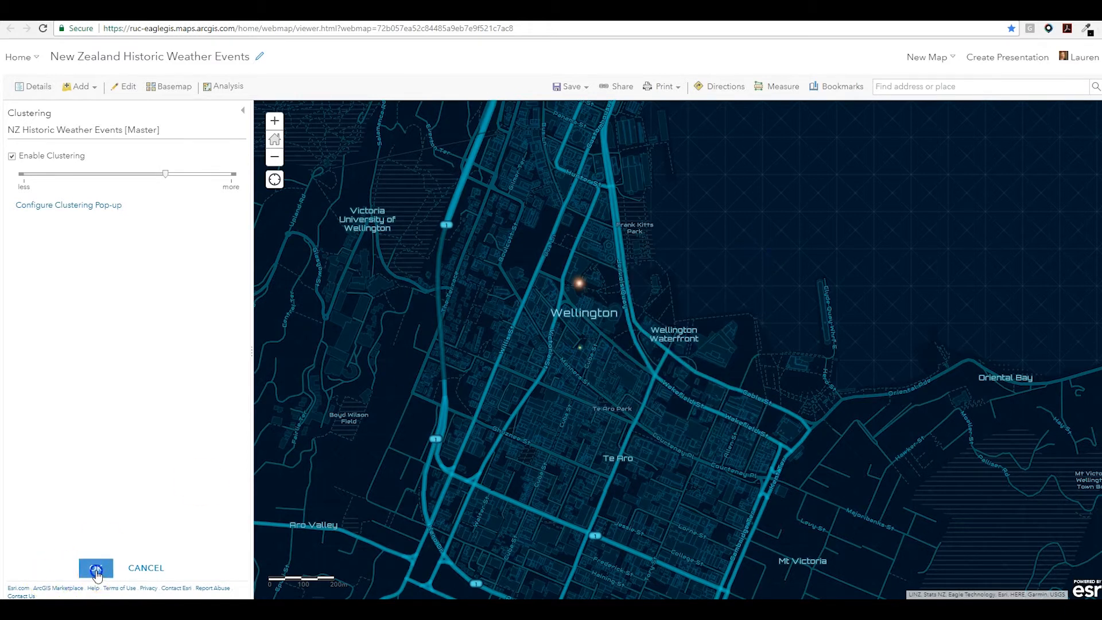
{"action": "left_click", "coordinate": [95, 568]}
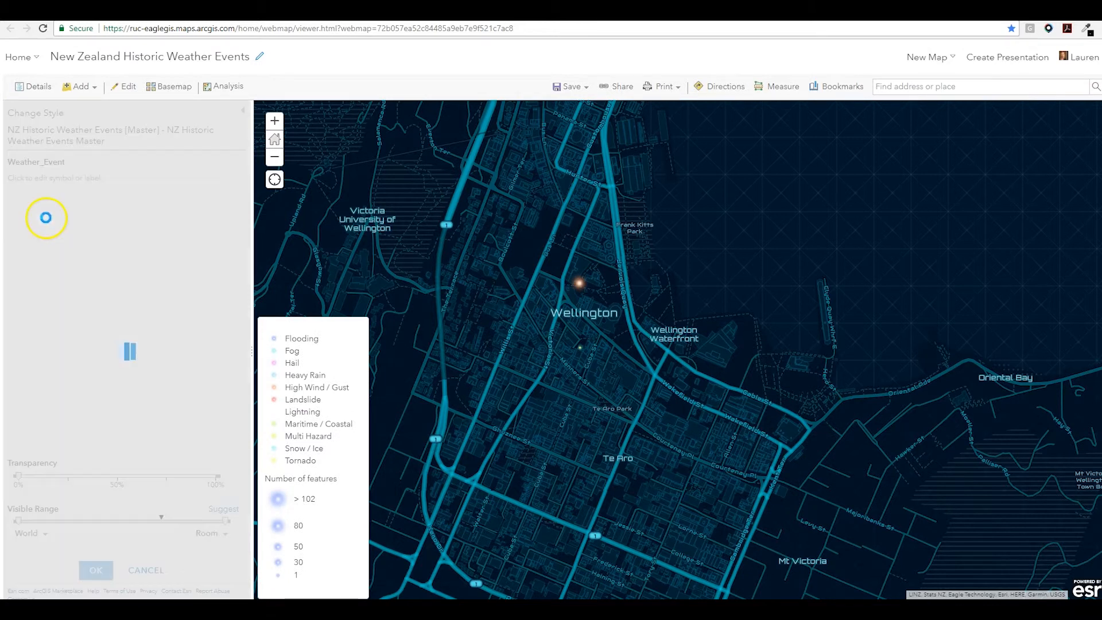
Step: Restyle the weather event categories with a Firefly glow symbol and apply the change
{"action": "left_click", "coordinate": [45, 218]}
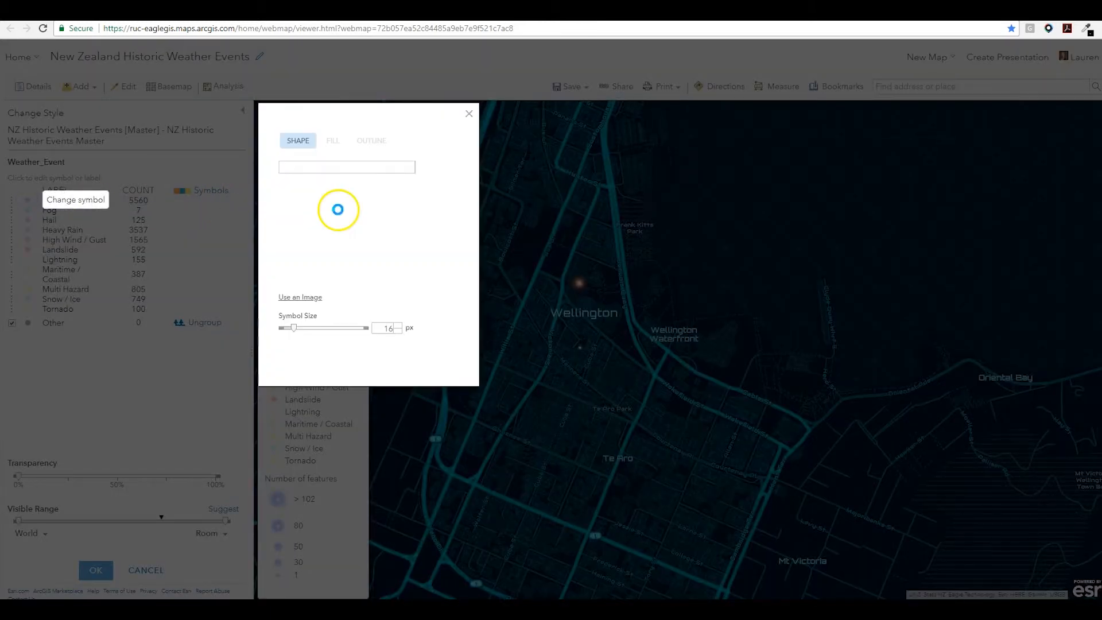
{"action": "left_click", "coordinate": [346, 179]}
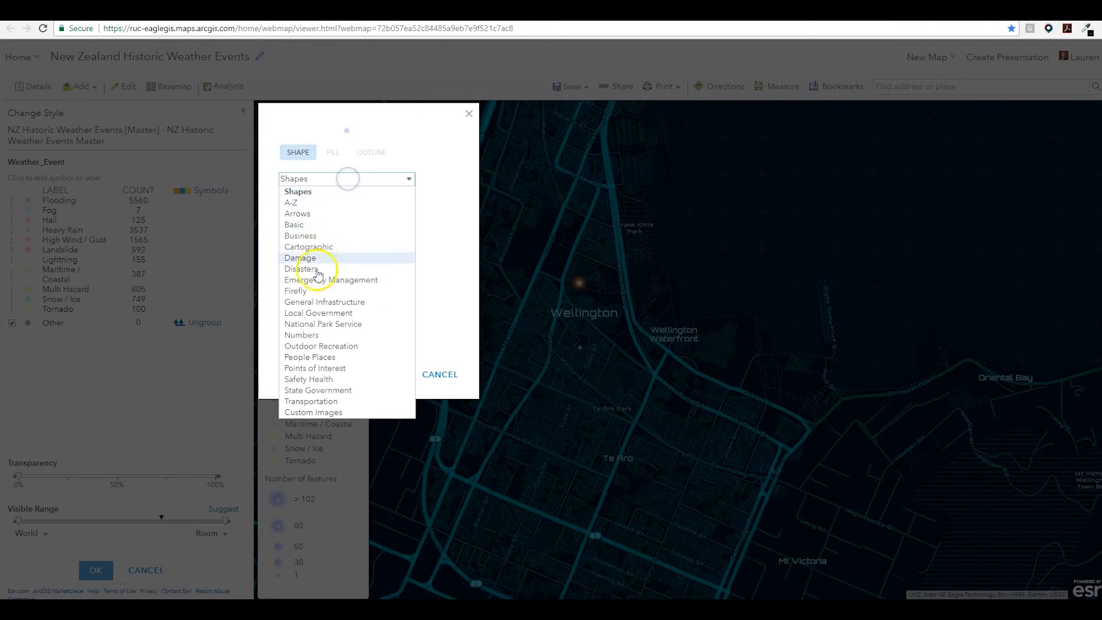
{"action": "left_click", "coordinate": [295, 291]}
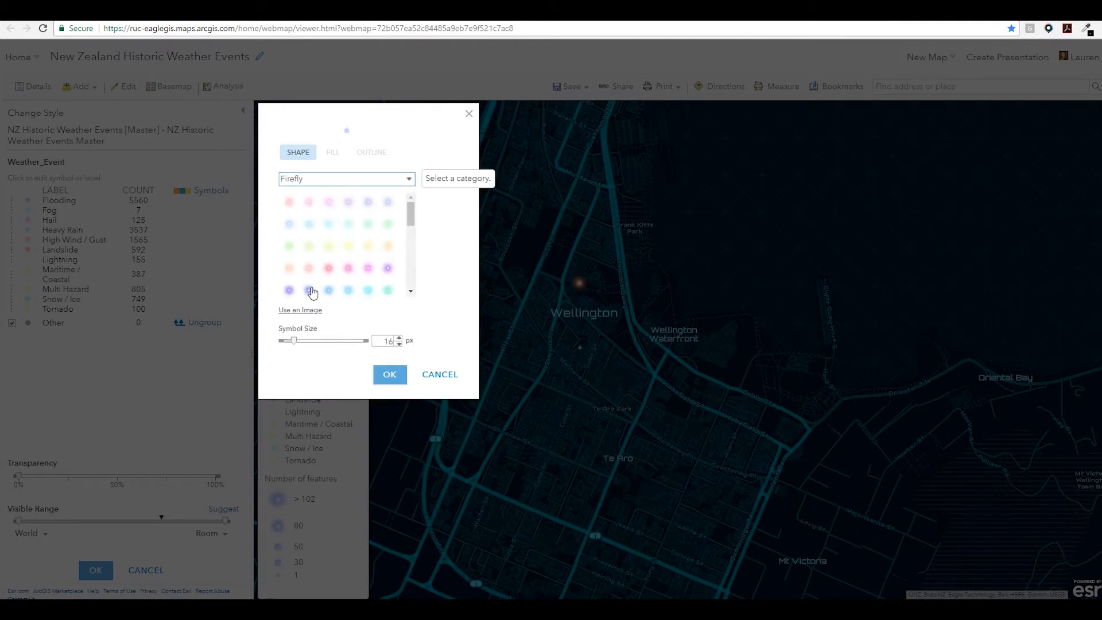
{"action": "left_click", "coordinate": [389, 375]}
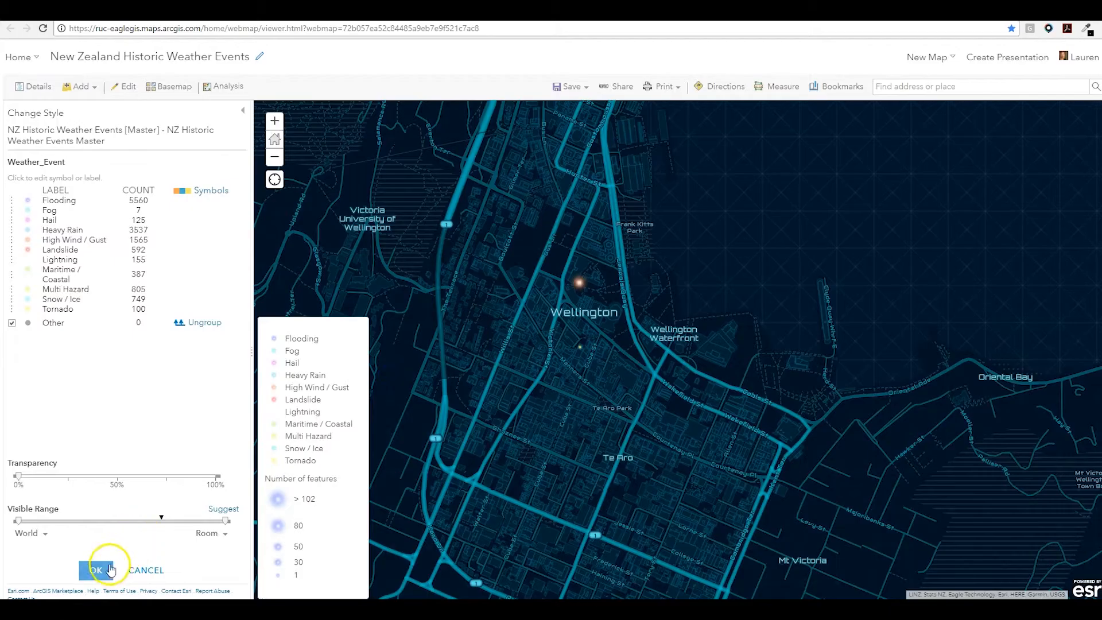
{"action": "left_click", "coordinate": [96, 571]}
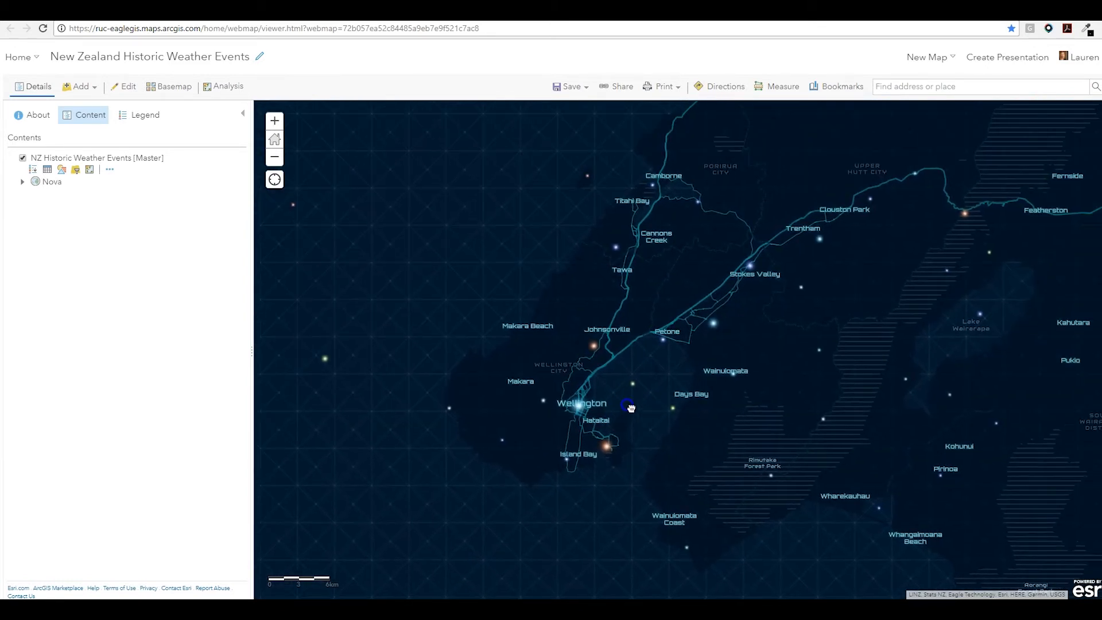
Step: Browse Living Atlas layers and search the catalogue for 'nova'
{"action": "left_click", "coordinate": [76, 86]}
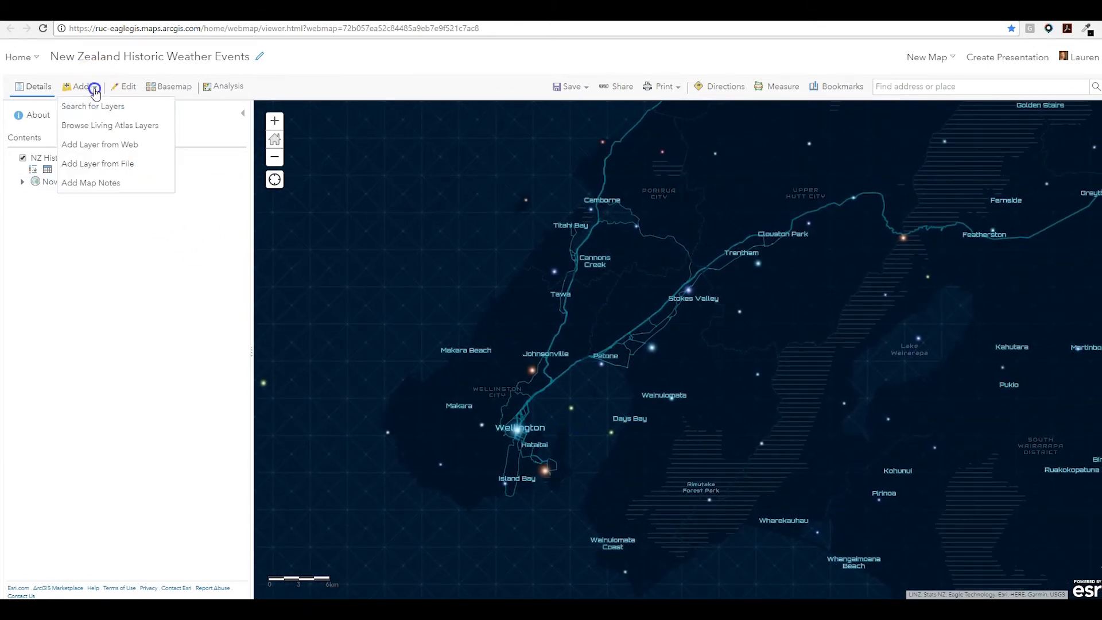
{"action": "left_click", "coordinate": [110, 125]}
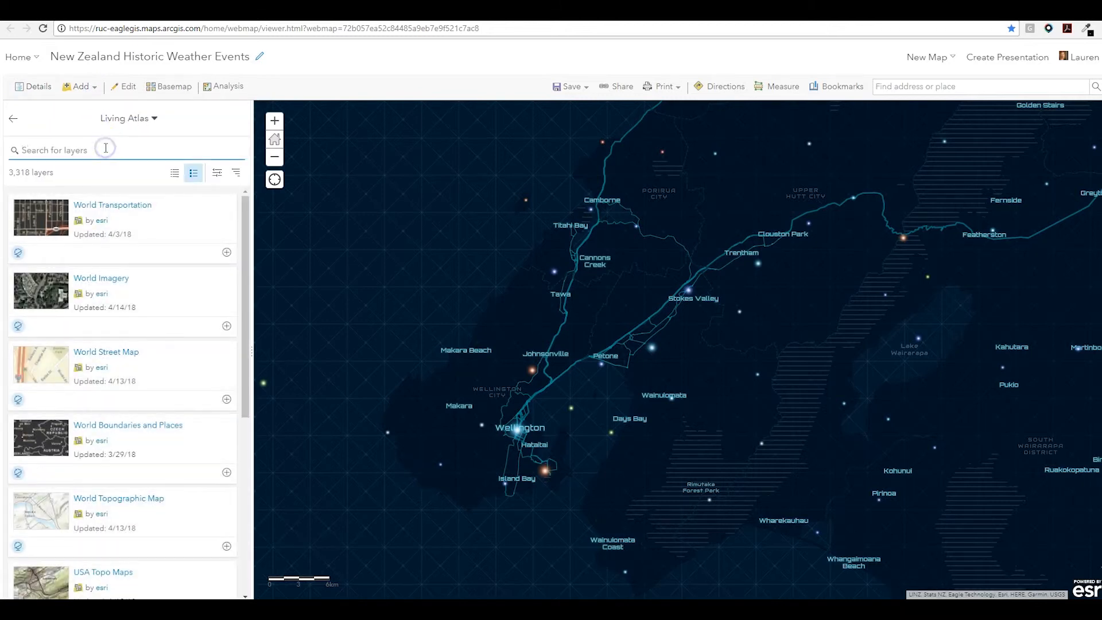
{"action": "type", "text": "nova"}
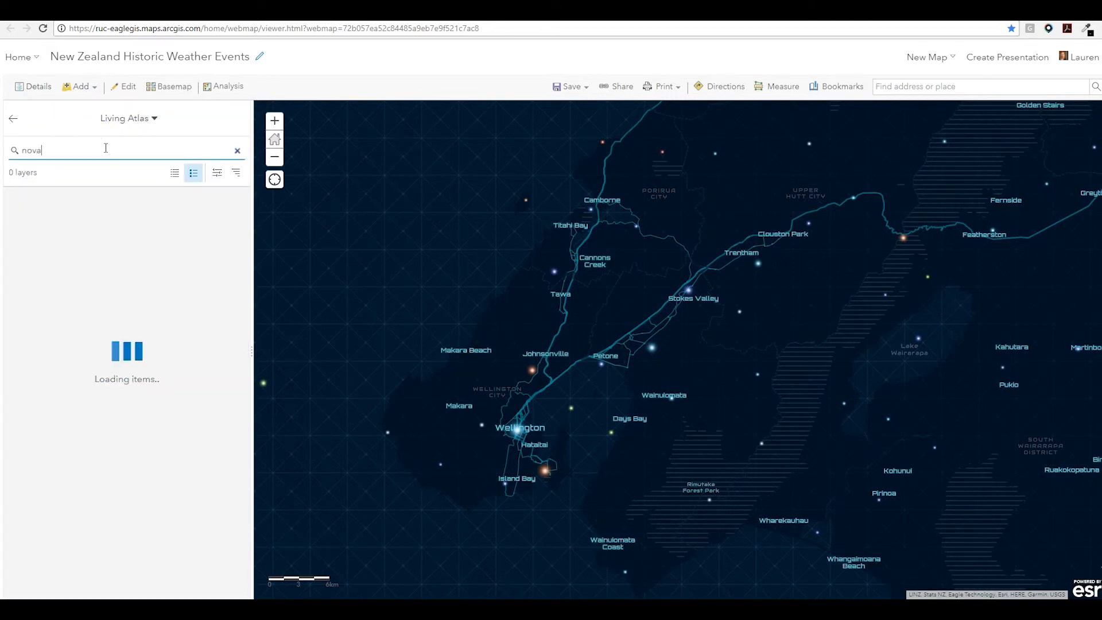
{"action": "left_click", "coordinate": [84, 204]}
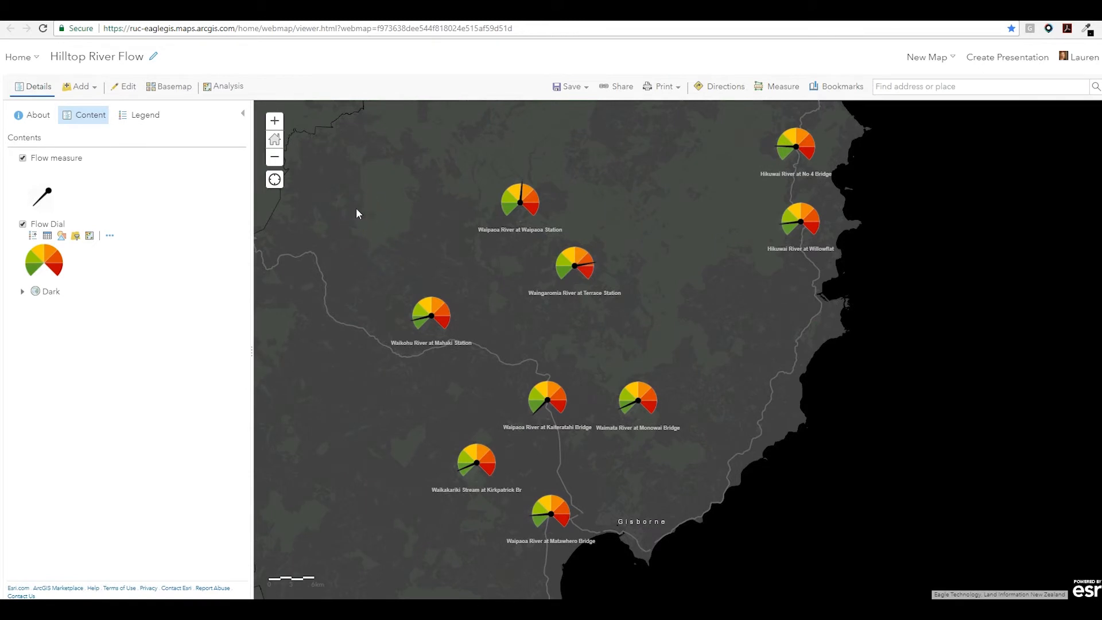
{"action": "mouse_move", "coordinate": [271, 233]}
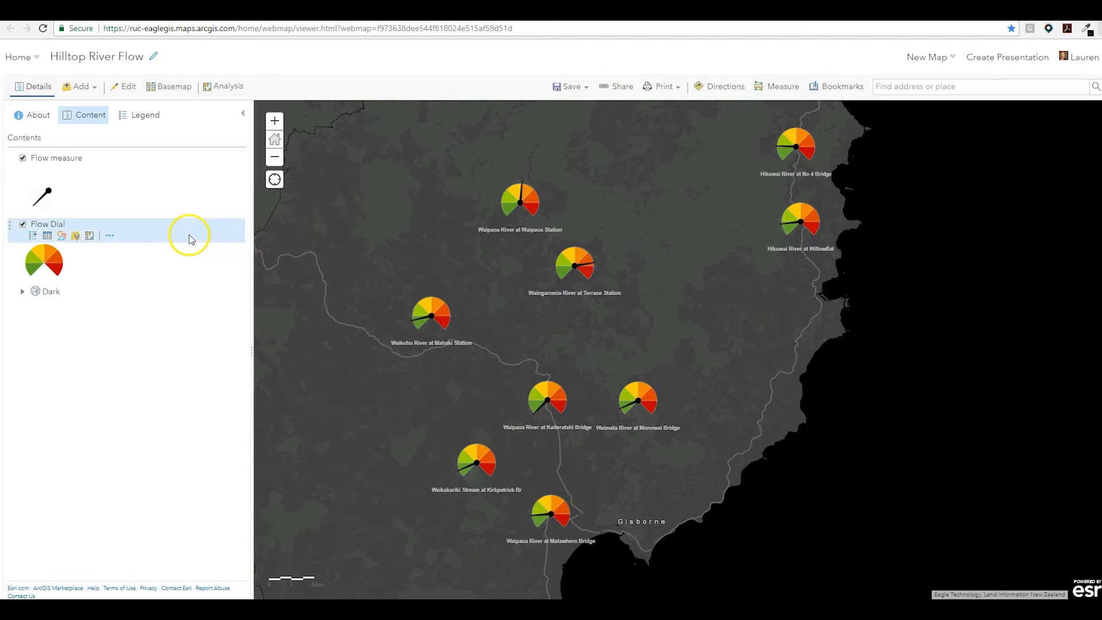
{"action": "mouse_move", "coordinate": [11, 249]}
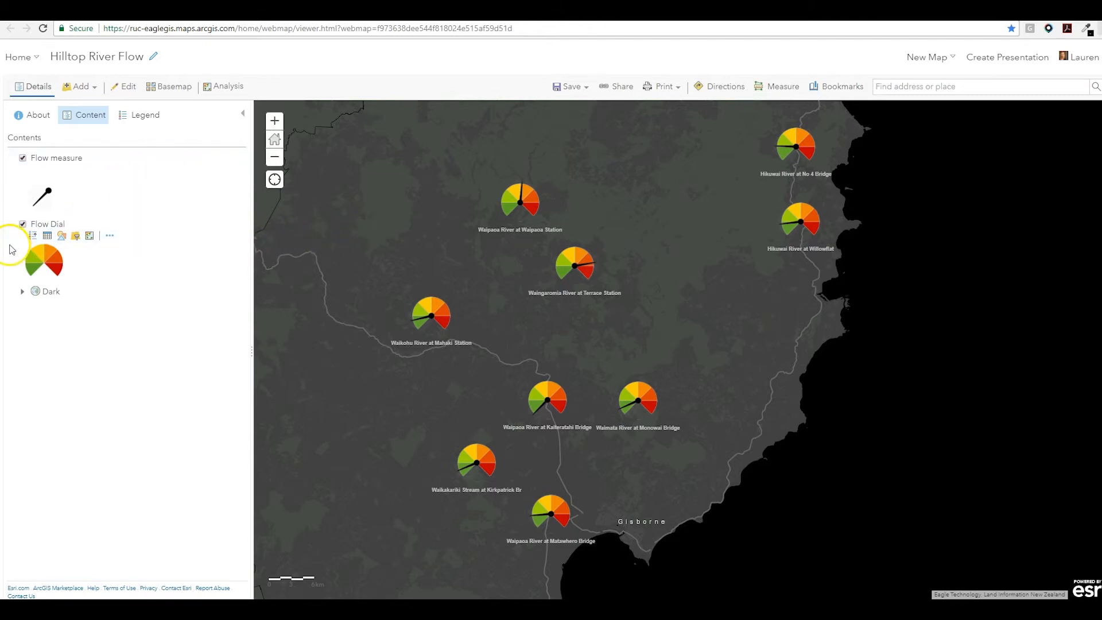
{"action": "mouse_move", "coordinate": [10, 253]}
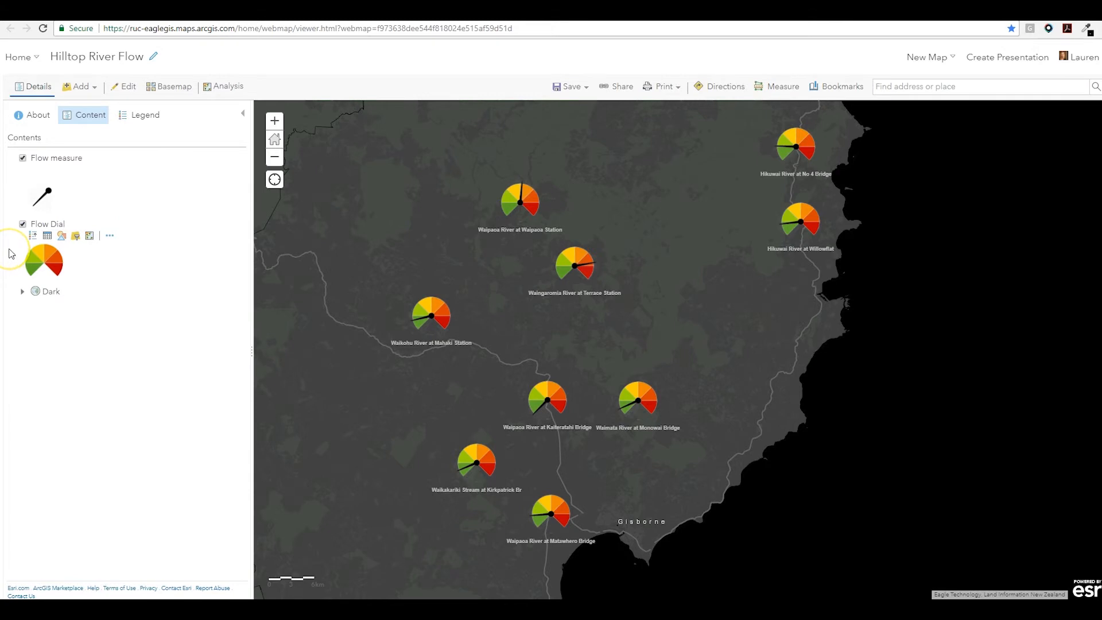
{"action": "mouse_move", "coordinate": [27, 214]}
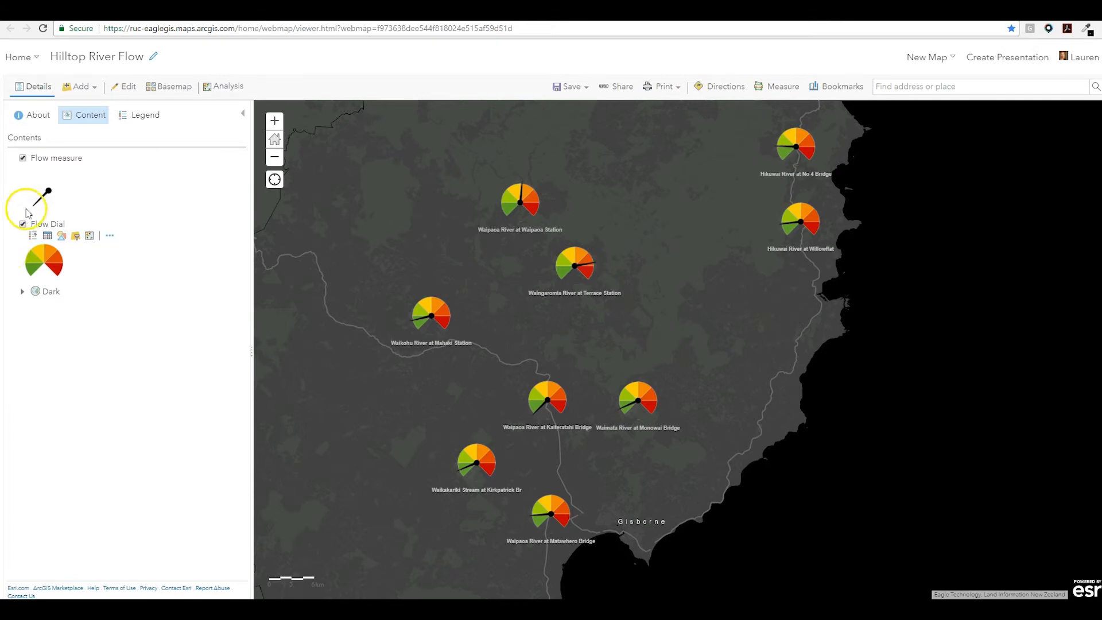
Step: Reach the single-symbol style options for the Flow measure layer
{"action": "left_click", "coordinate": [56, 158]}
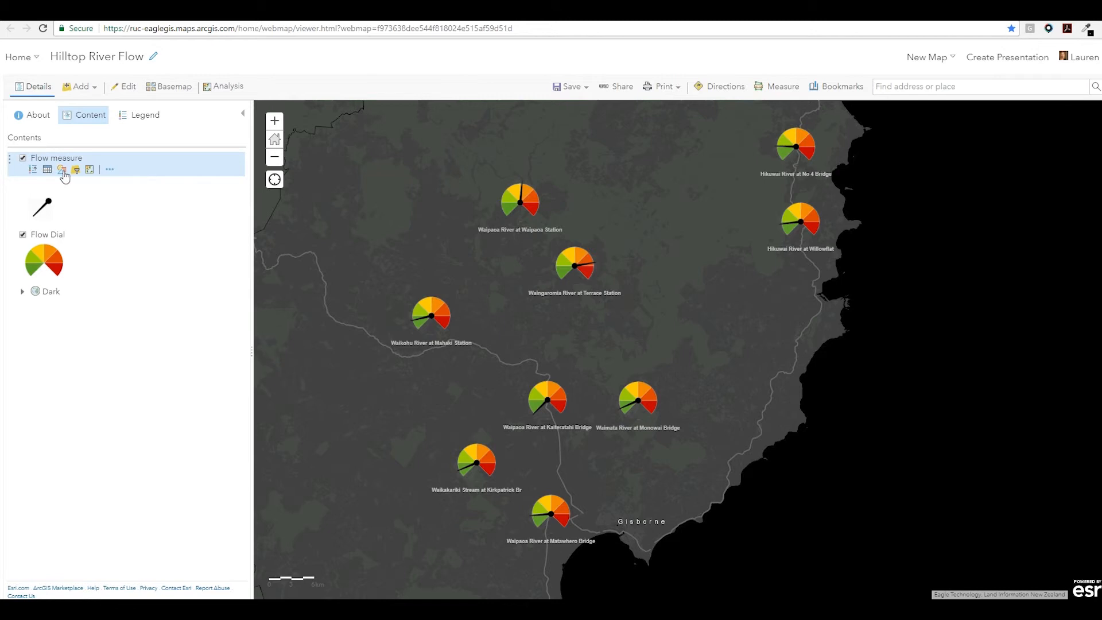
{"action": "left_click", "coordinate": [62, 170]}
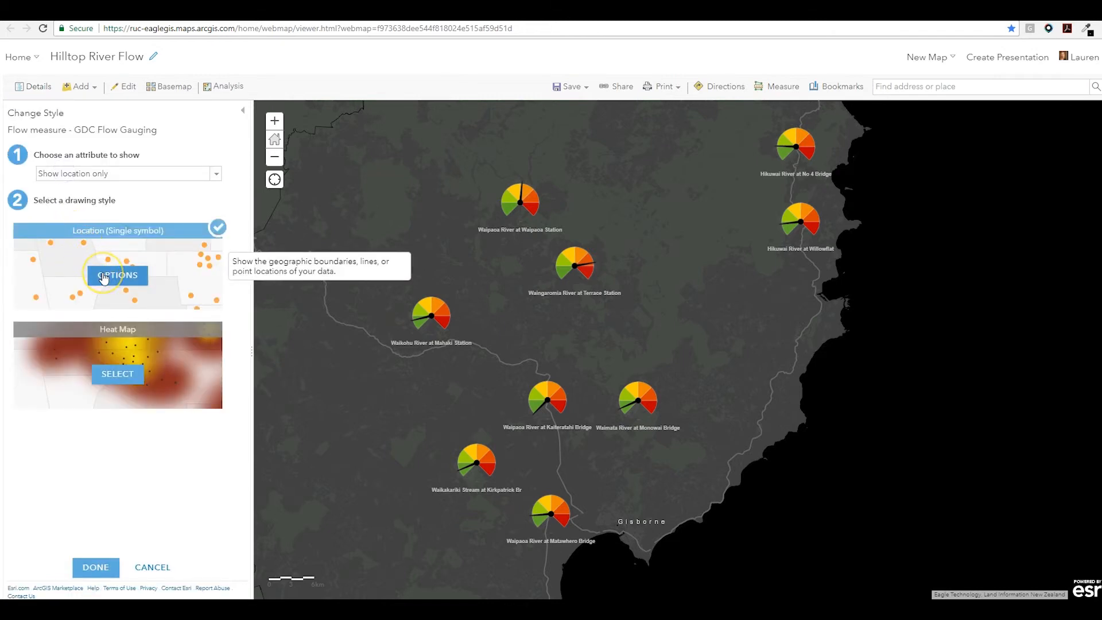
{"action": "left_click", "coordinate": [117, 274]}
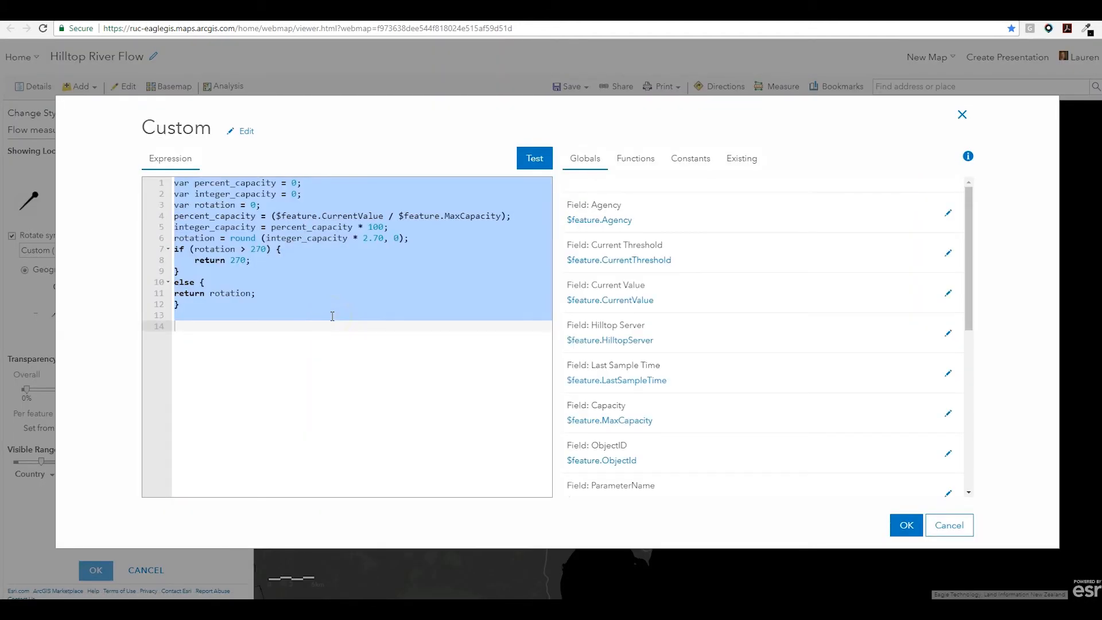
{"action": "mouse_move", "coordinate": [271, 207]}
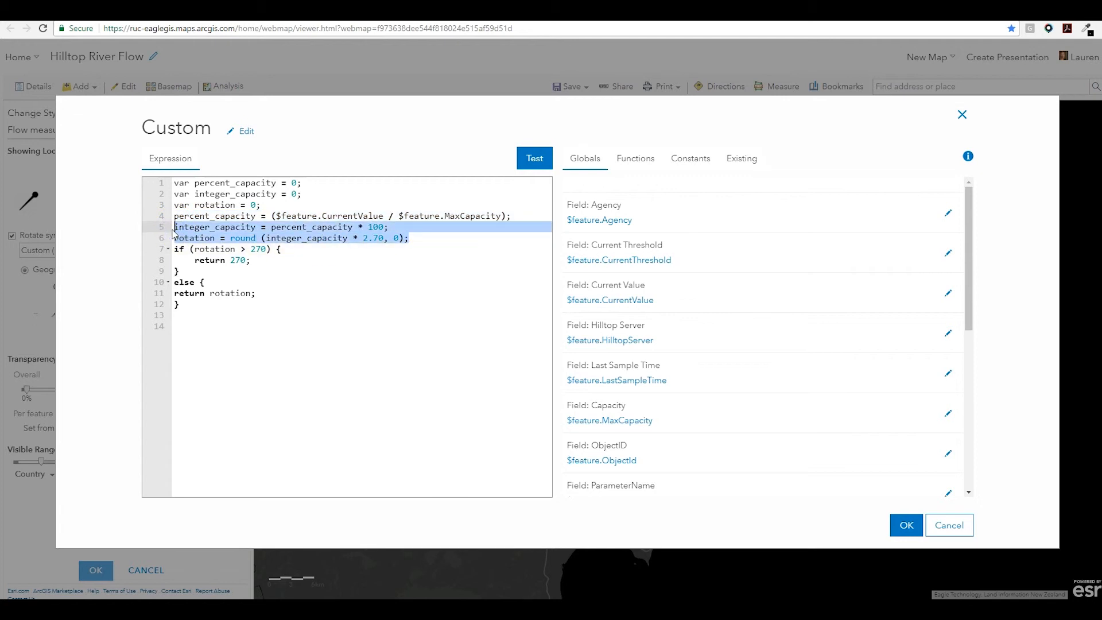
Step: Review the 270-cap rotation block and test the expression, returning the number 21
{"action": "left_click", "coordinate": [189, 284]}
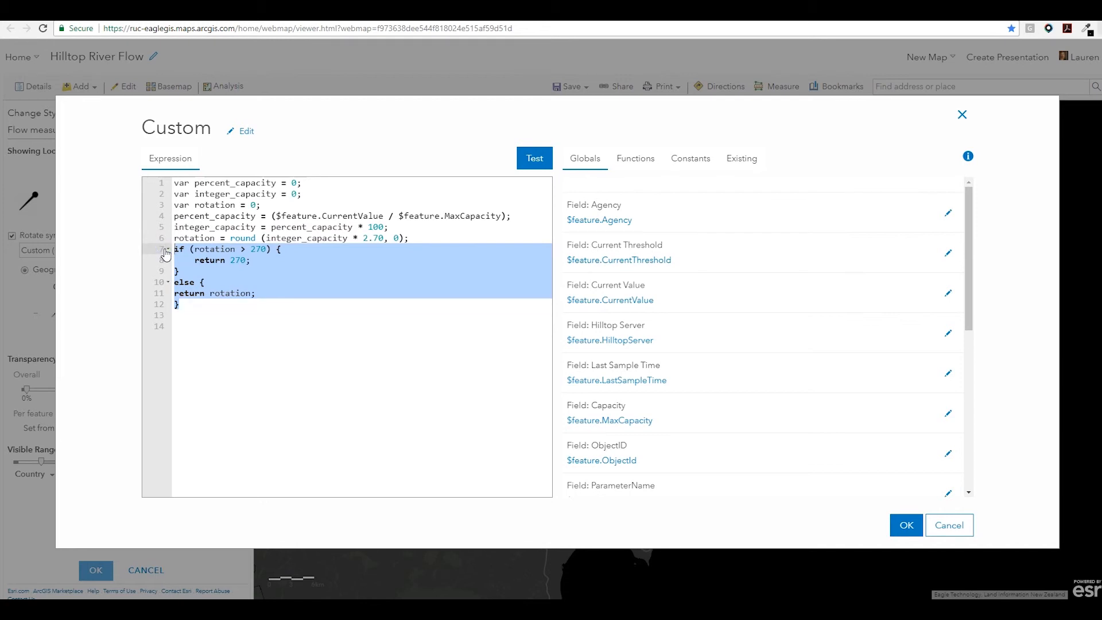
{"action": "left_click", "coordinate": [534, 157]}
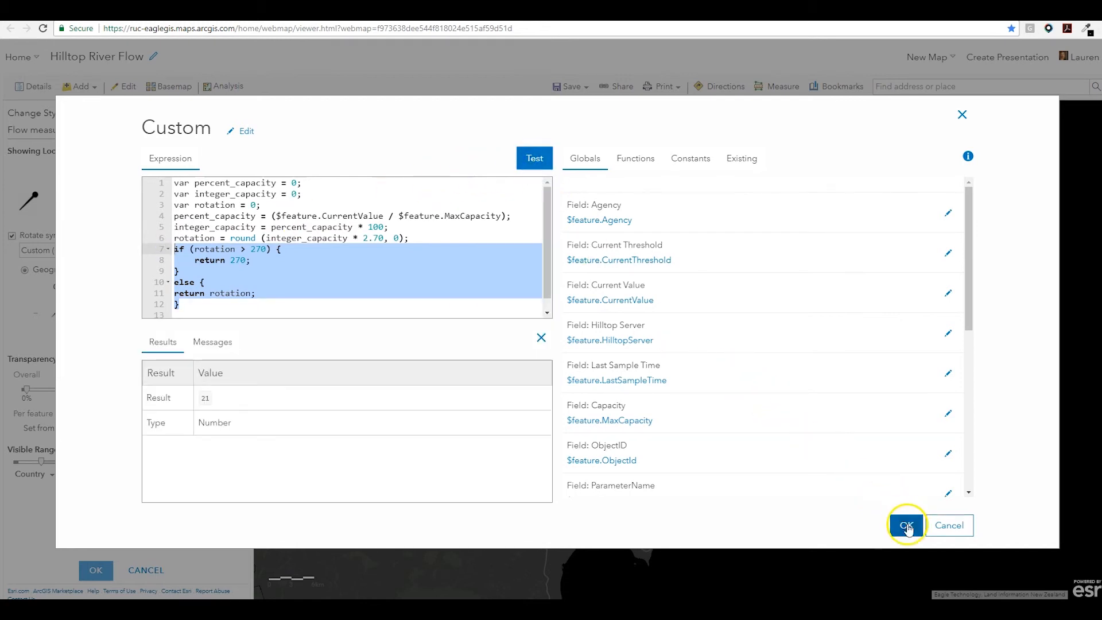
Step: Apply the rotation expression and check the flow readings at Matawhero Bridge and Terrace Station
{"action": "left_click", "coordinate": [906, 524]}
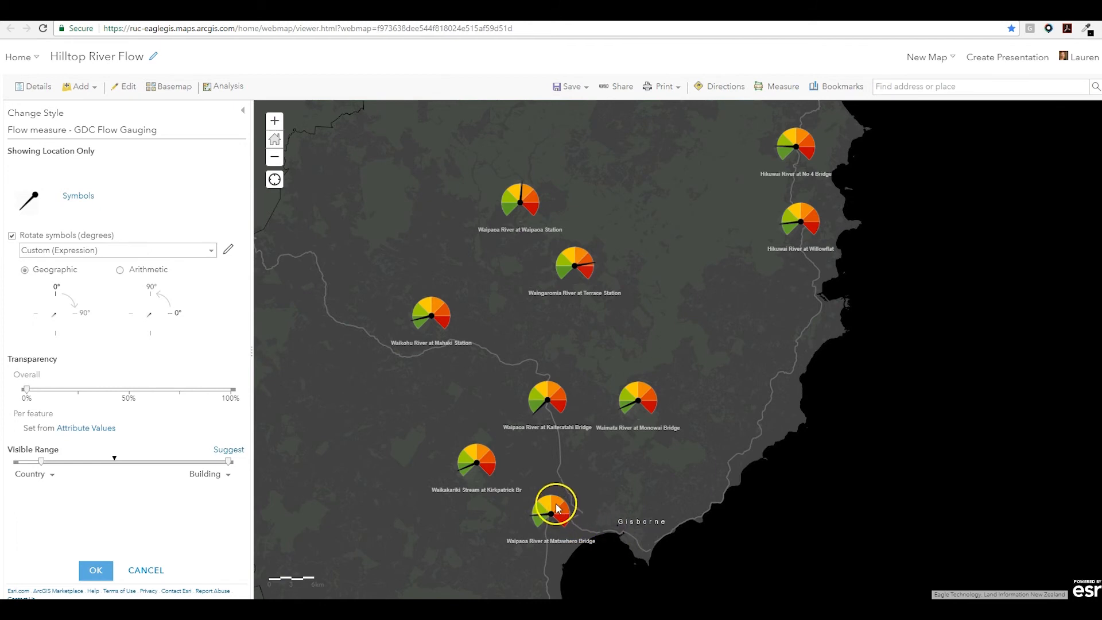
{"action": "mouse_move", "coordinate": [558, 507]}
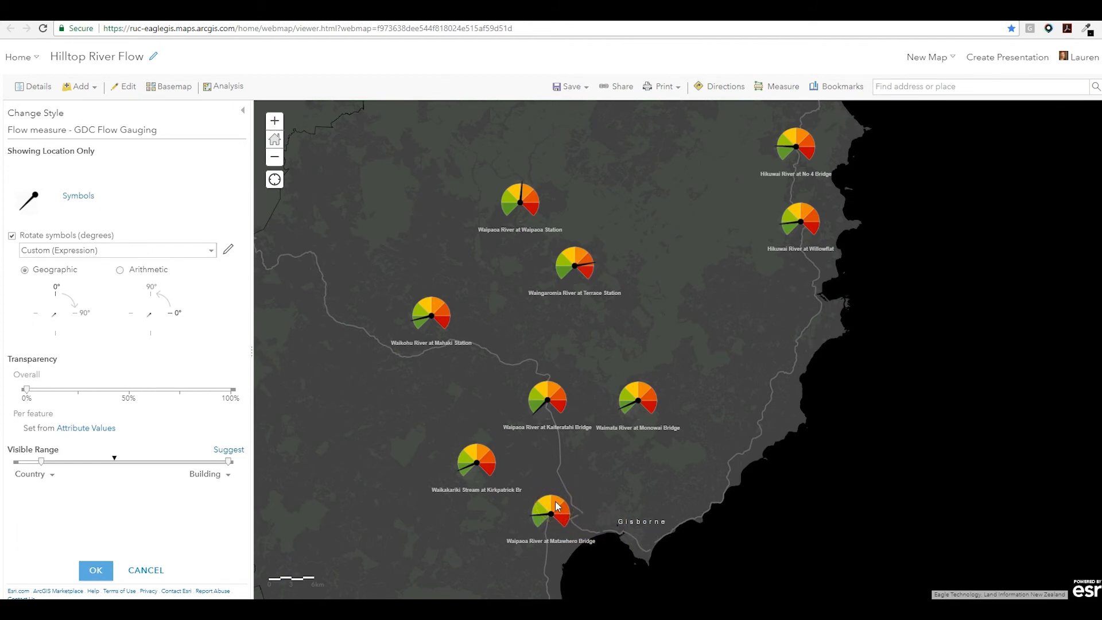
{"action": "left_click", "coordinate": [550, 508]}
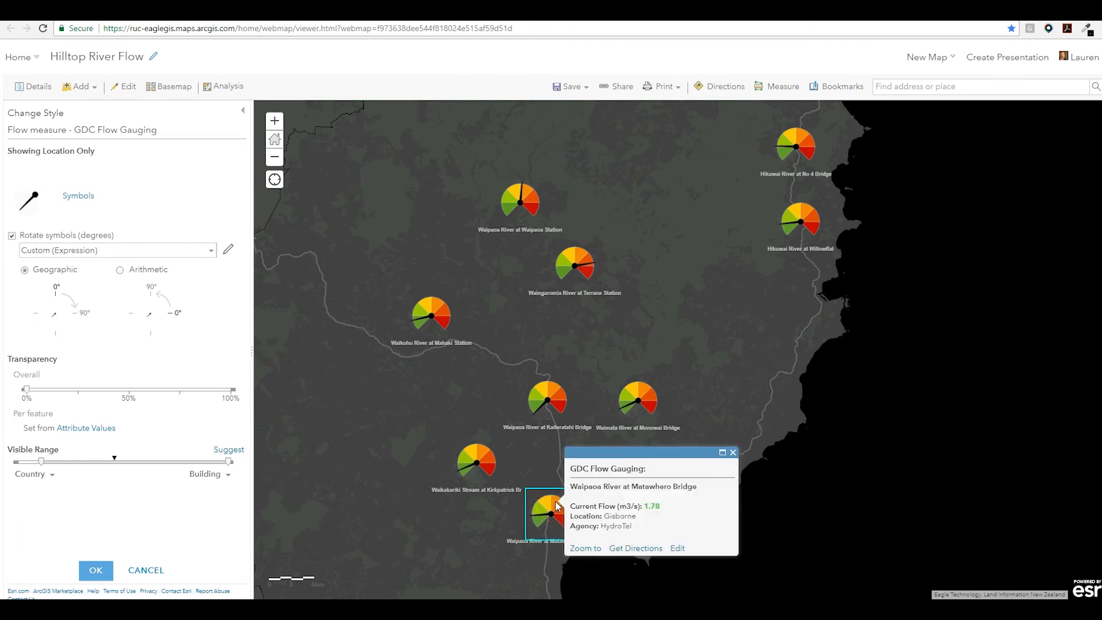
{"action": "left_click", "coordinate": [574, 265]}
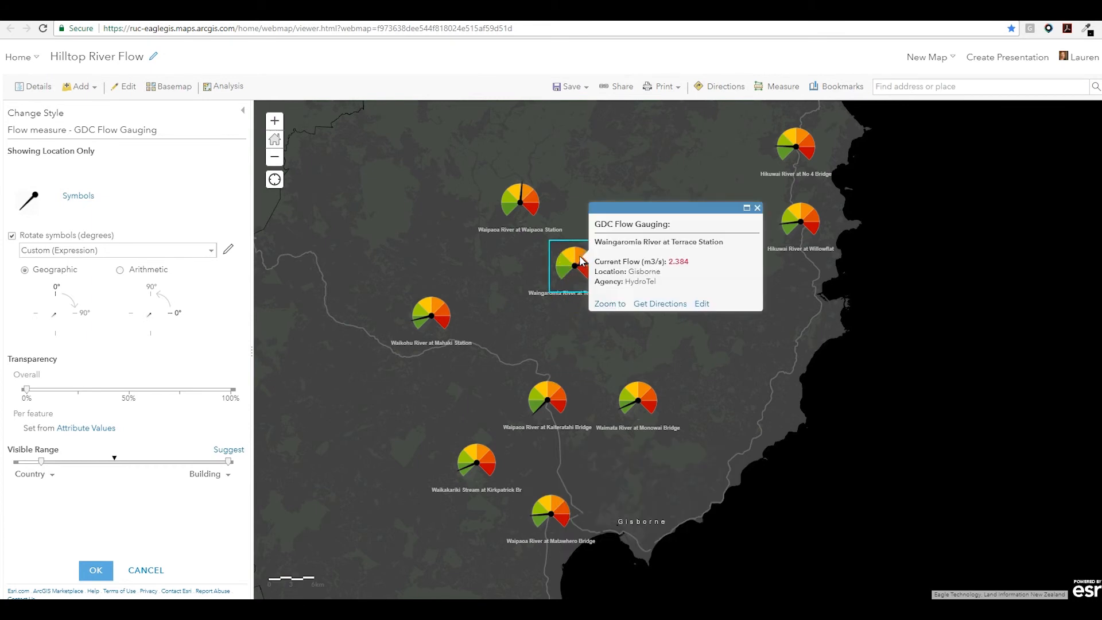
Step: Accept the needle rotation settings and finish restyling the Flow measure layer
{"action": "left_click", "coordinate": [95, 569]}
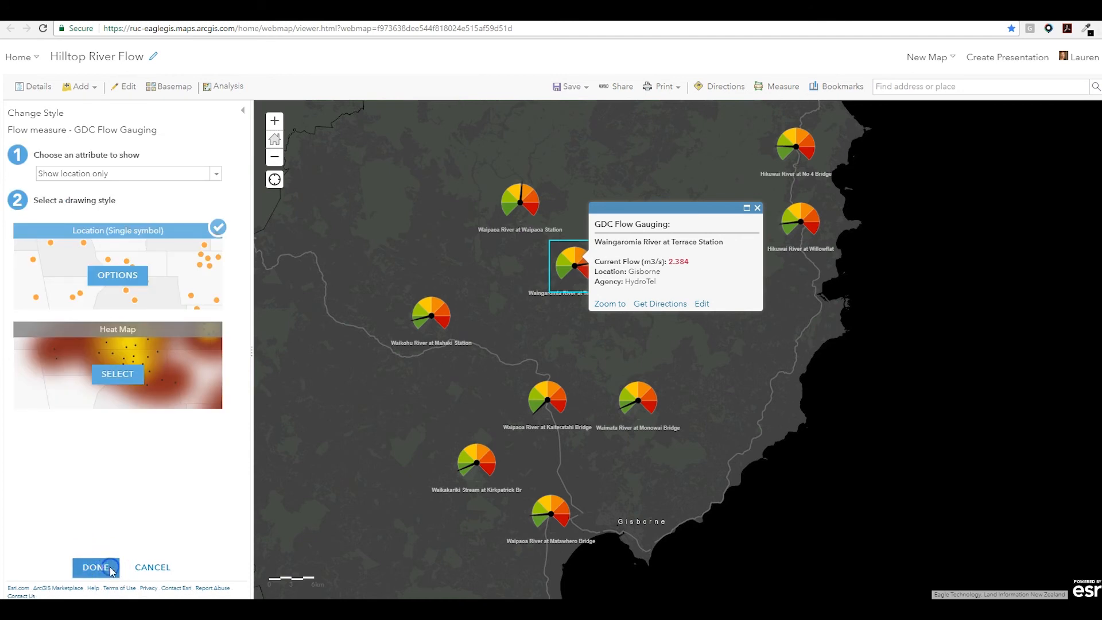
{"action": "left_click", "coordinate": [95, 567]}
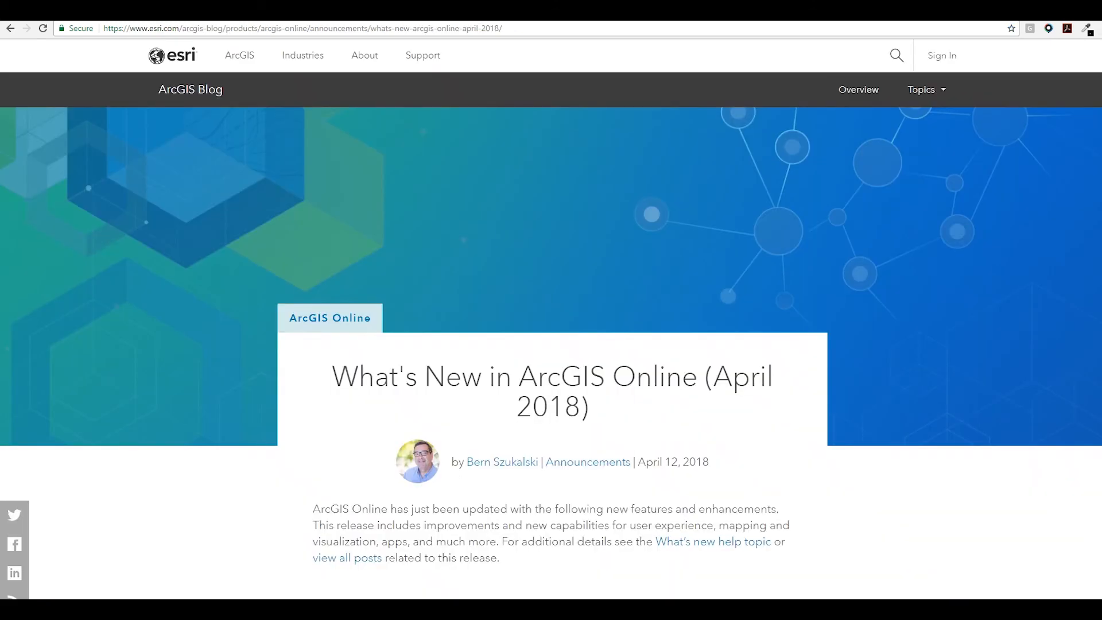
Step: Scroll the April 2018 blog post down to the Mapping & visualization section
{"action": "scroll", "scroll_direction": "down", "scroll_amount": 3}
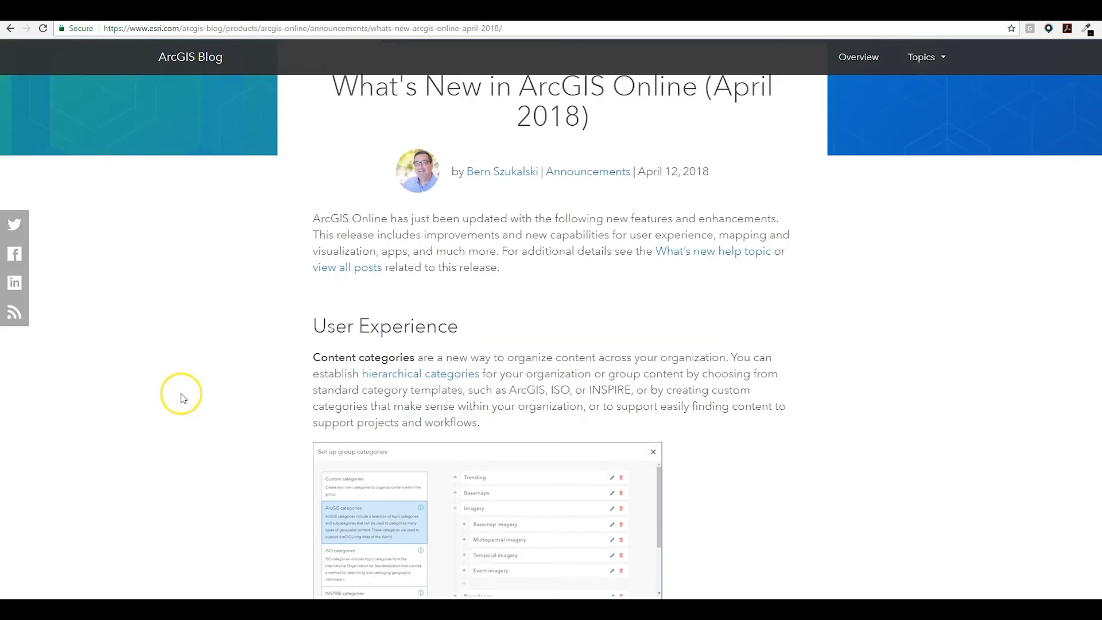
{"action": "scroll", "scroll_direction": "down", "scroll_amount": 3}
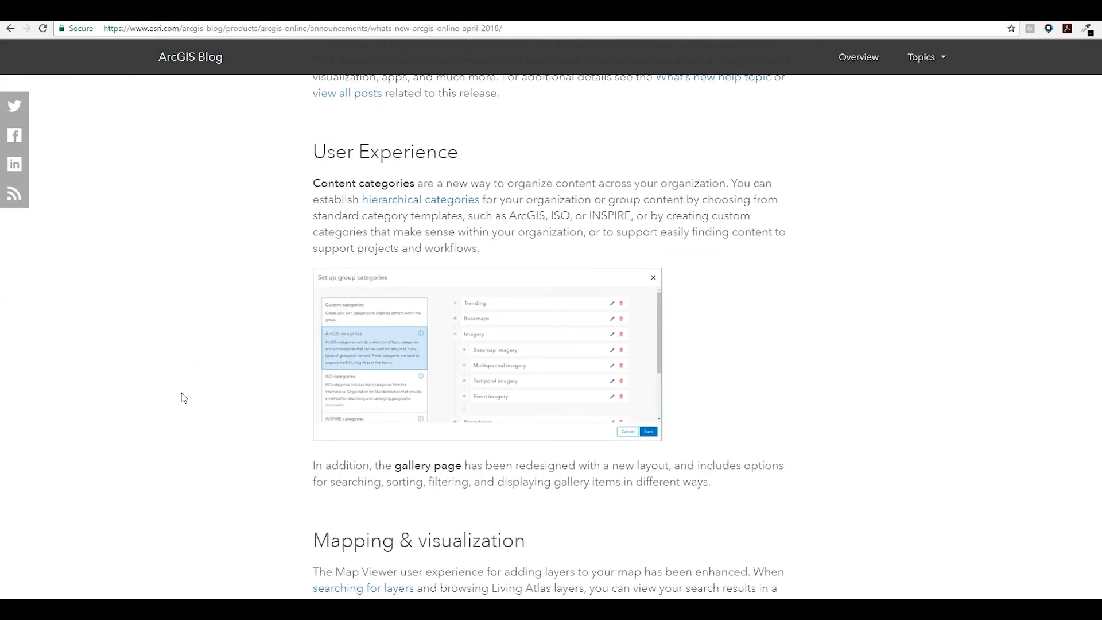
{"action": "scroll", "scroll_direction": "down", "scroll_amount": 3}
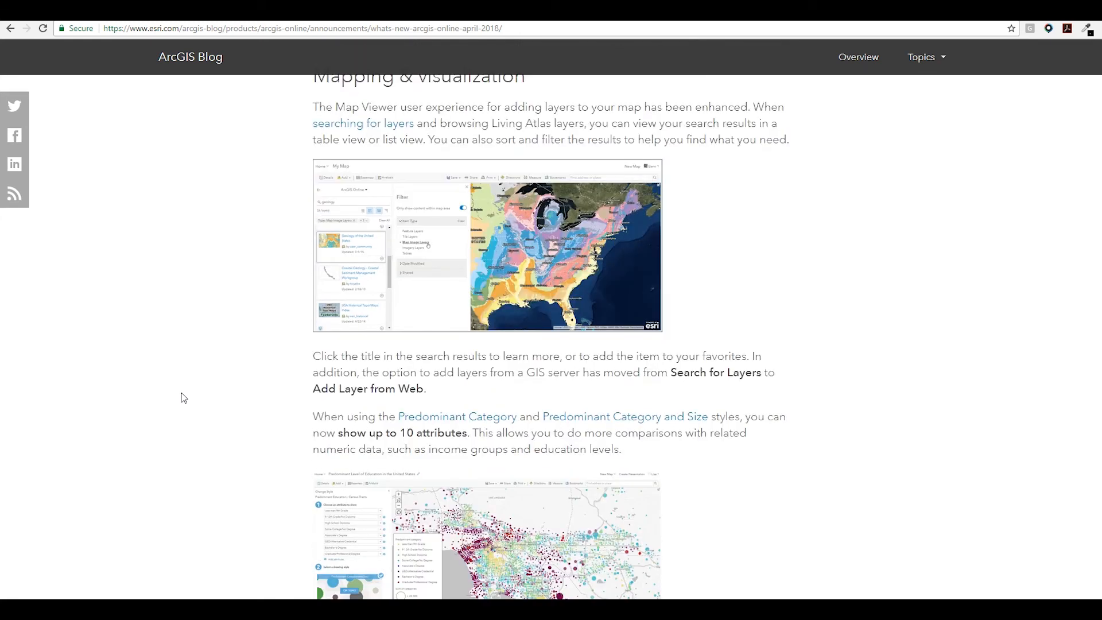